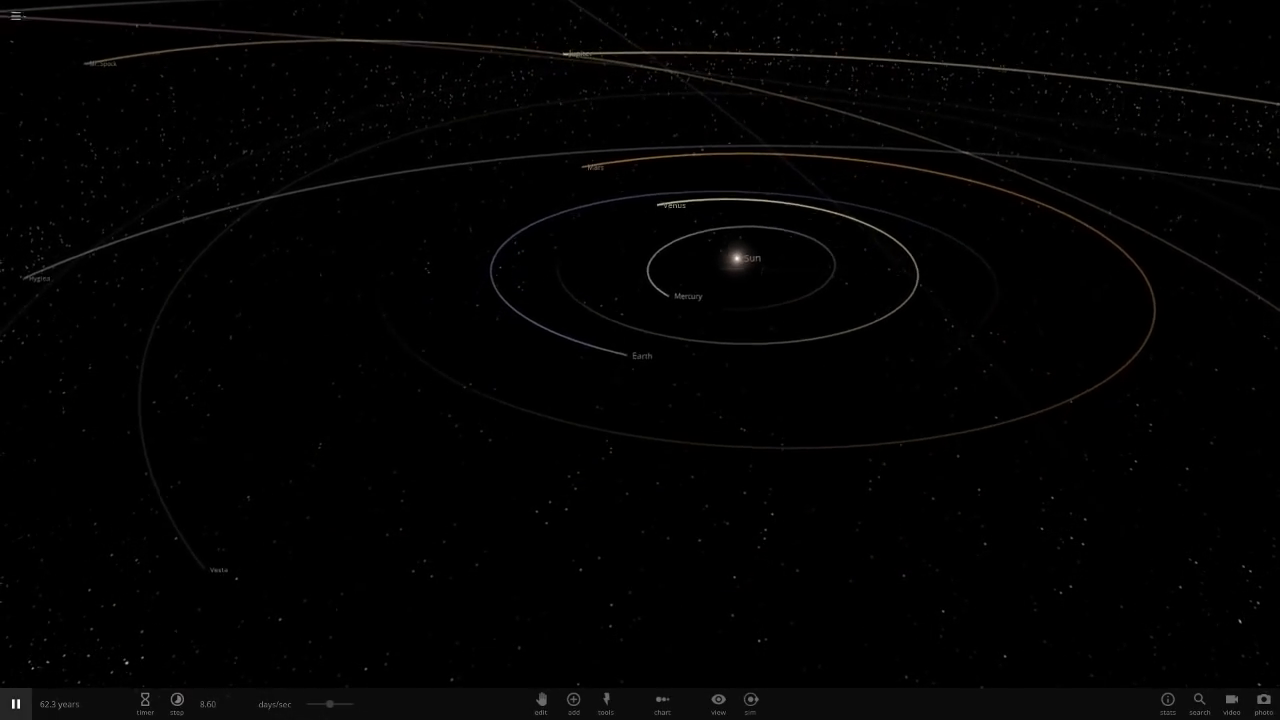
Select and focus Earth, then choose Venus from the Add catalog to preview its orbit.
click(642, 356)
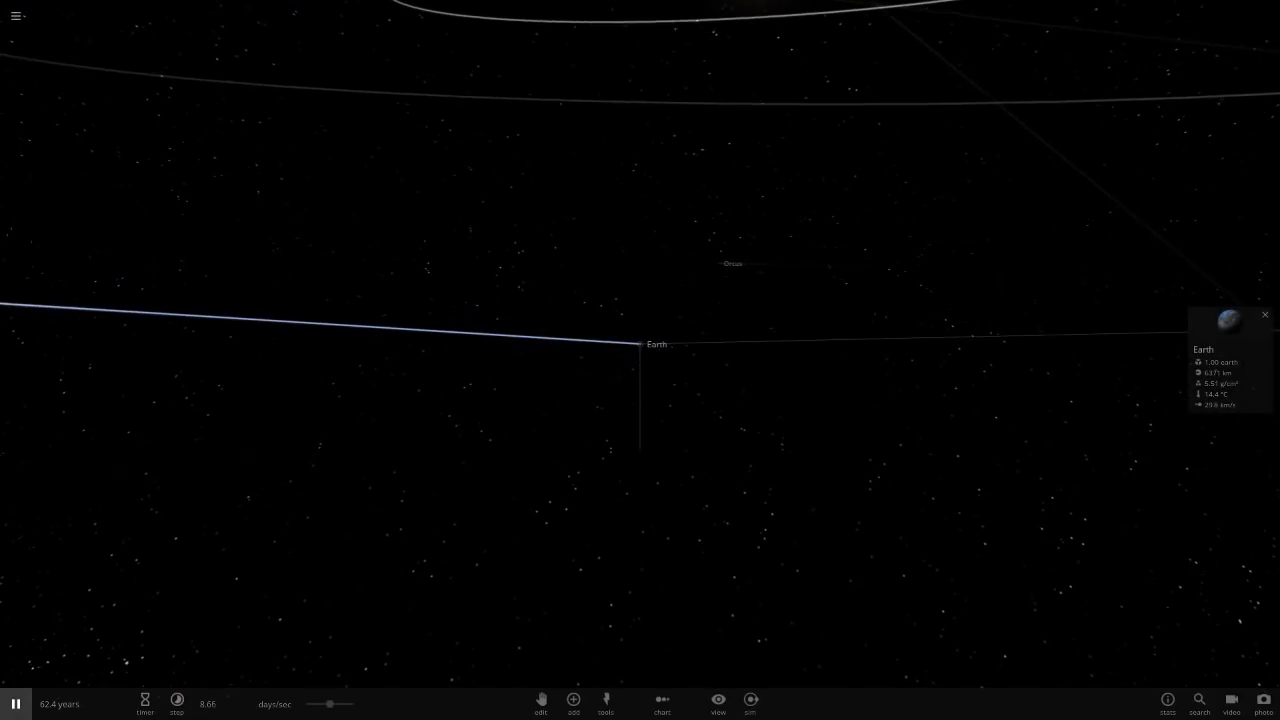
click(718, 704)
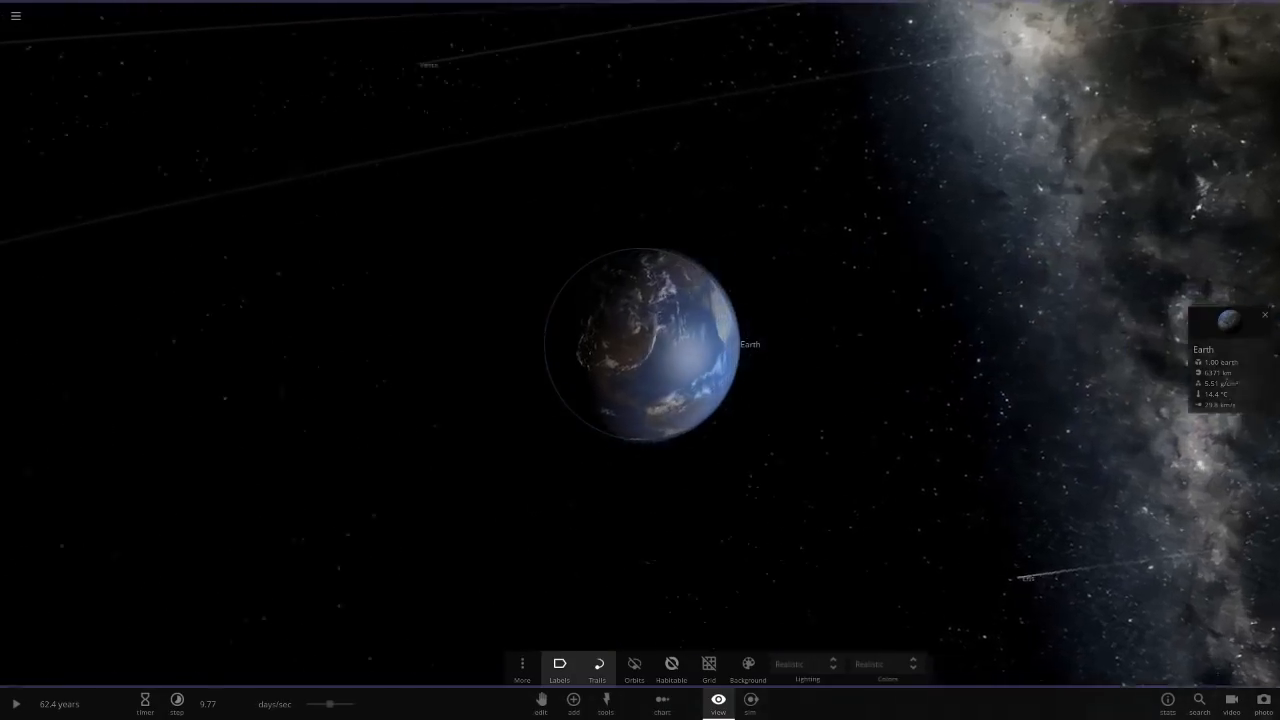
click(572, 702)
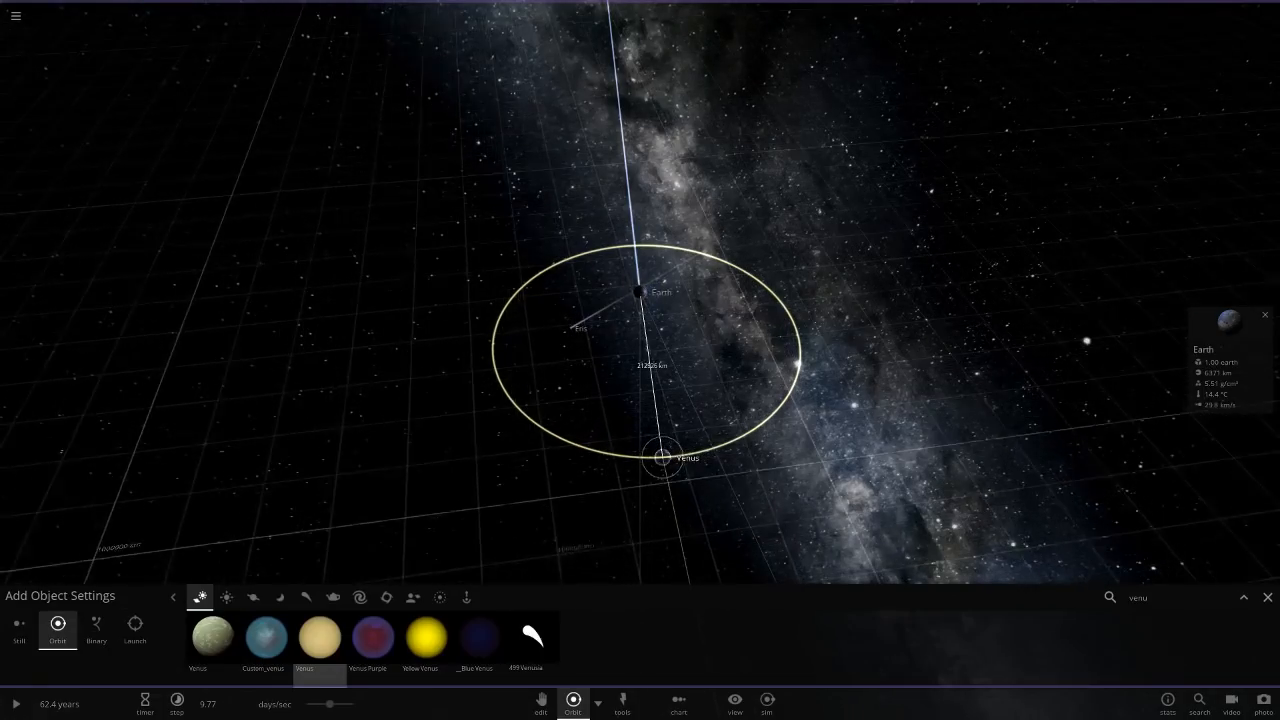
Place Venus into a close orbit around Earth.
click(96, 628)
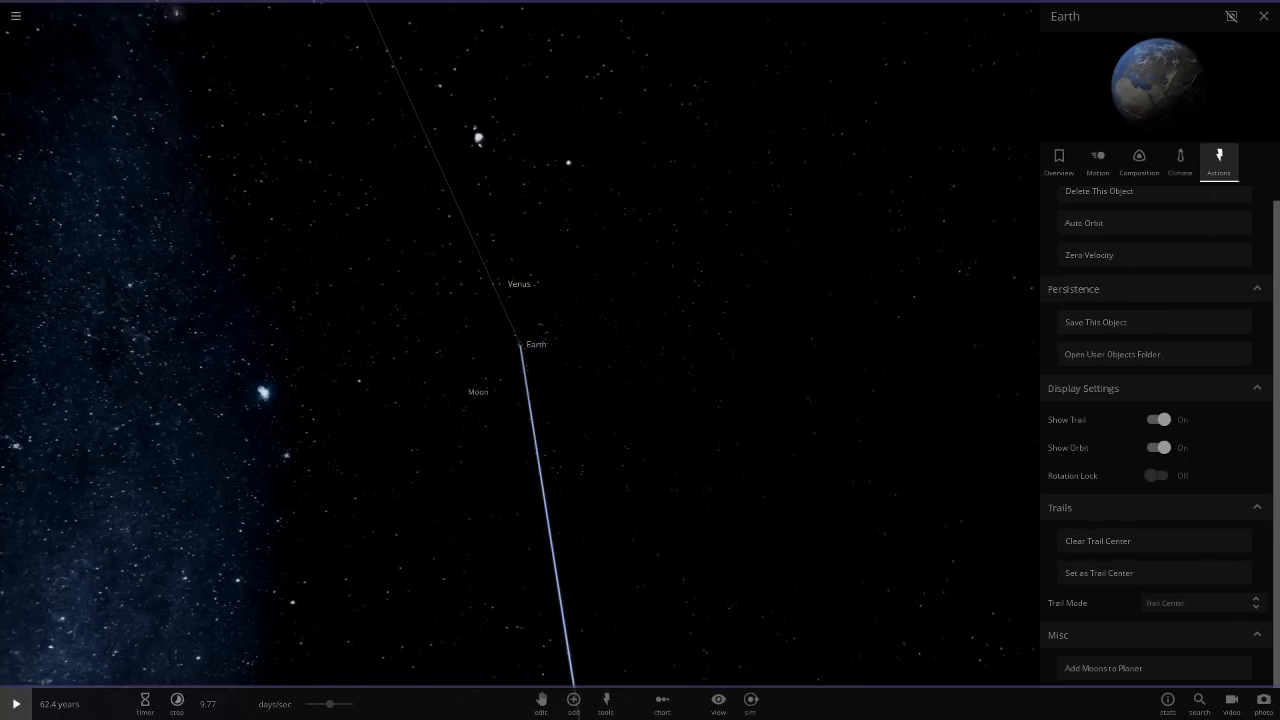
Run the simulation and inspect Venus's and then Earth's overview properties as they drift apart.
click(14, 704)
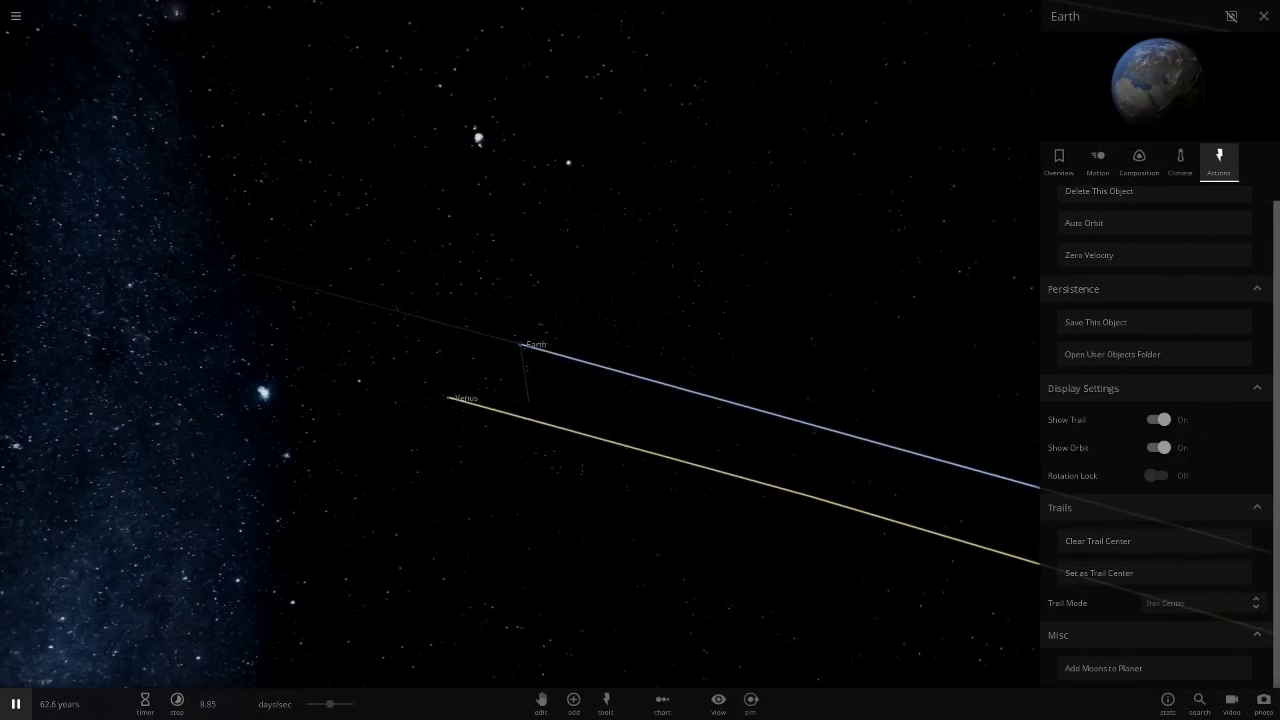
click(144, 704)
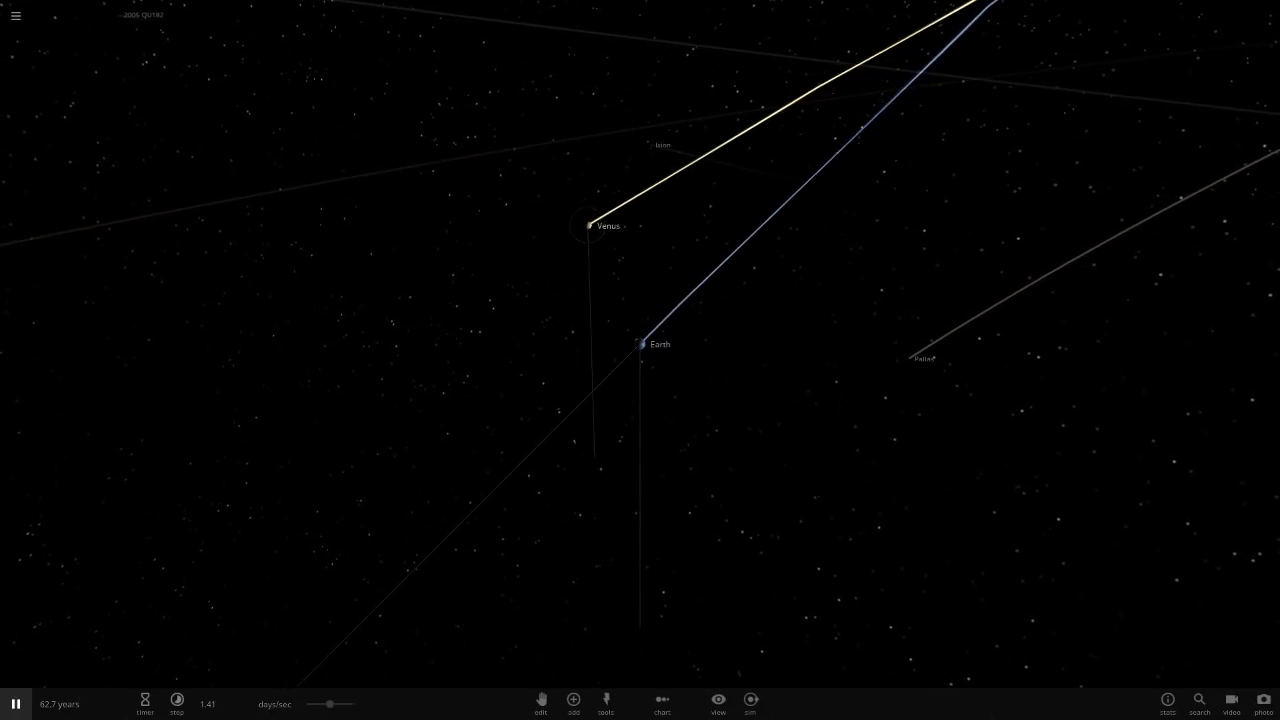
click(590, 224)
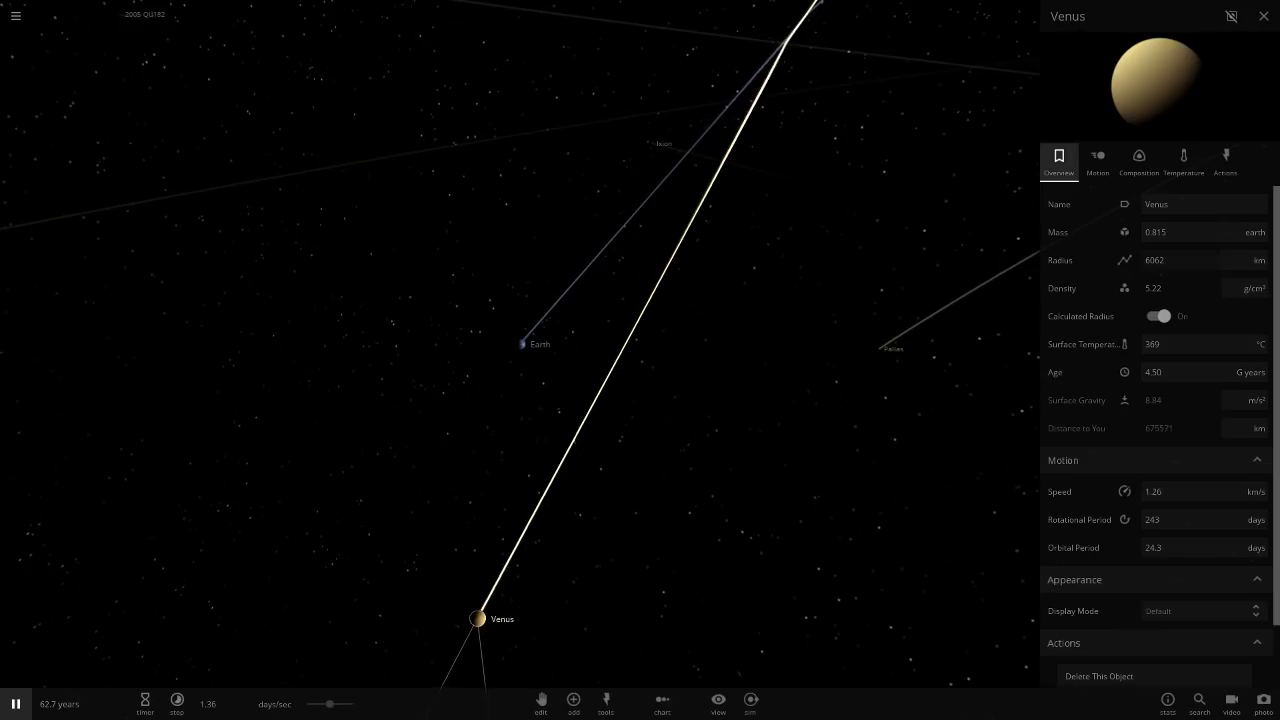
click(520, 344)
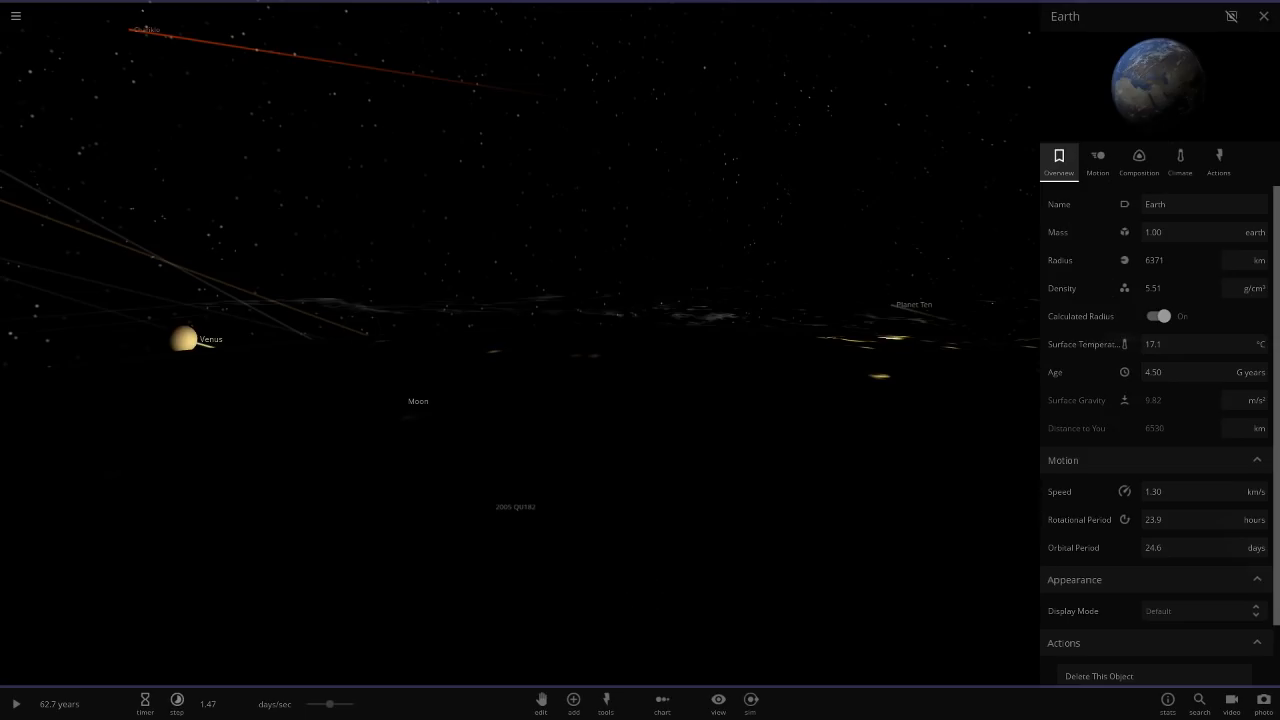
Adjust the simulation speed and focus the camera on Venus.
click(144, 702)
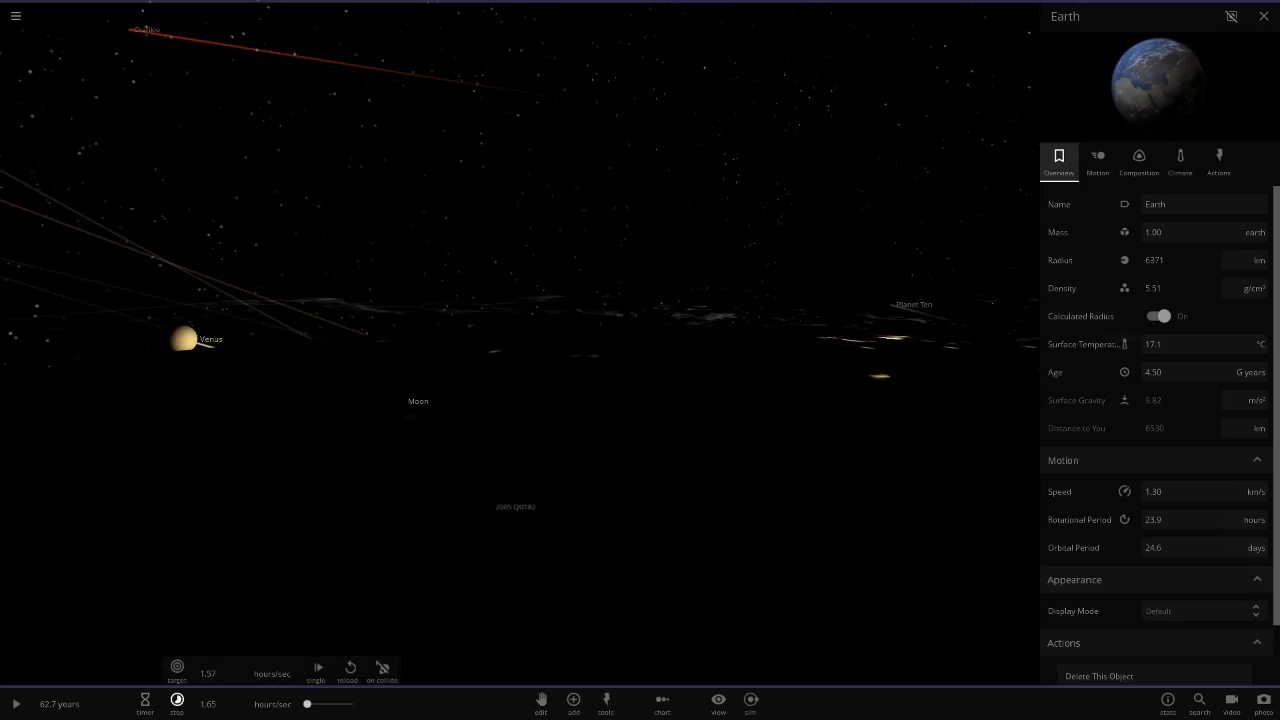
click(718, 704)
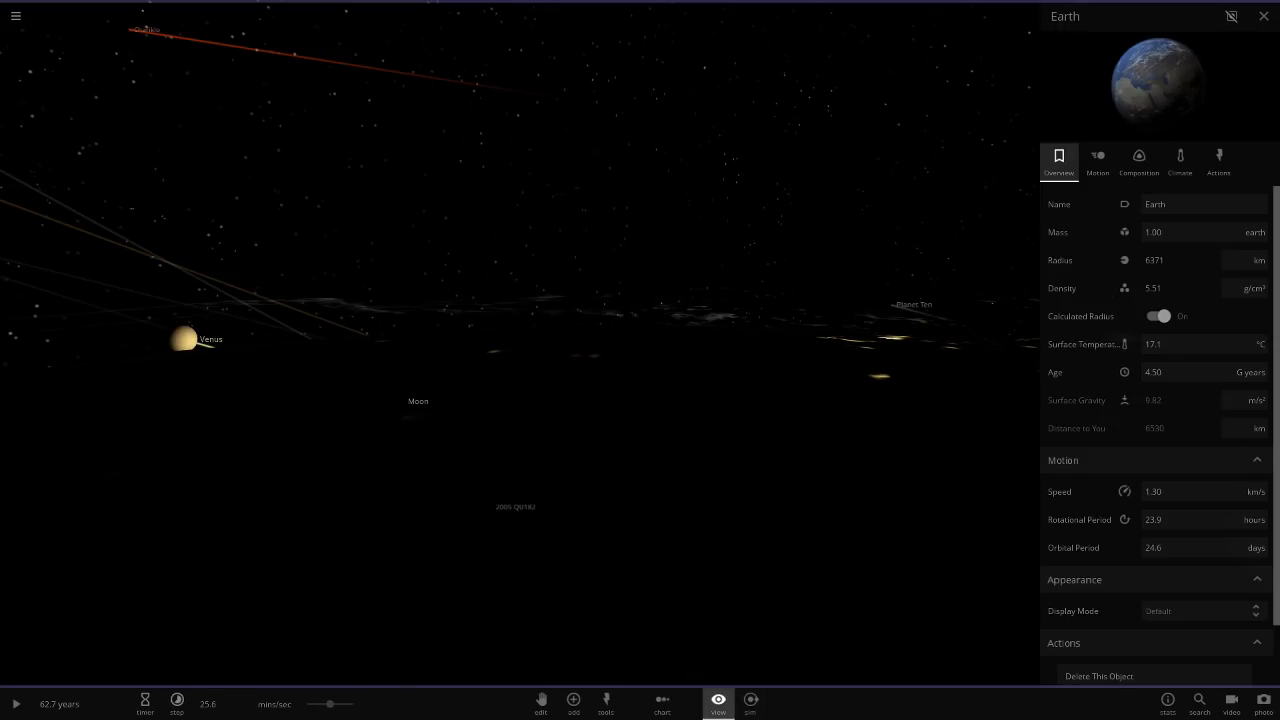
click(716, 704)
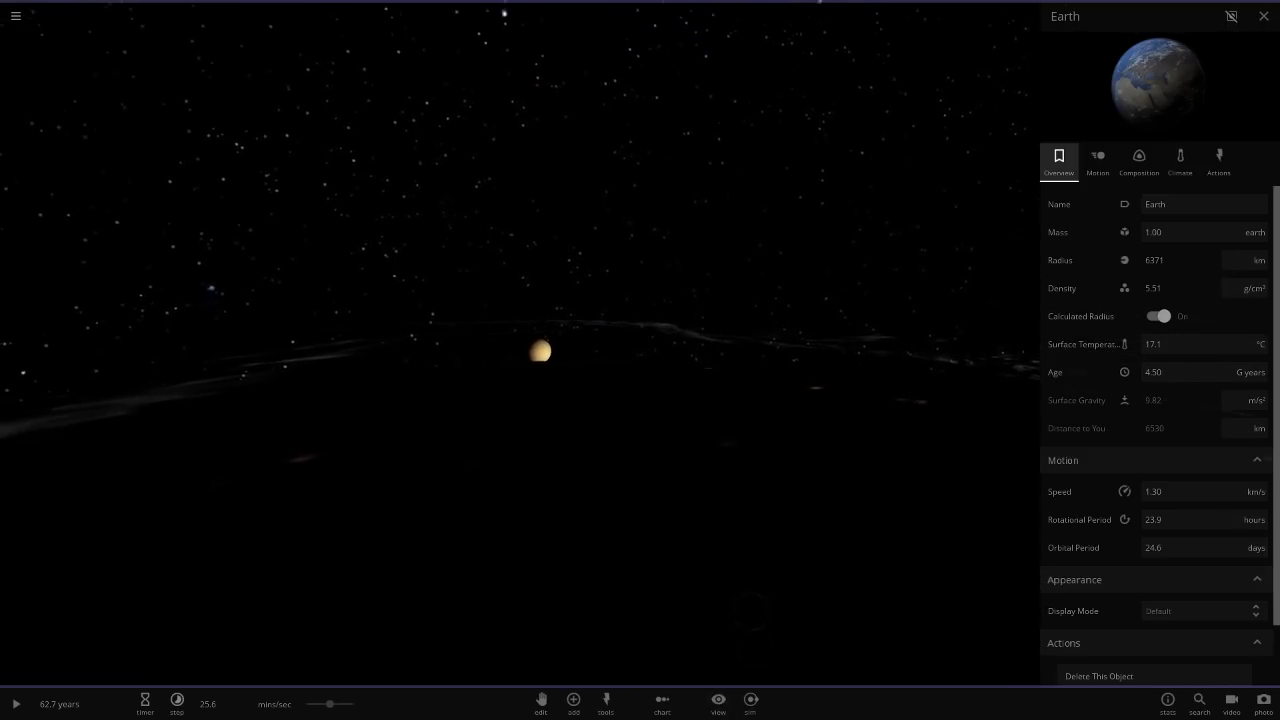
click(16, 704)
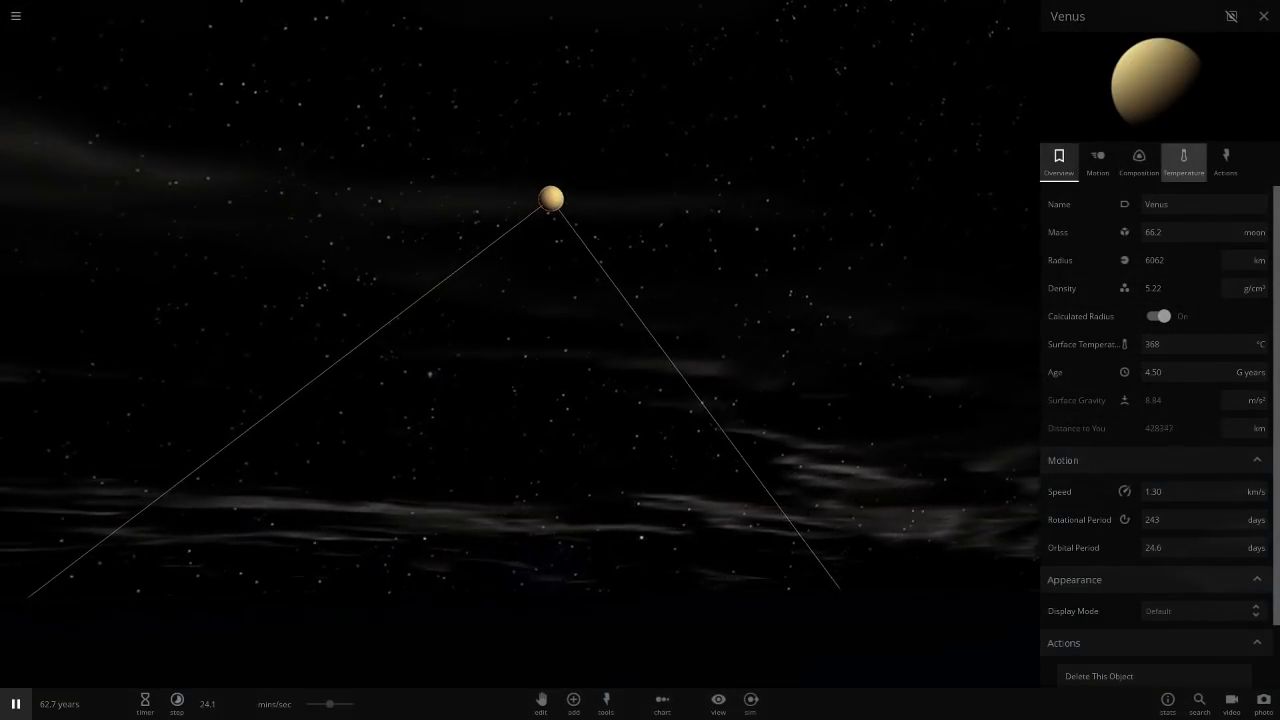
View Venus's temperature and atmosphere details, then refocus the camera on Earth.
click(1184, 162)
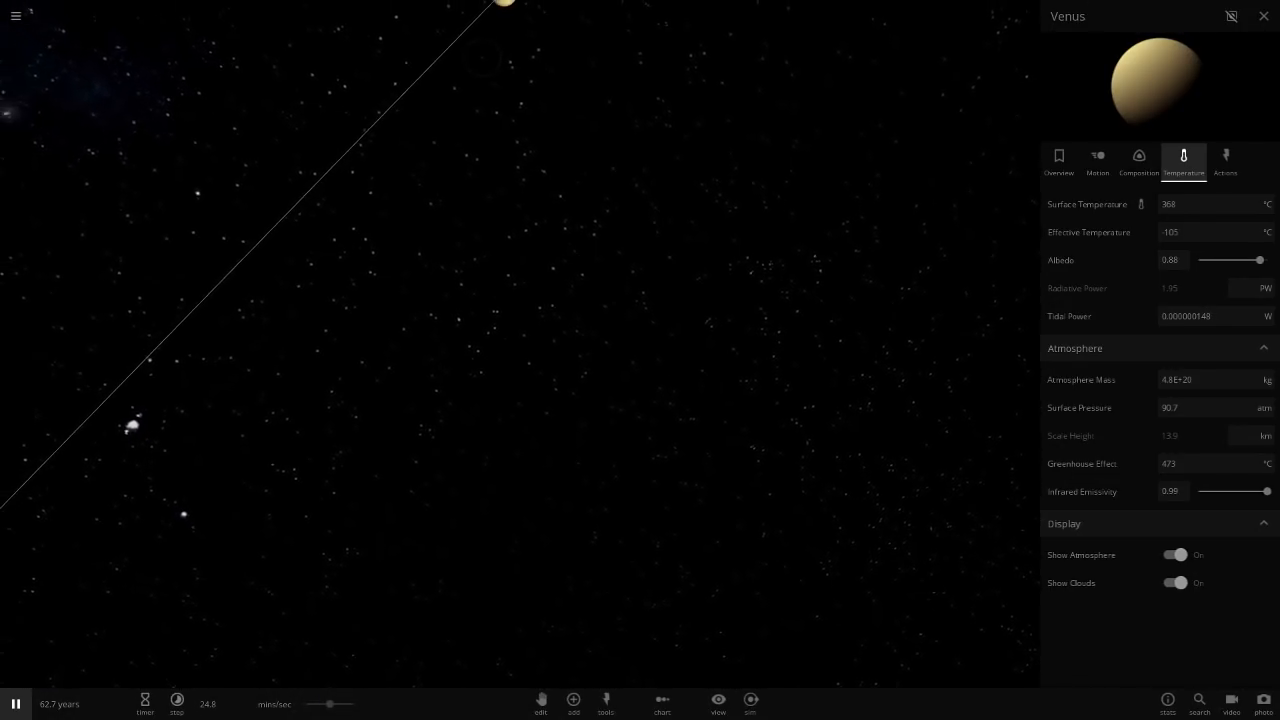
click(718, 700)
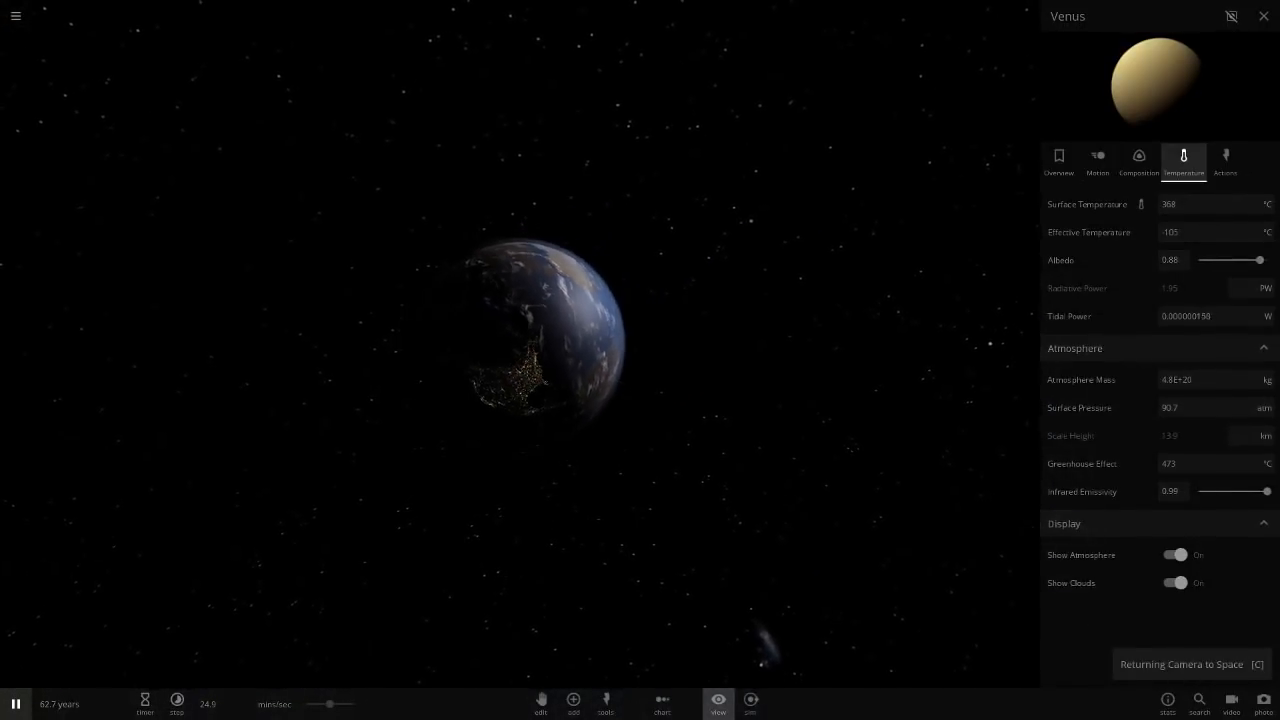
click(716, 704)
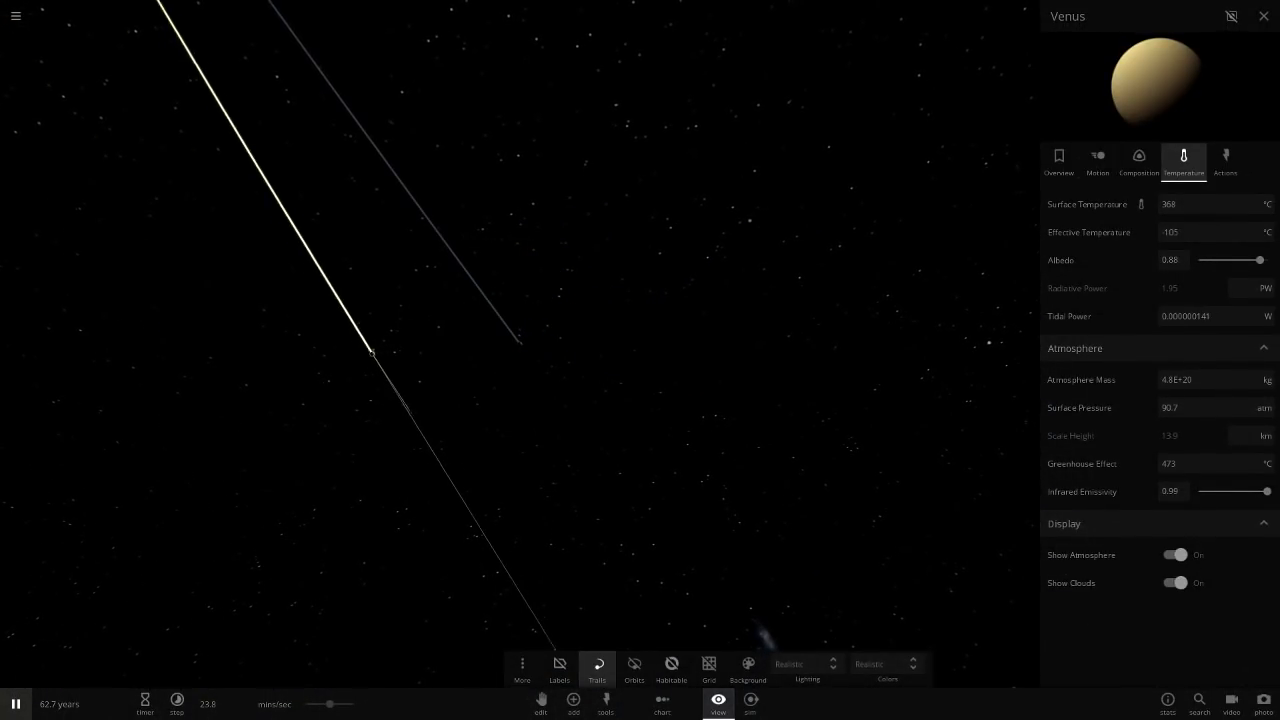
Enable orbit paths and name labels for all bodies.
click(634, 668)
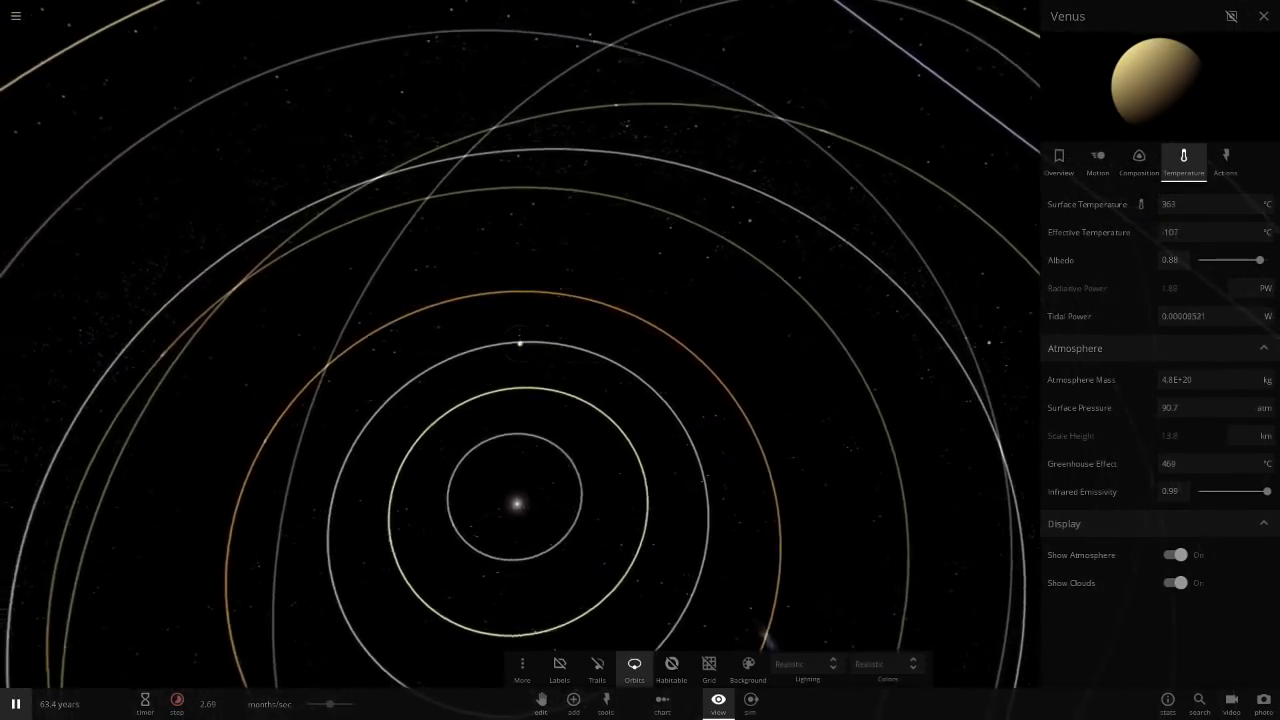
click(16, 704)
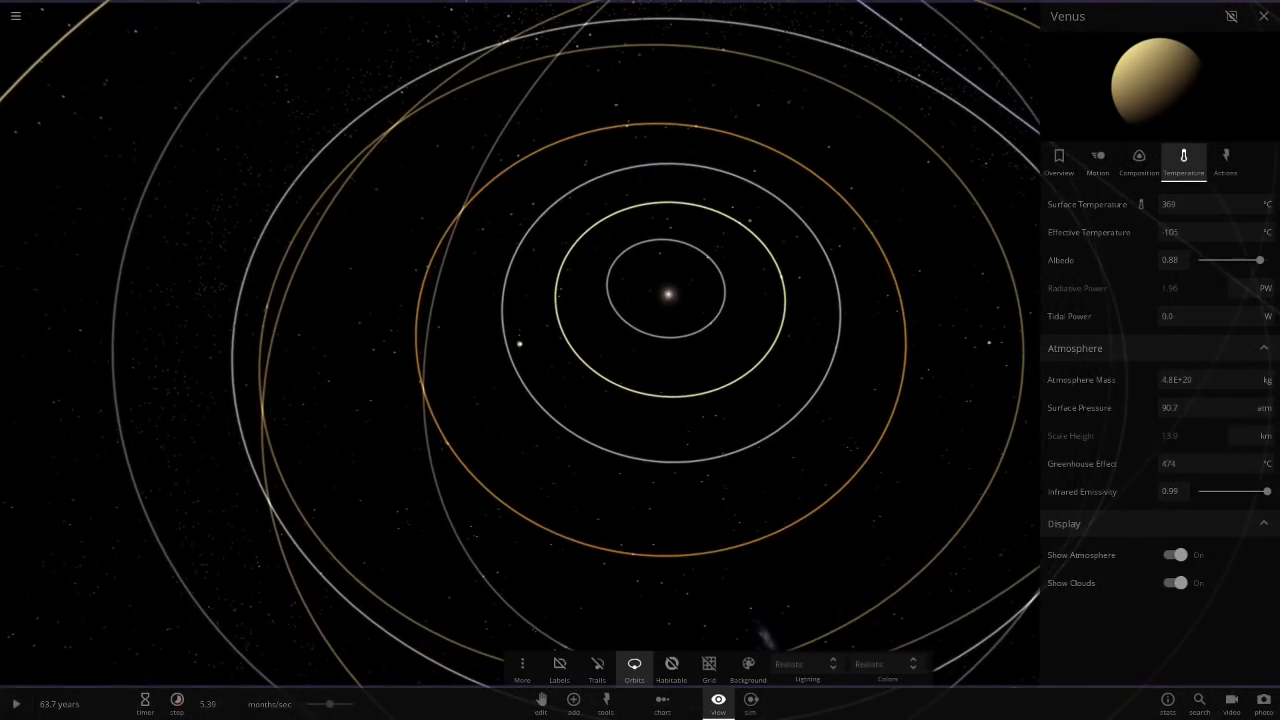
click(560, 668)
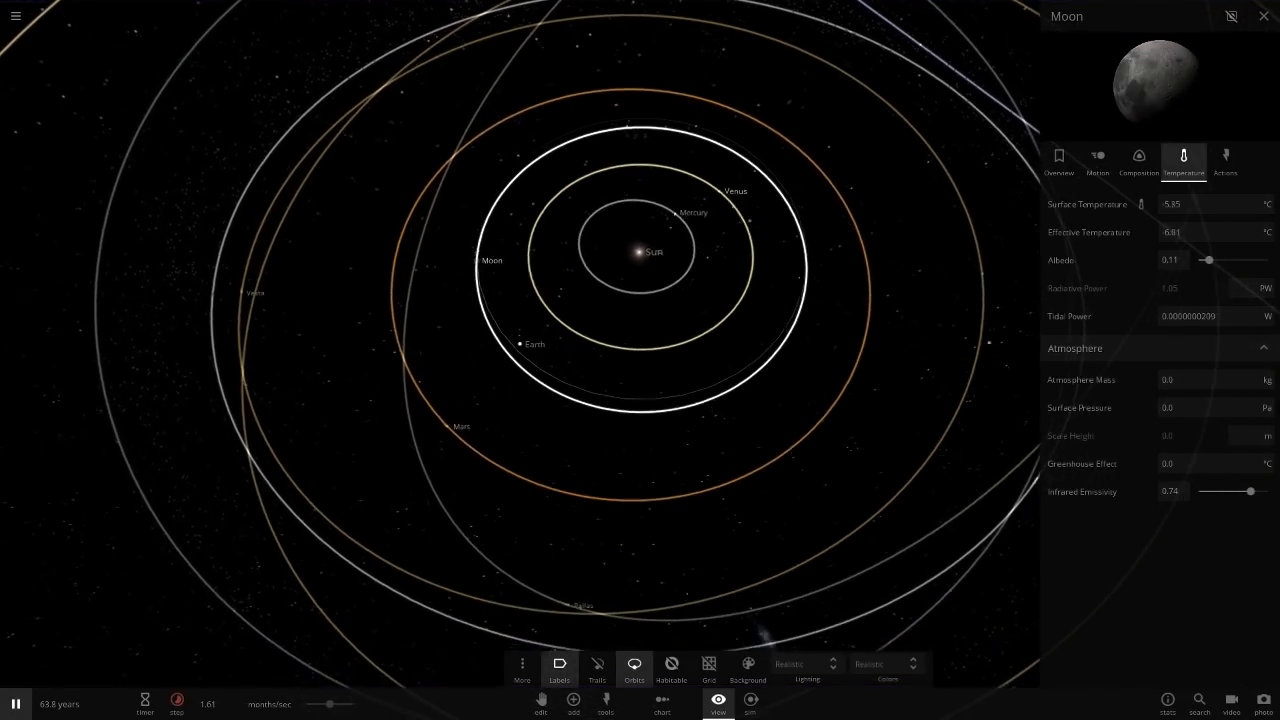
Inspect the Moon and Venus, then centre the camera on Earth.
click(1058, 160)
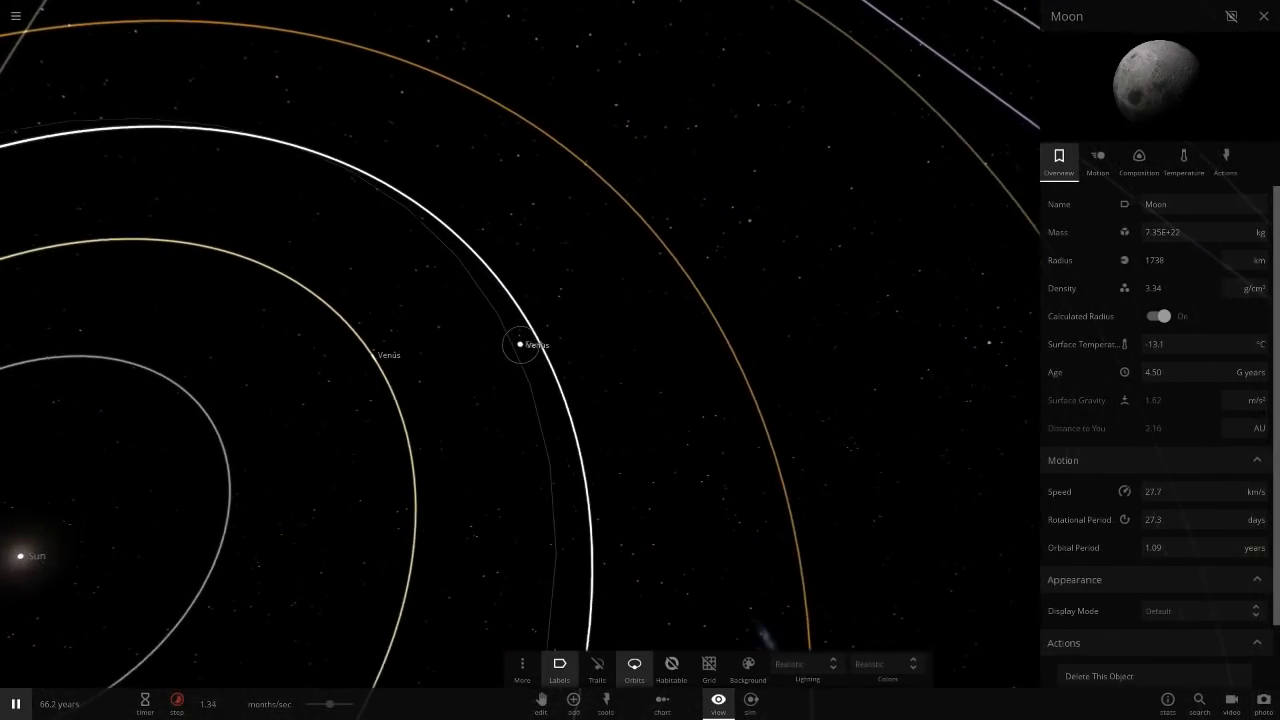
click(520, 344)
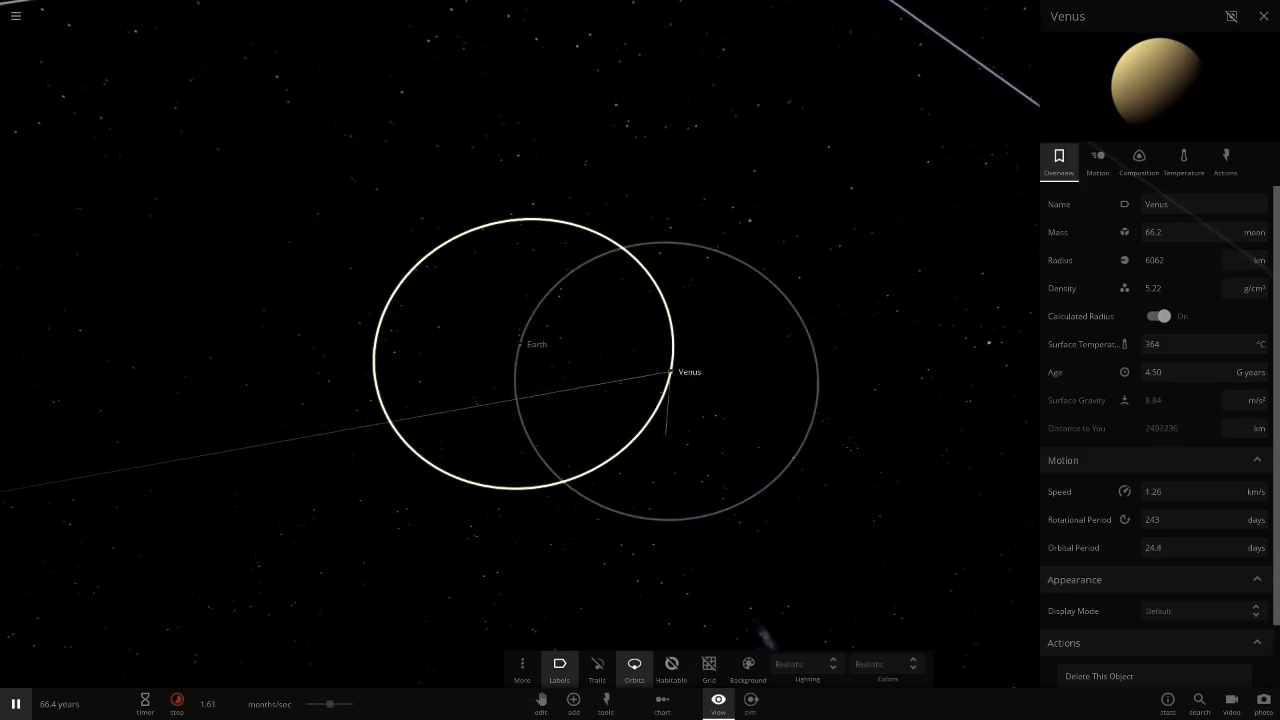
click(716, 704)
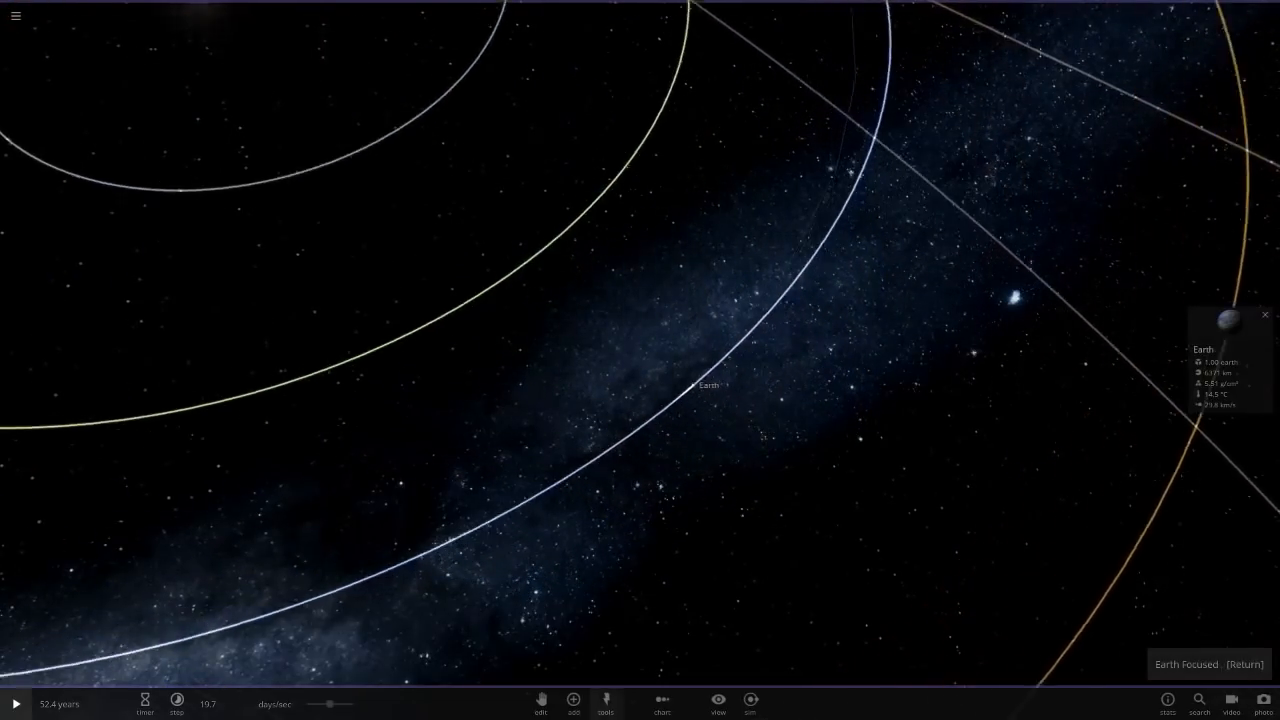
Search 've' in the Add tool and place Venus again in close orbit around Earth.
click(572, 702)
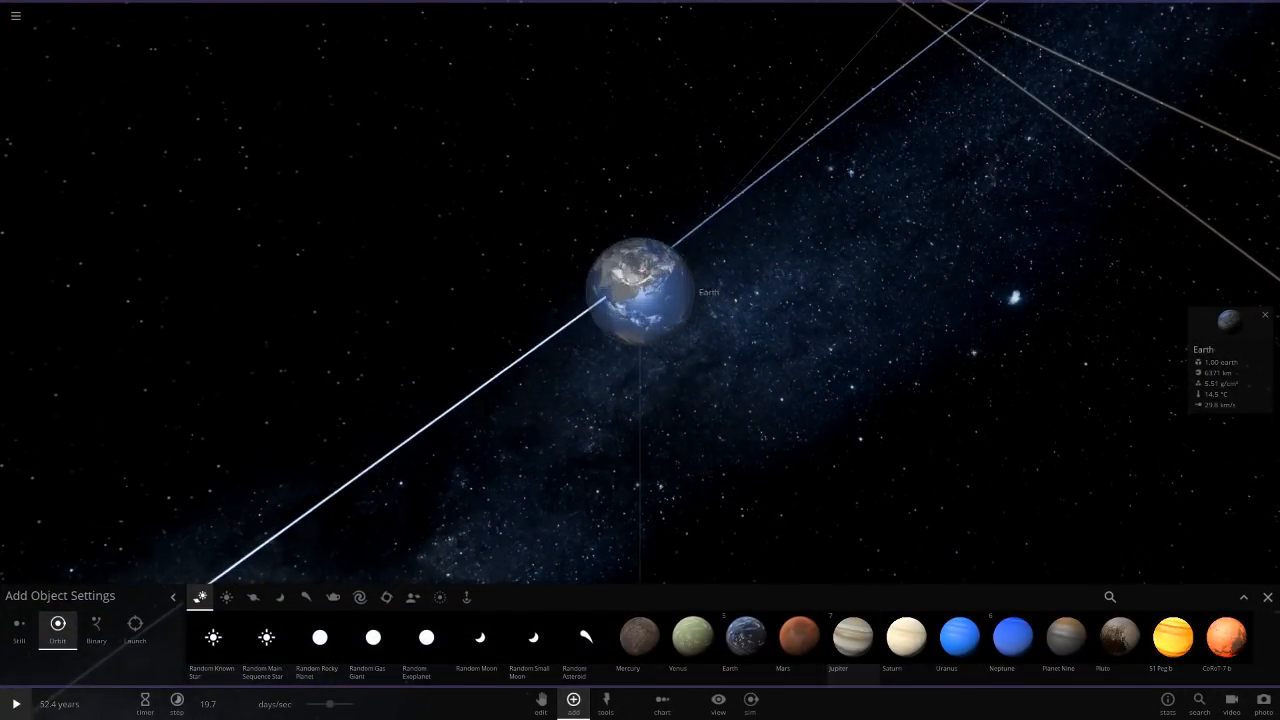
text(ve)
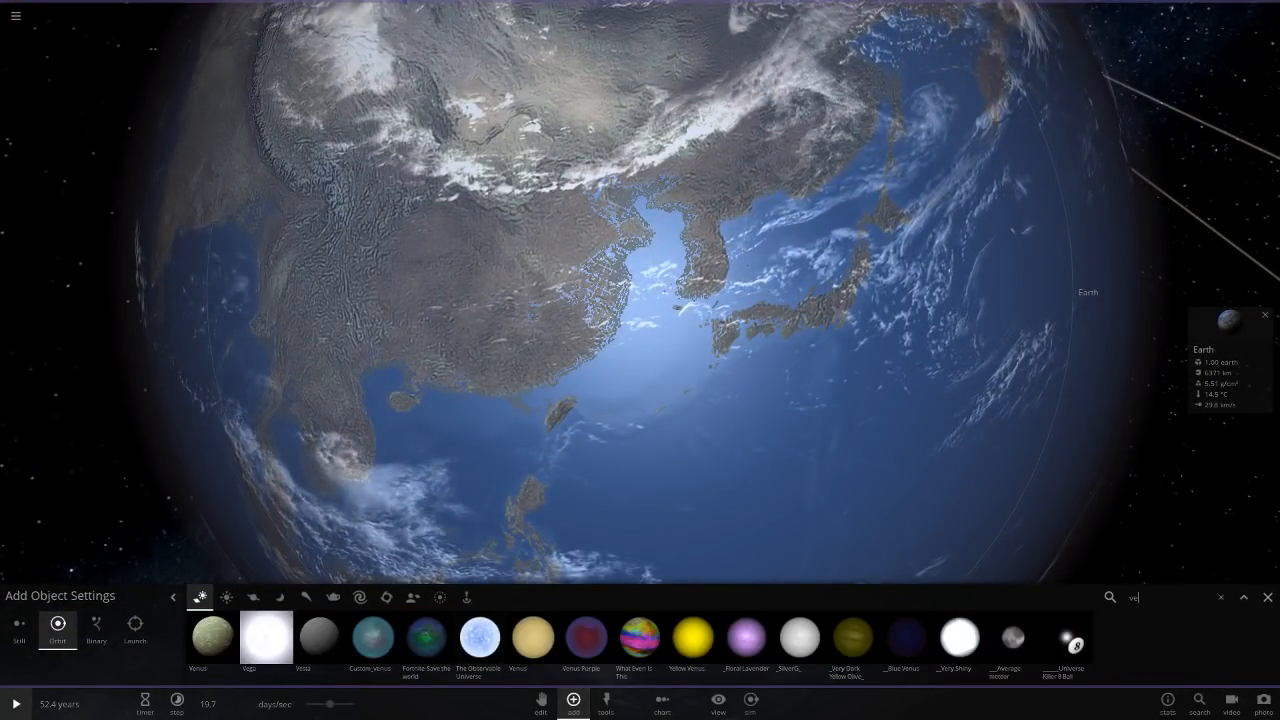
click(716, 704)
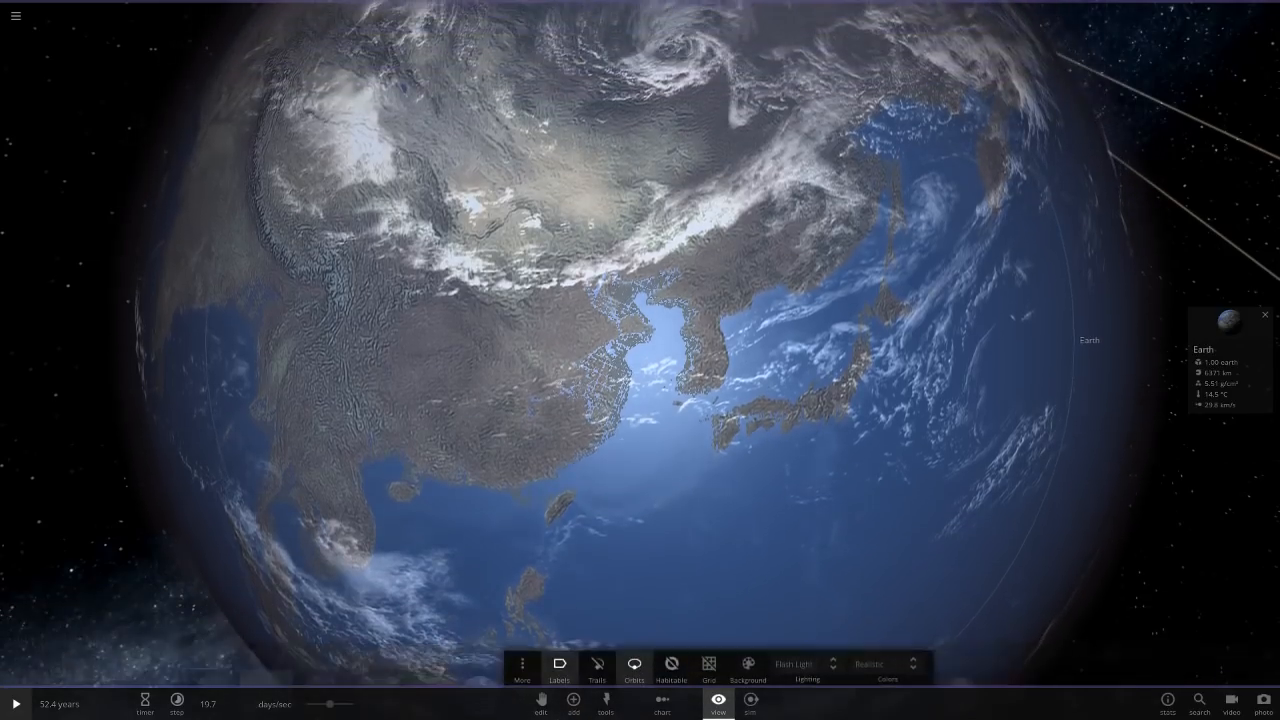
click(572, 702)
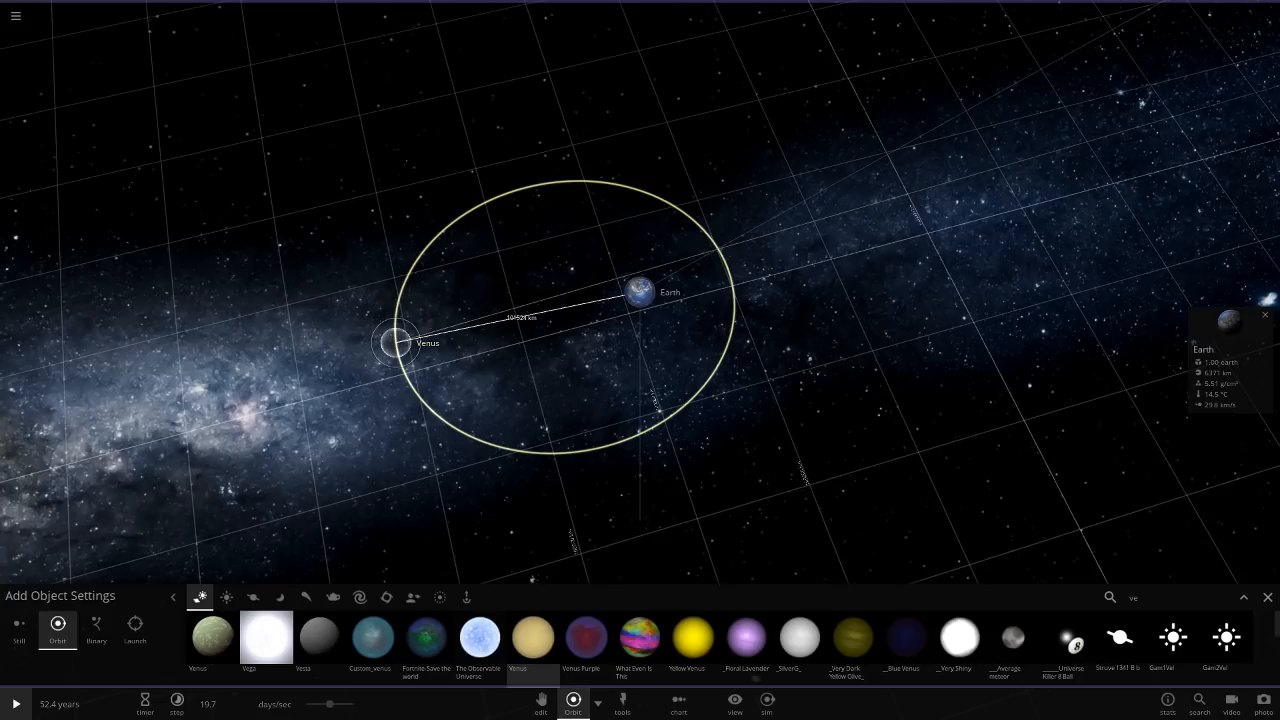
click(96, 628)
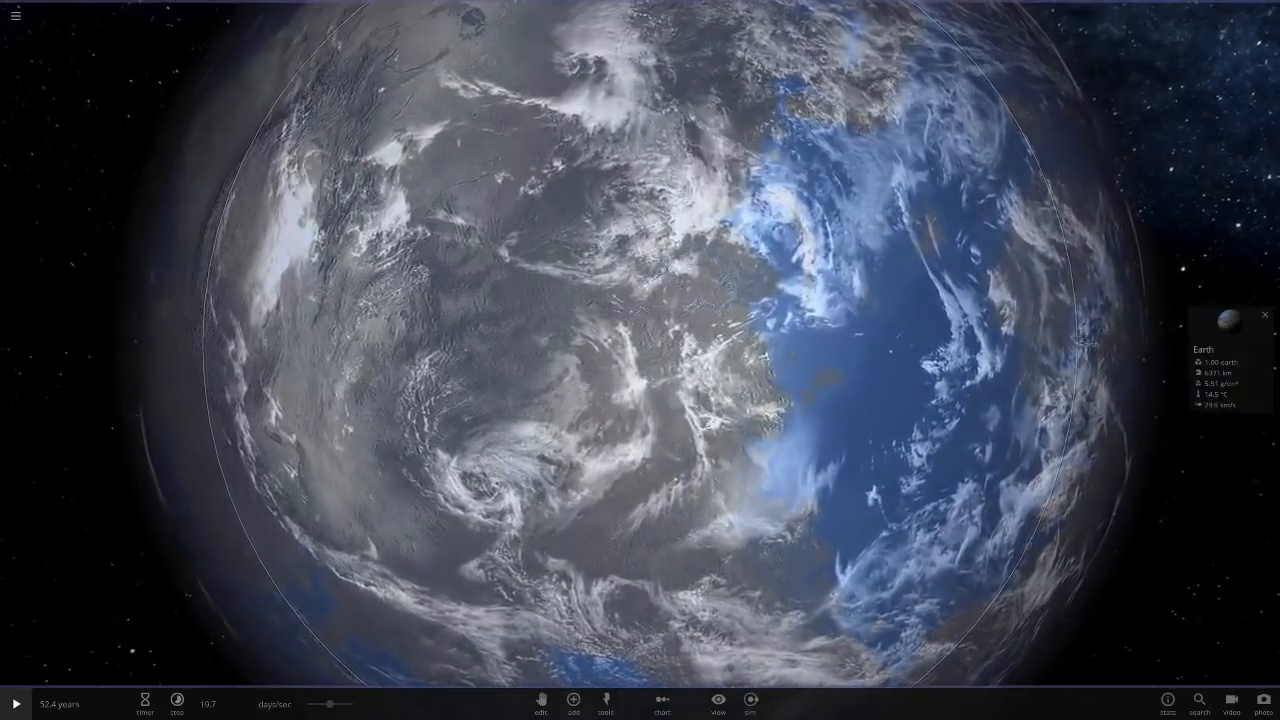
click(716, 702)
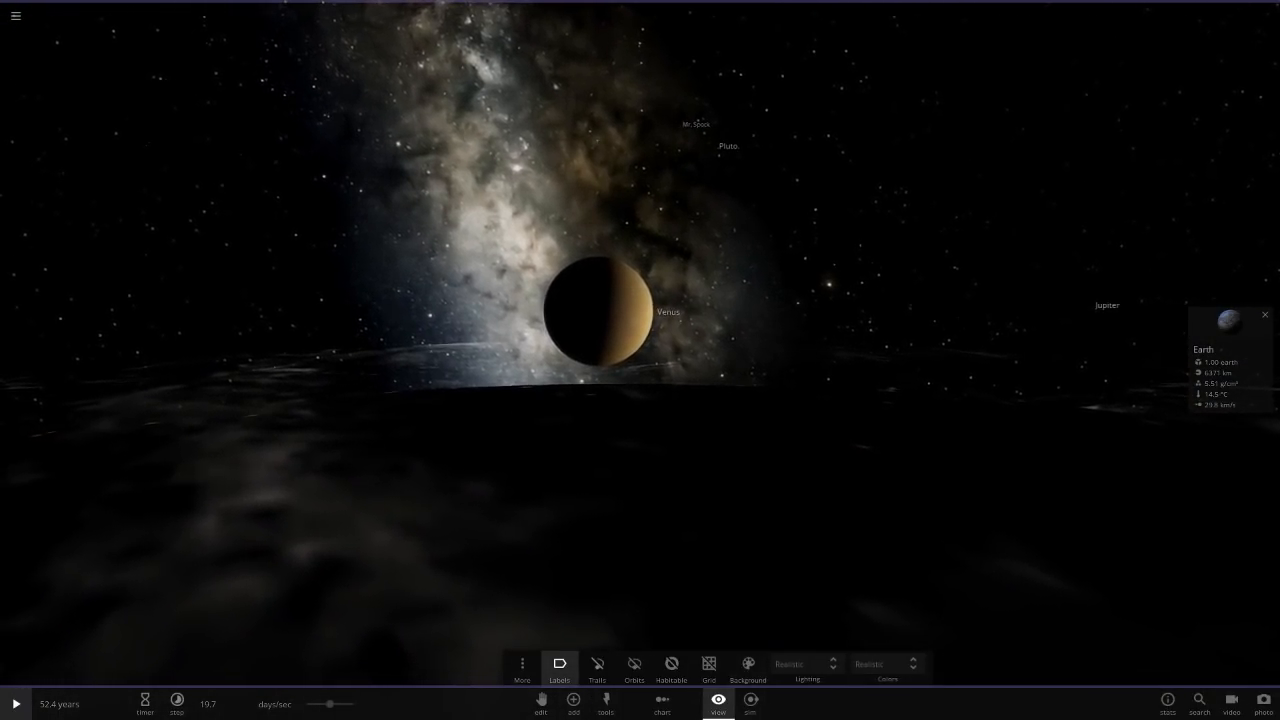
Return the camera to space and show both planets with their orbit paths drawn.
click(600, 312)
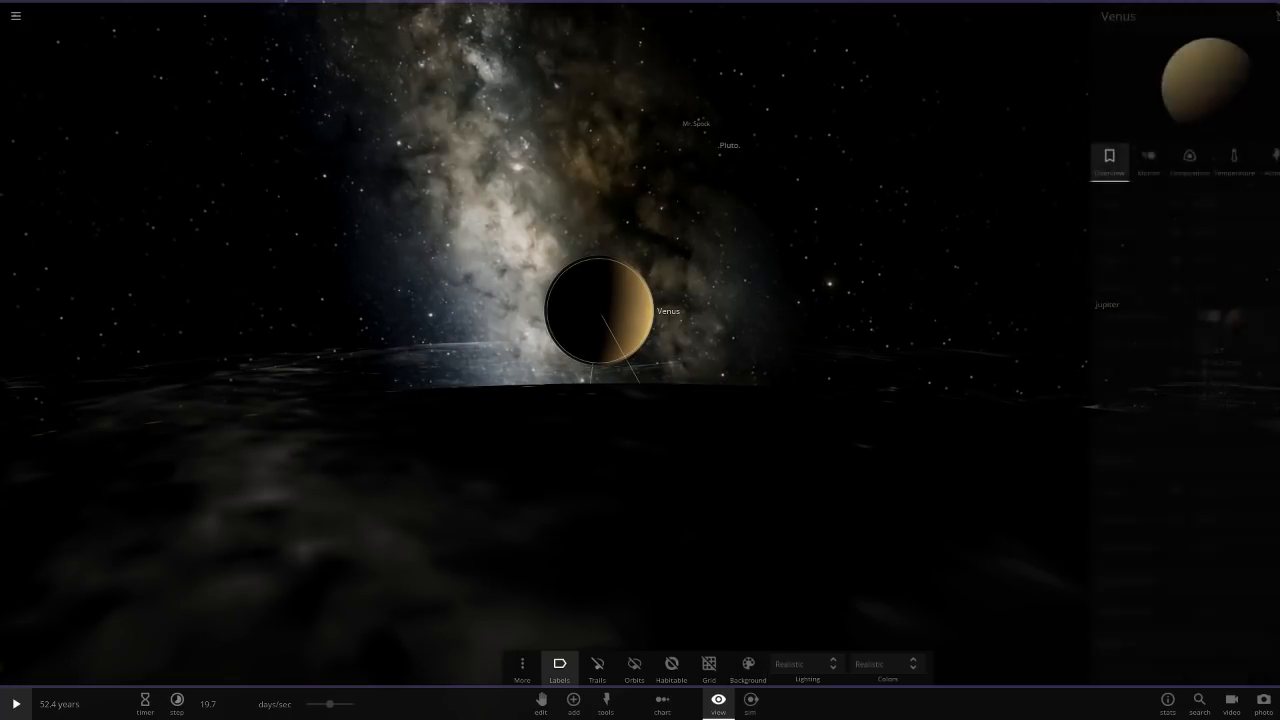
click(1184, 160)
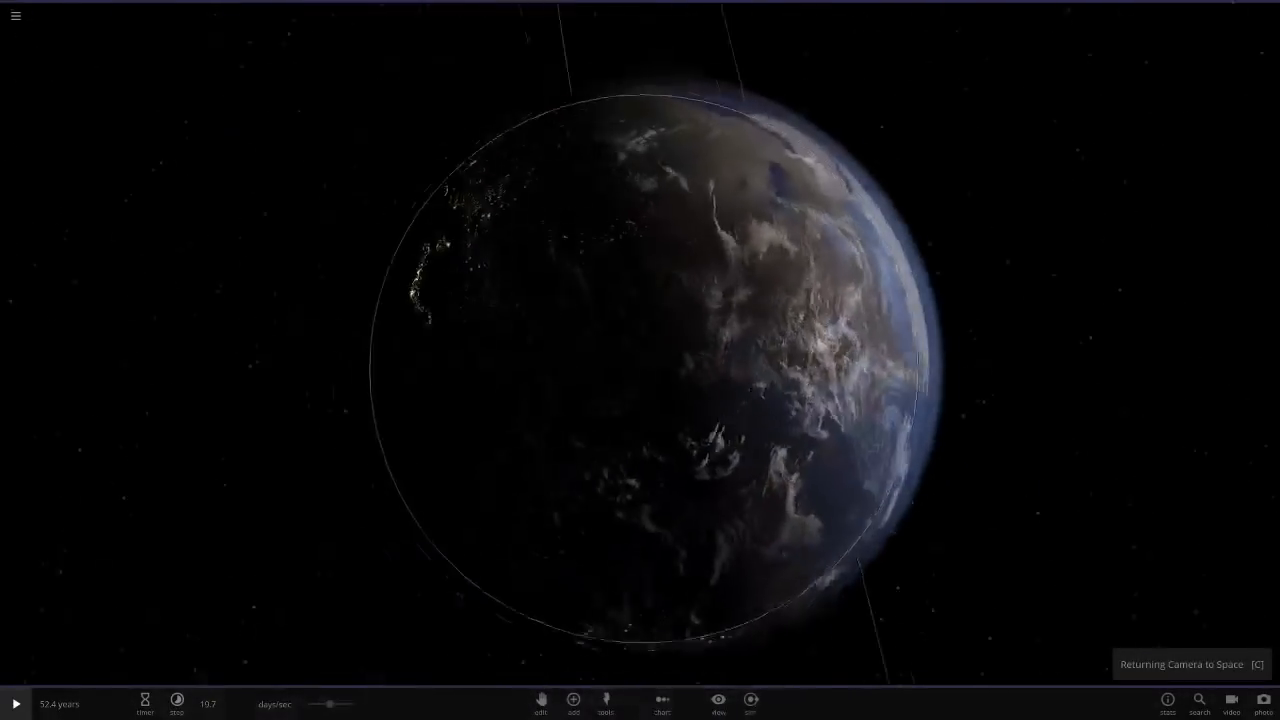
click(718, 702)
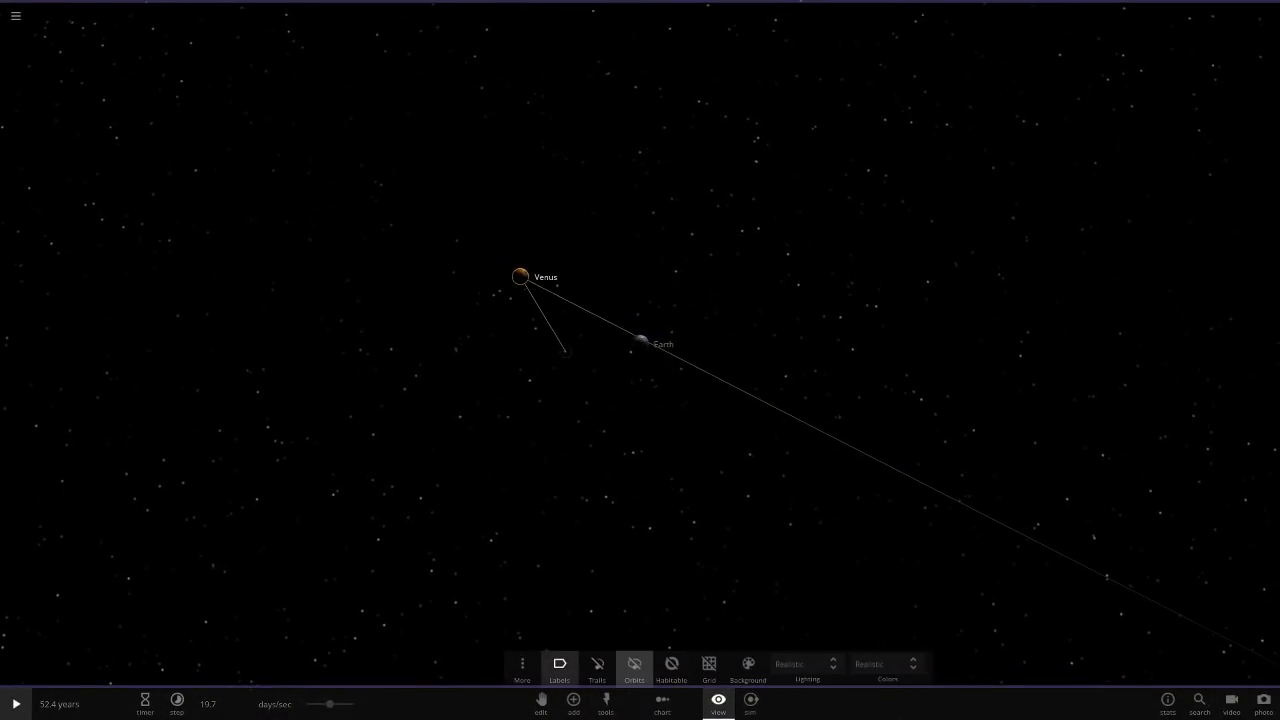
click(634, 668)
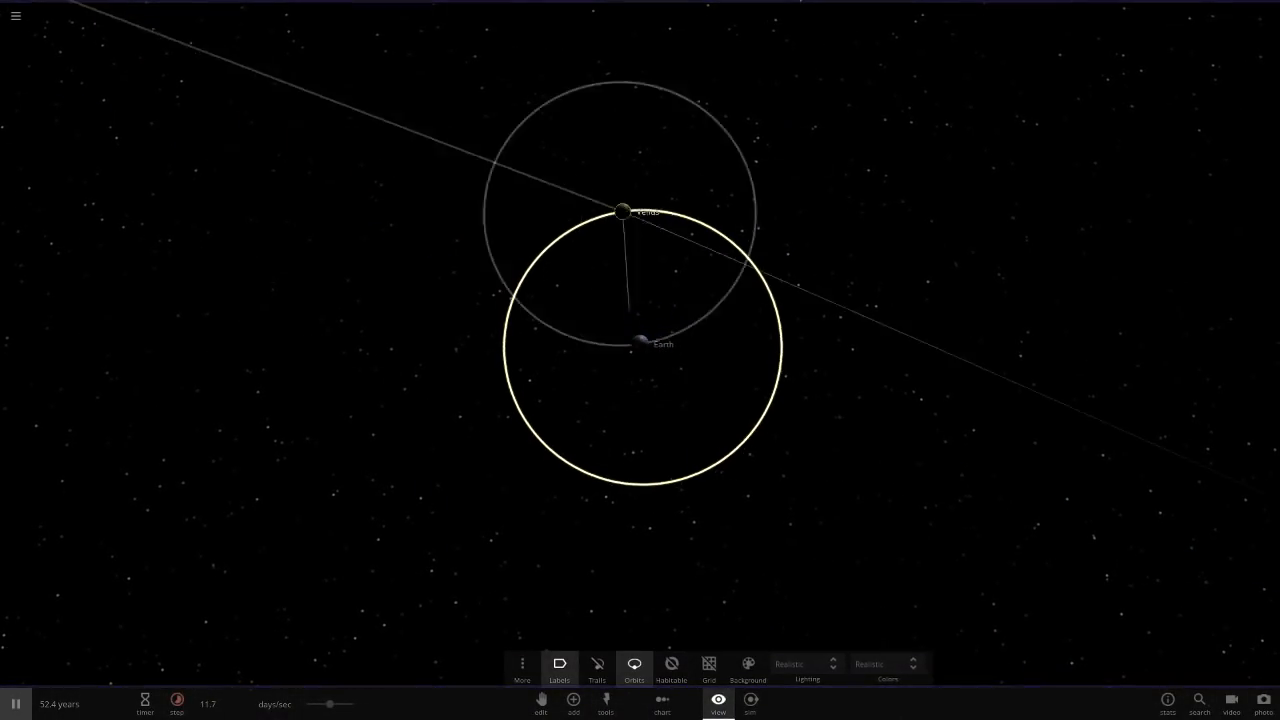
scroll(down, 3)
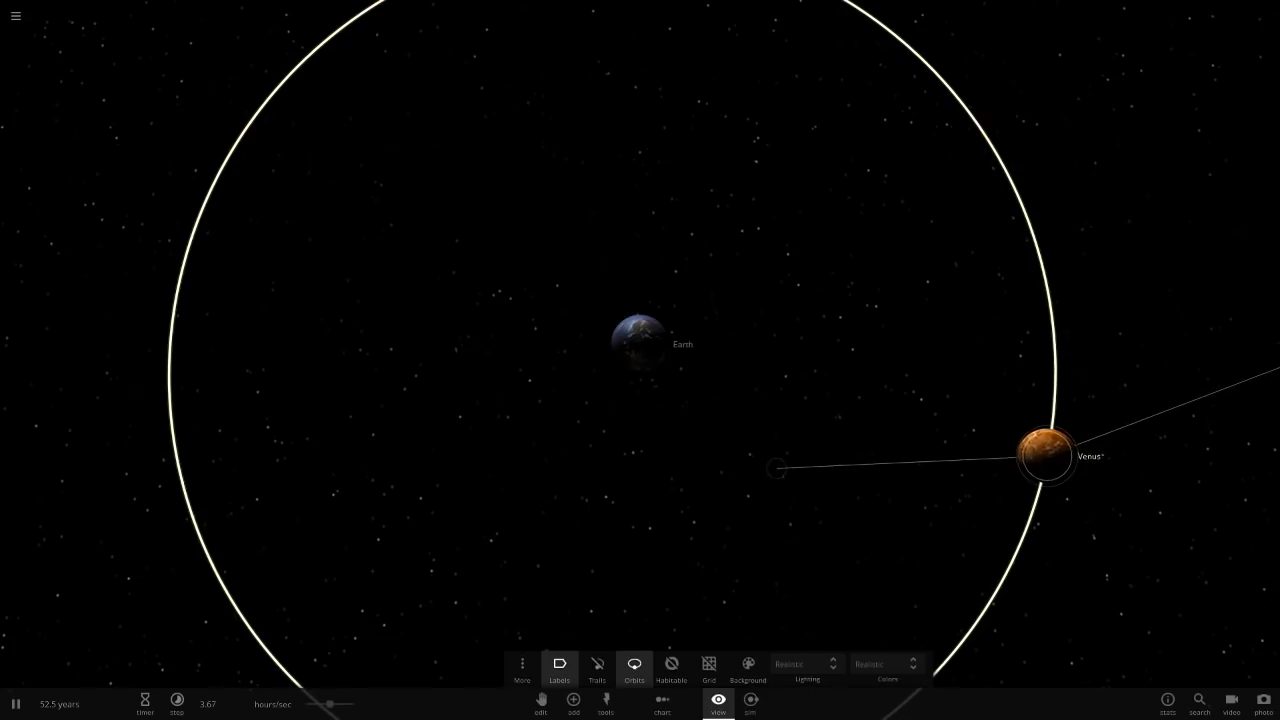
Browse Venus's composition, orbital and overview properties.
click(1046, 456)
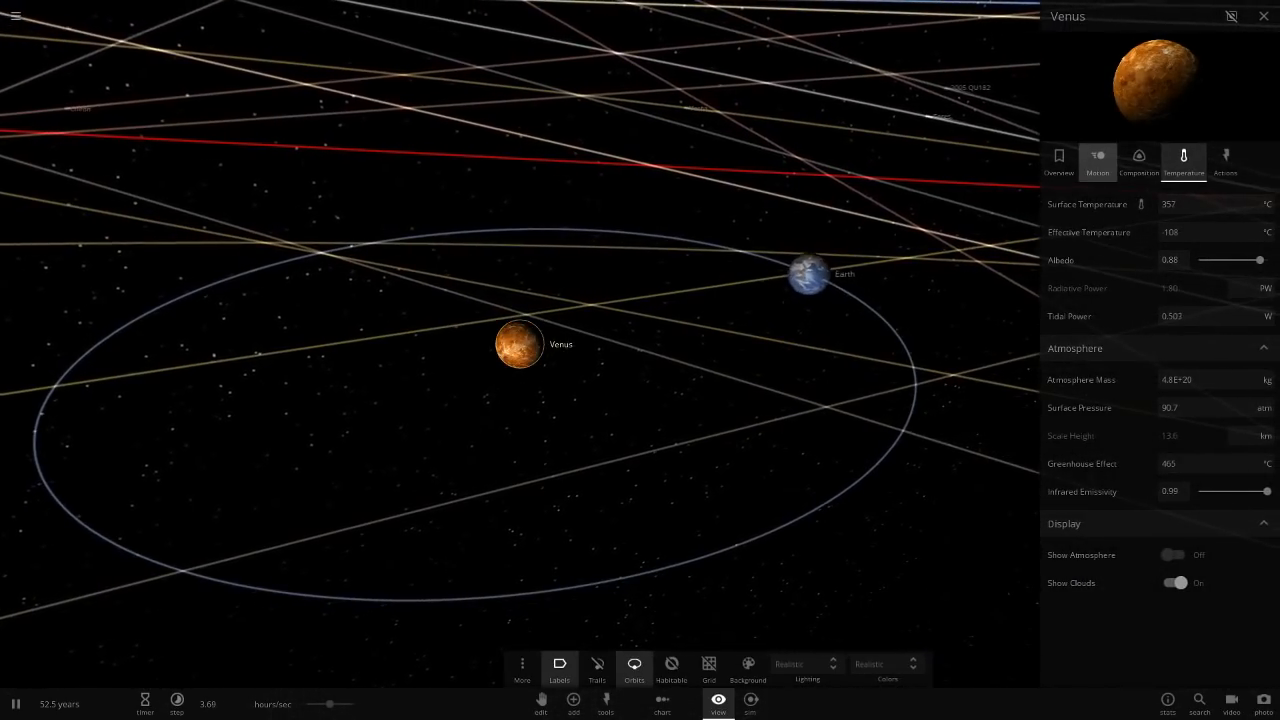
click(1138, 160)
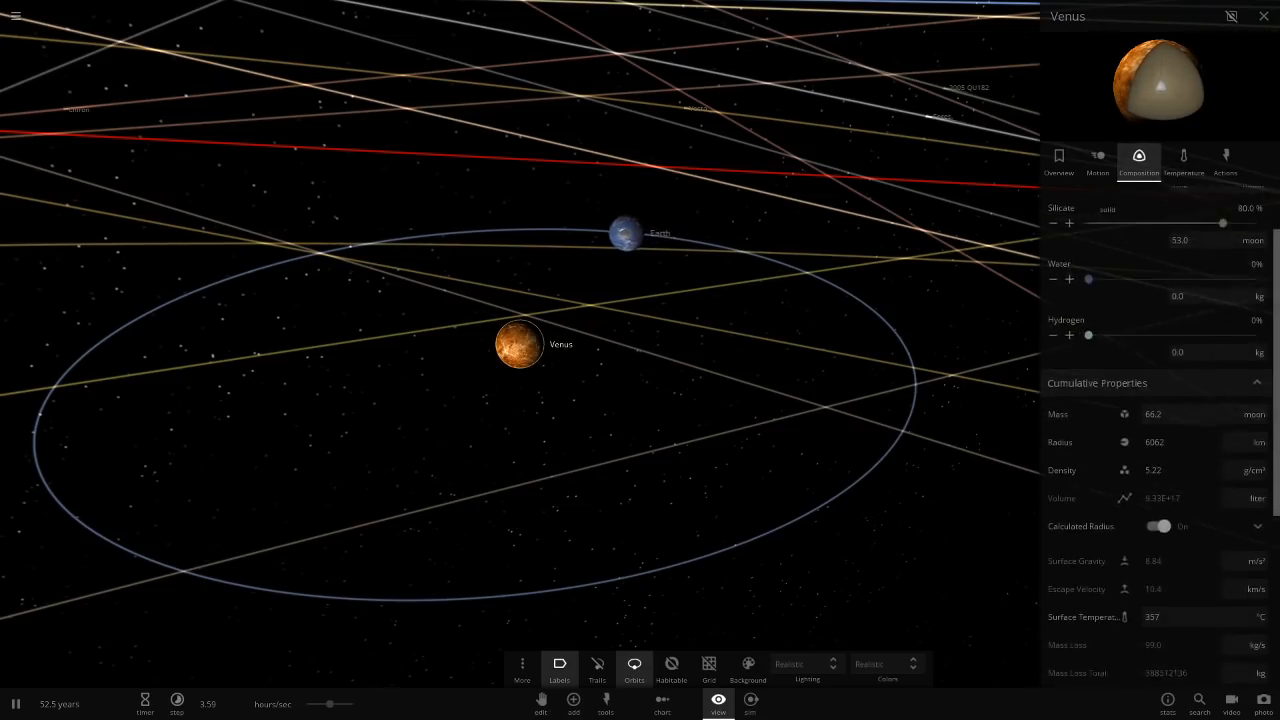
scroll(down, 3)
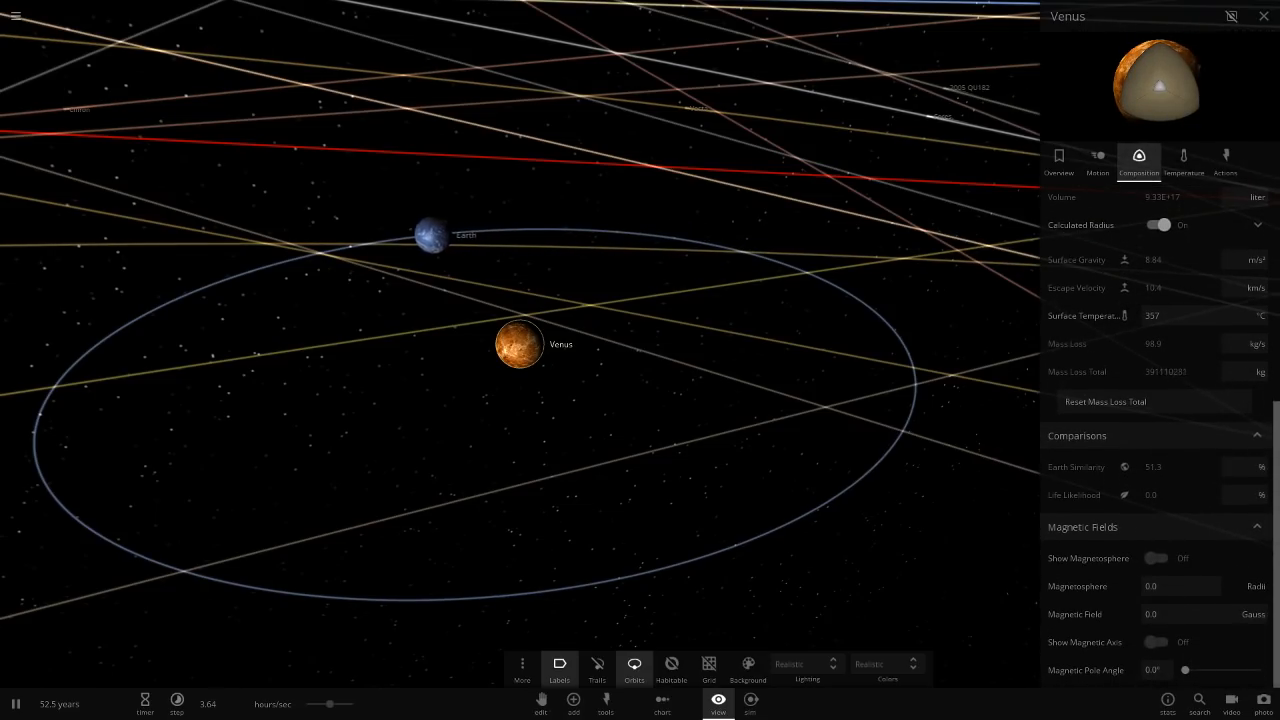
click(1096, 160)
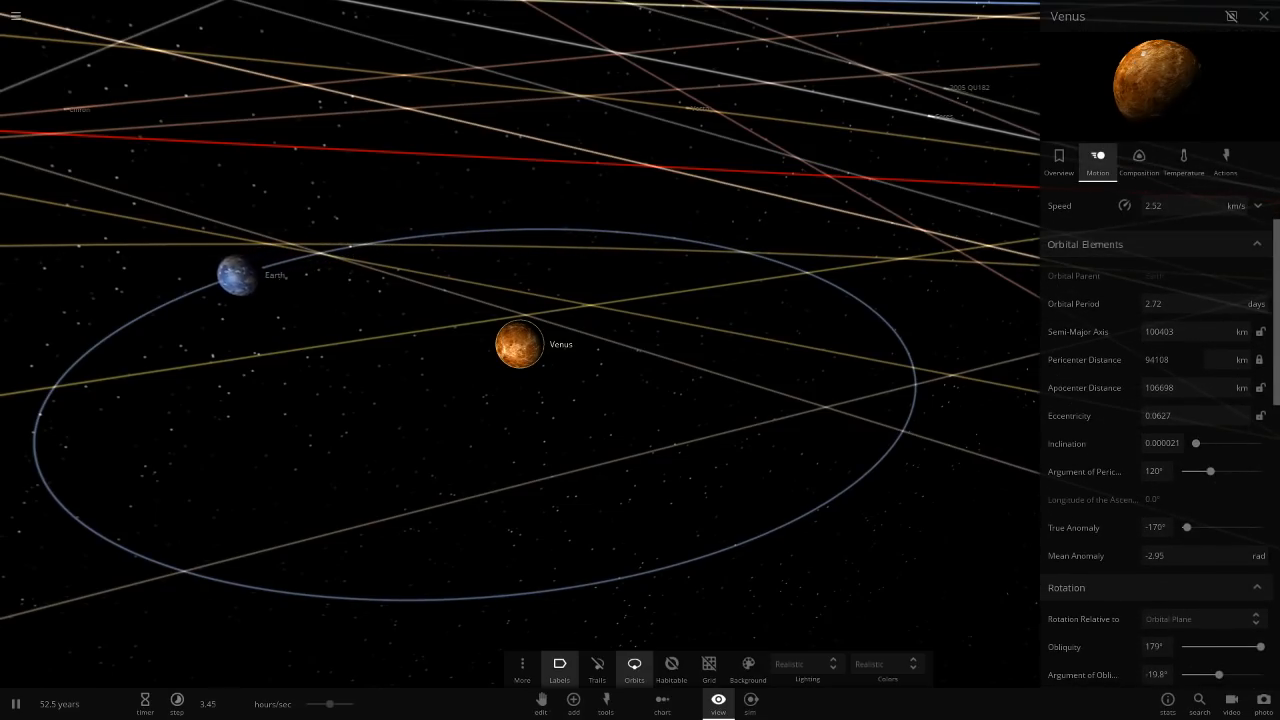
click(1060, 156)
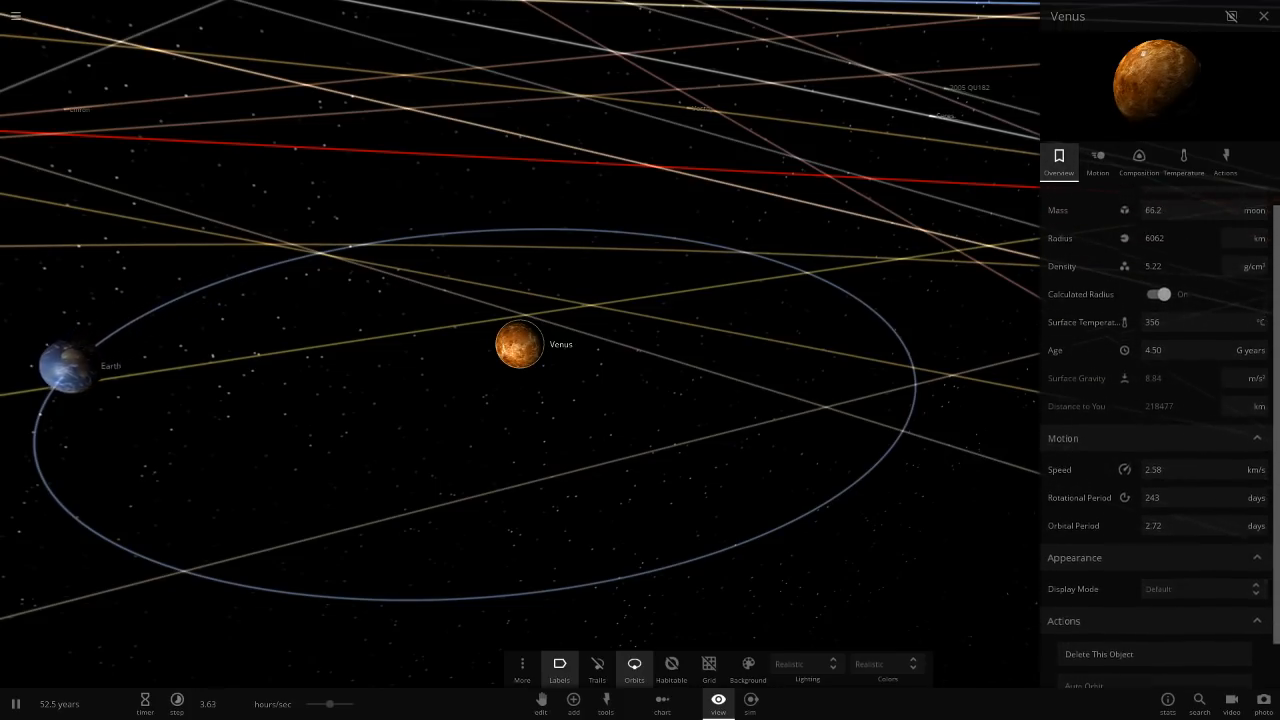
click(1096, 160)
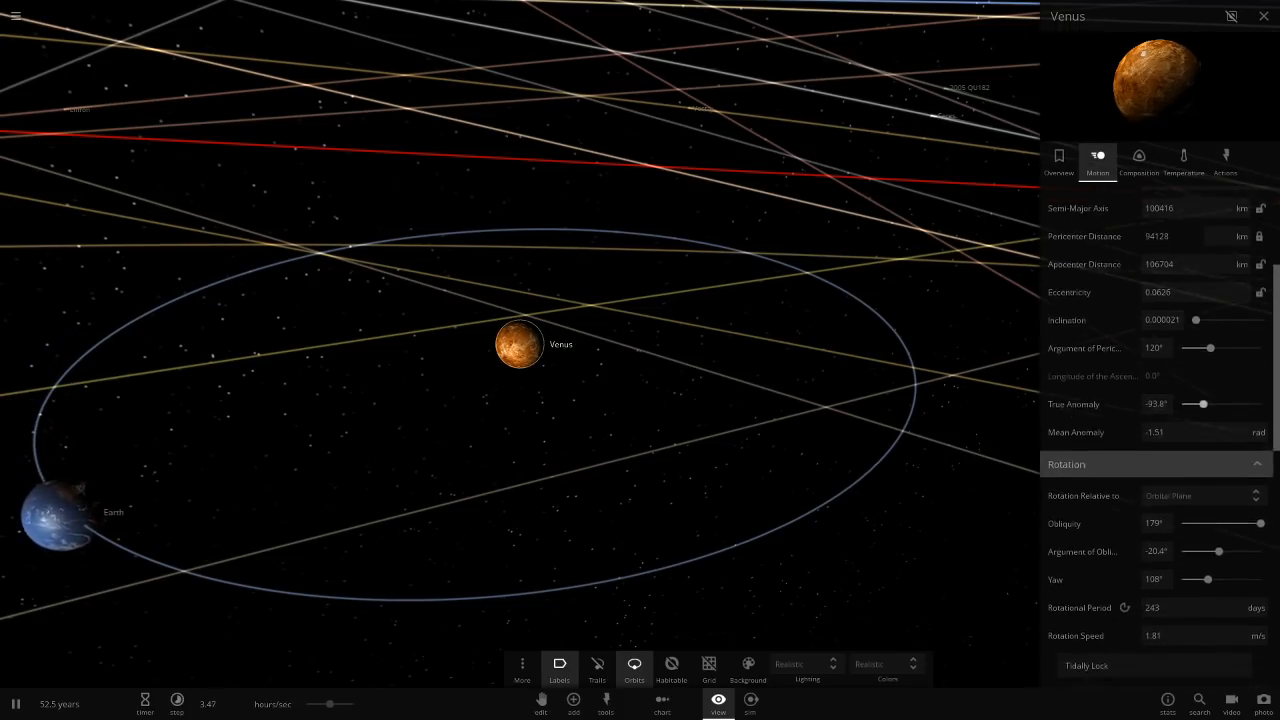
scroll(down, 3)
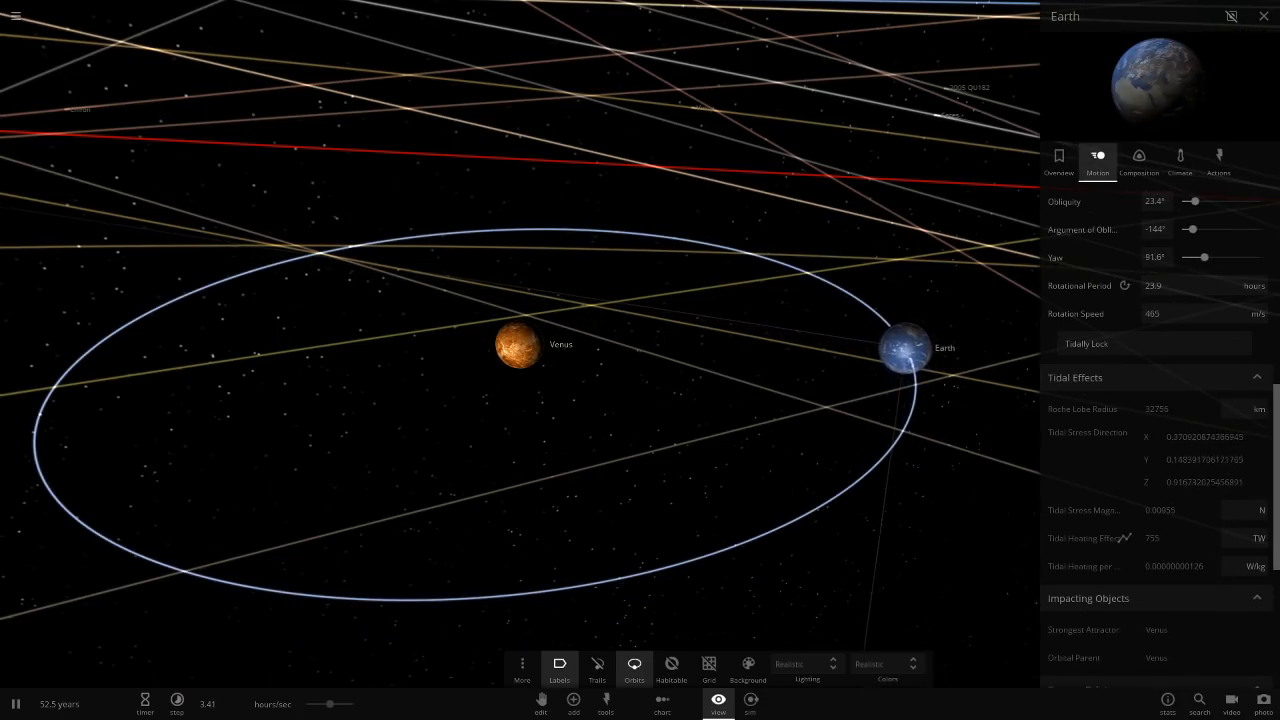
Review Earth's overview, composition and climate properties.
click(1060, 156)
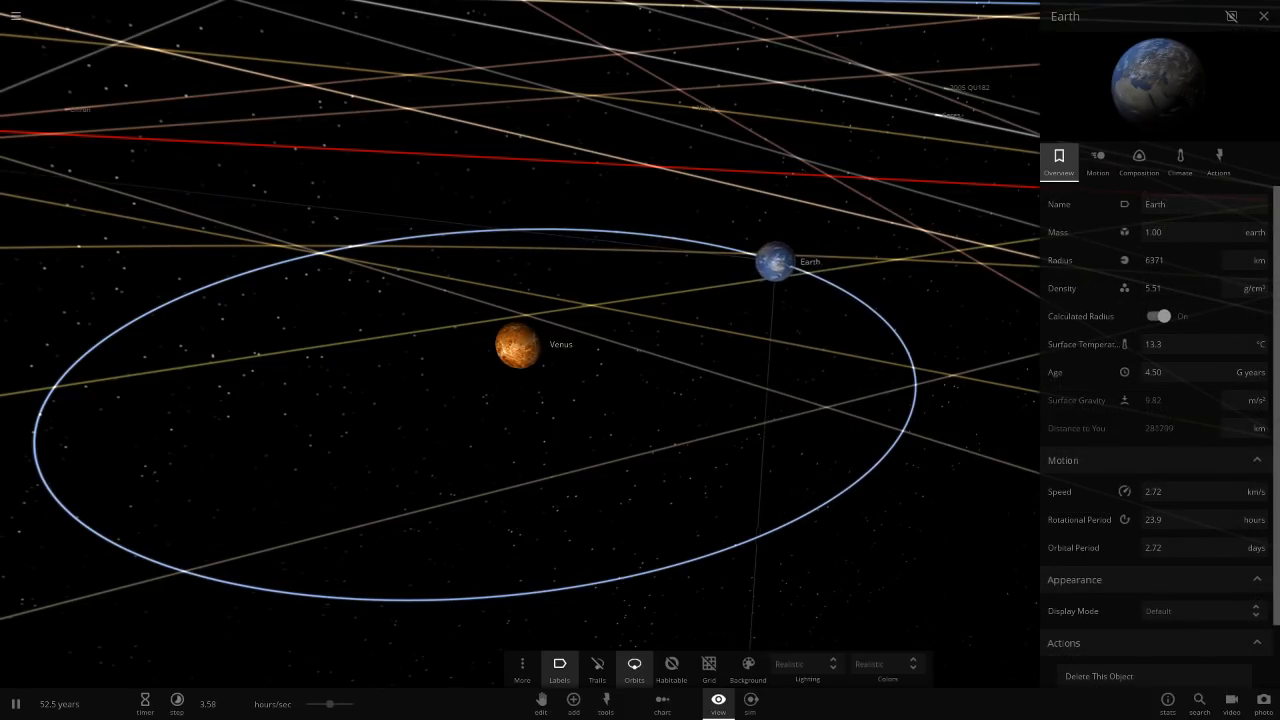
click(1138, 160)
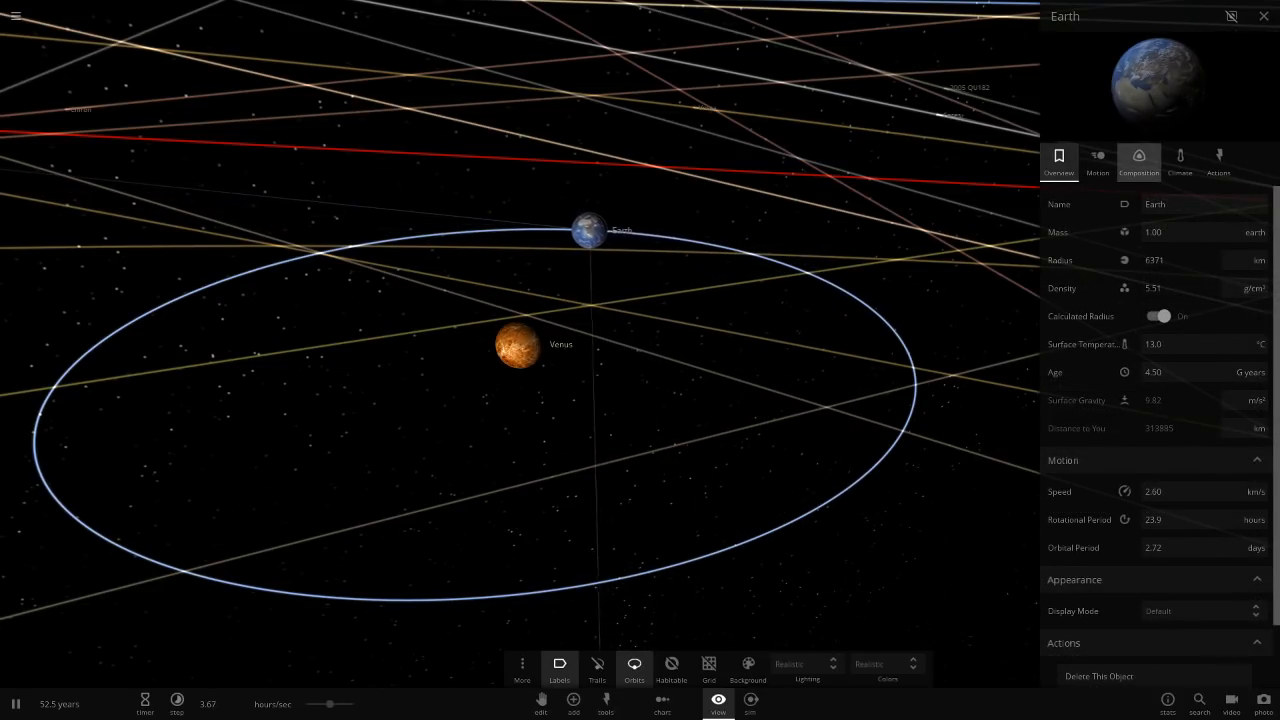
click(1180, 160)
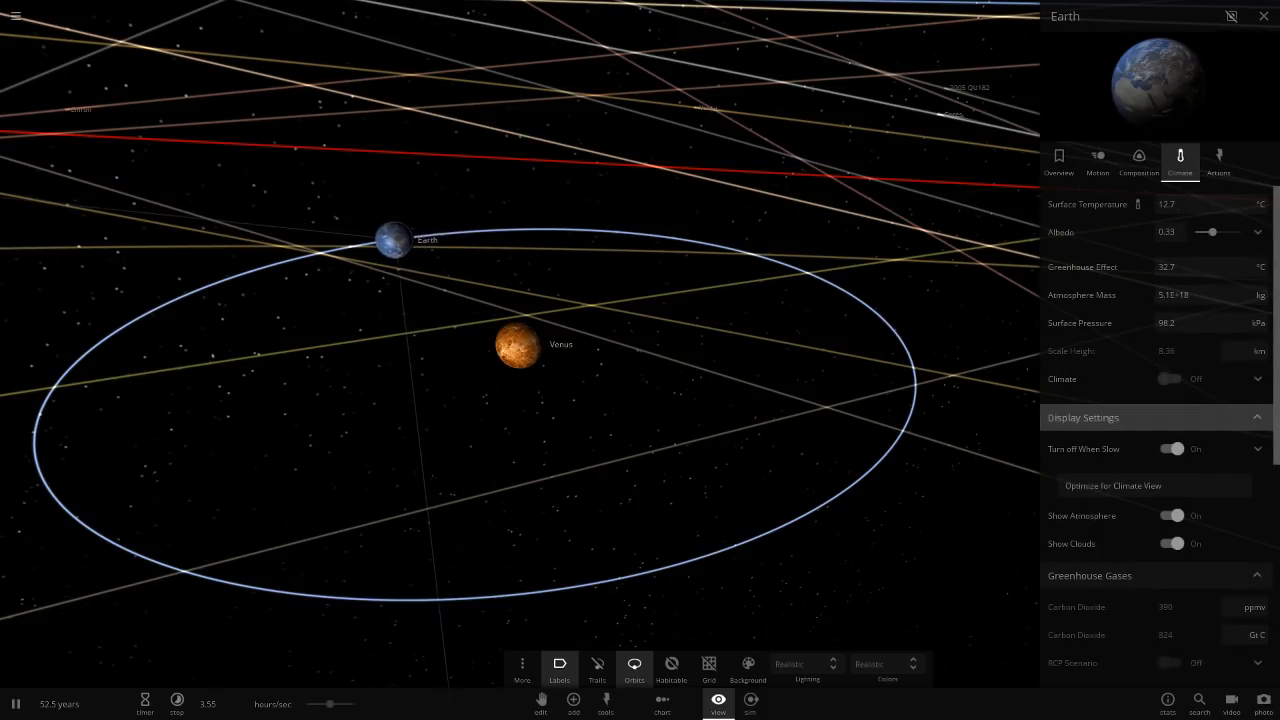
click(1058, 160)
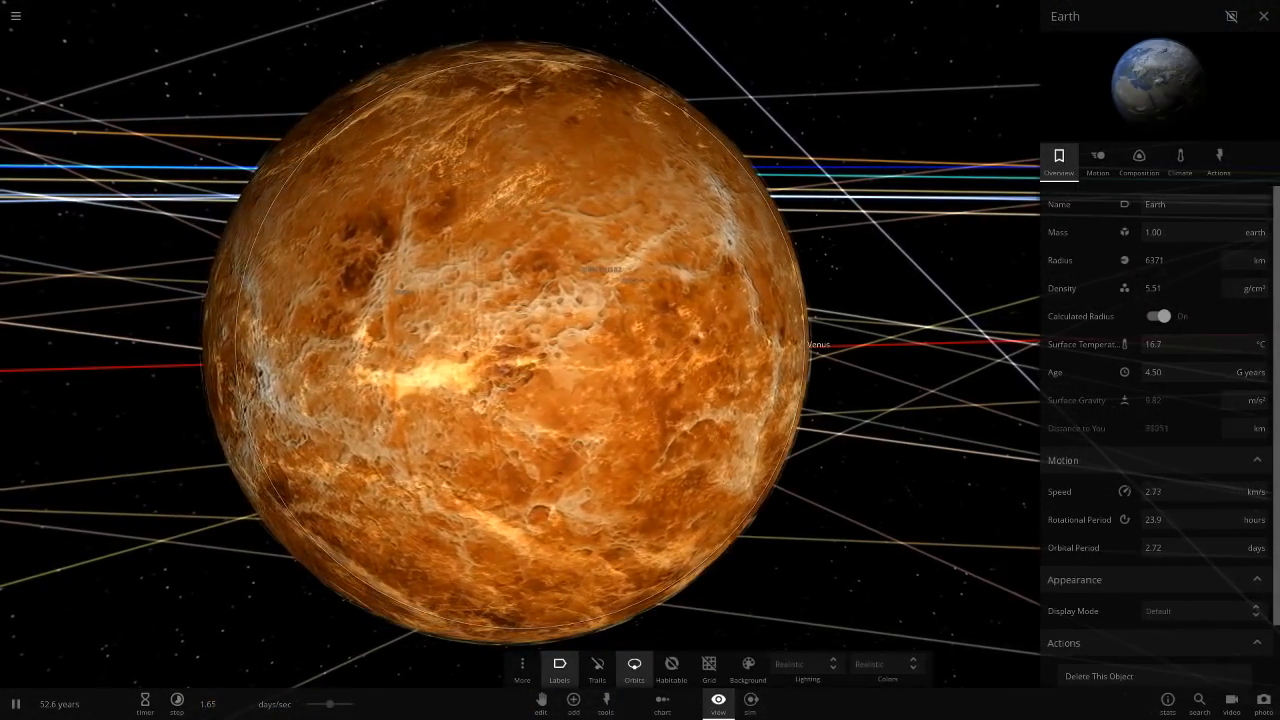
Zoom back out to see Earth and Venus orbiting each other at 52.6 years.
scroll(down, 3)
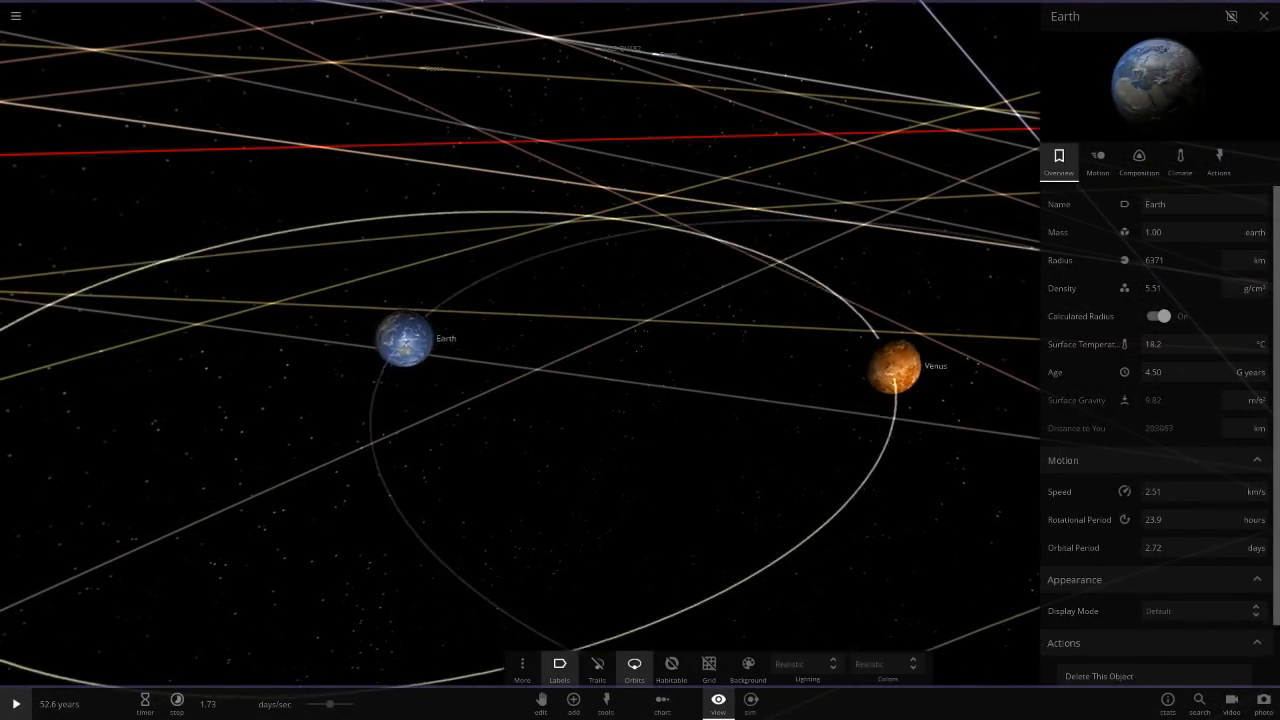
Select Venus and show its overview with its orbit around Earth outlined.
click(890, 364)
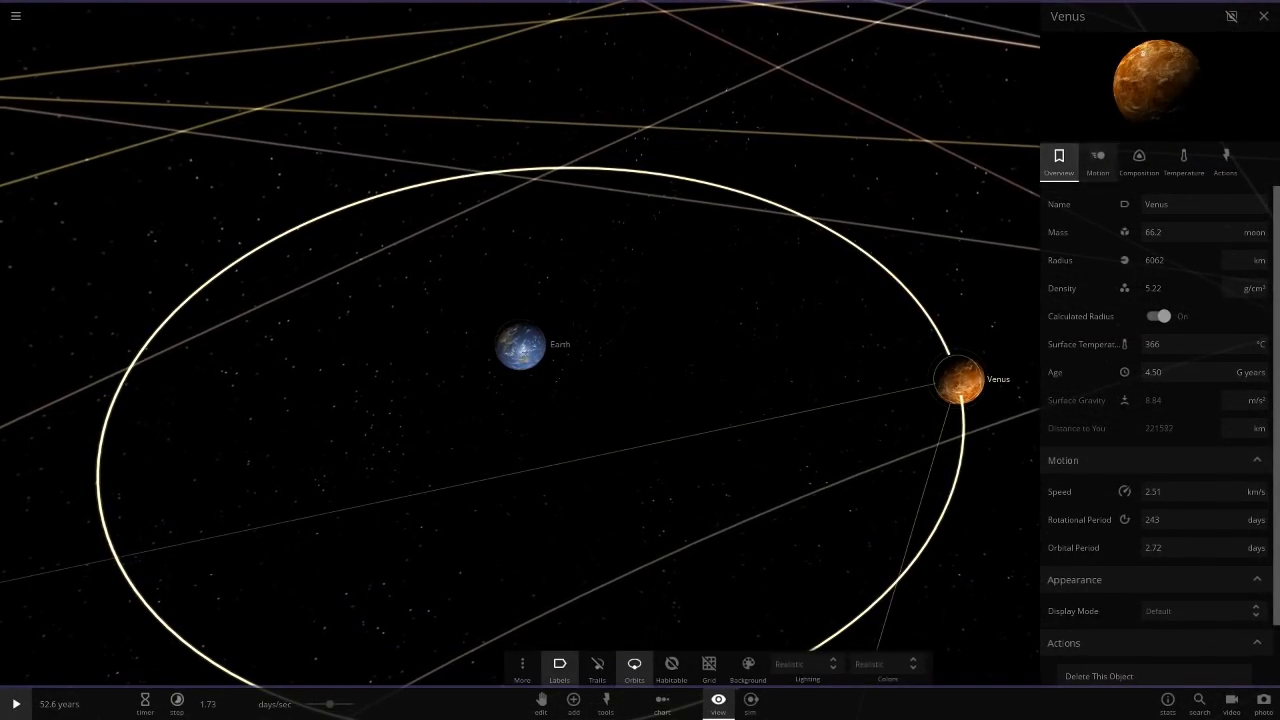
click(1096, 160)
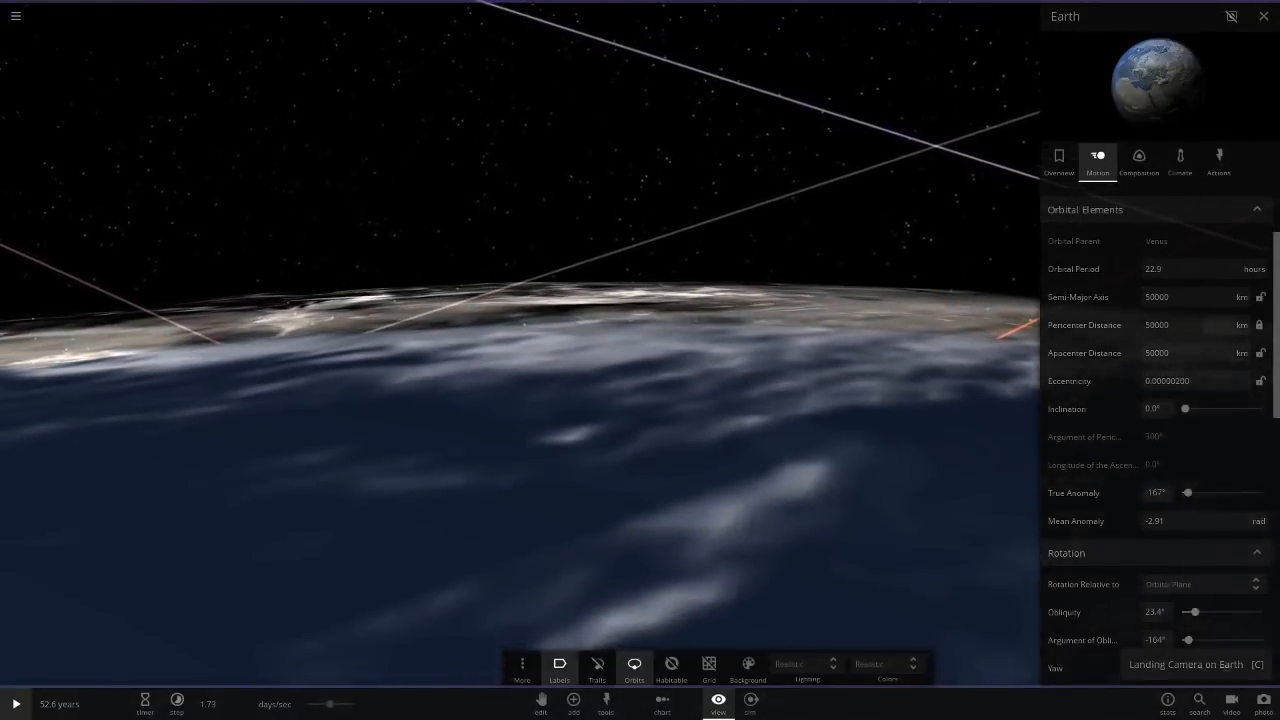
Clear the trail lines and view Venus's orbital elements at the 10000 km separation.
click(634, 664)
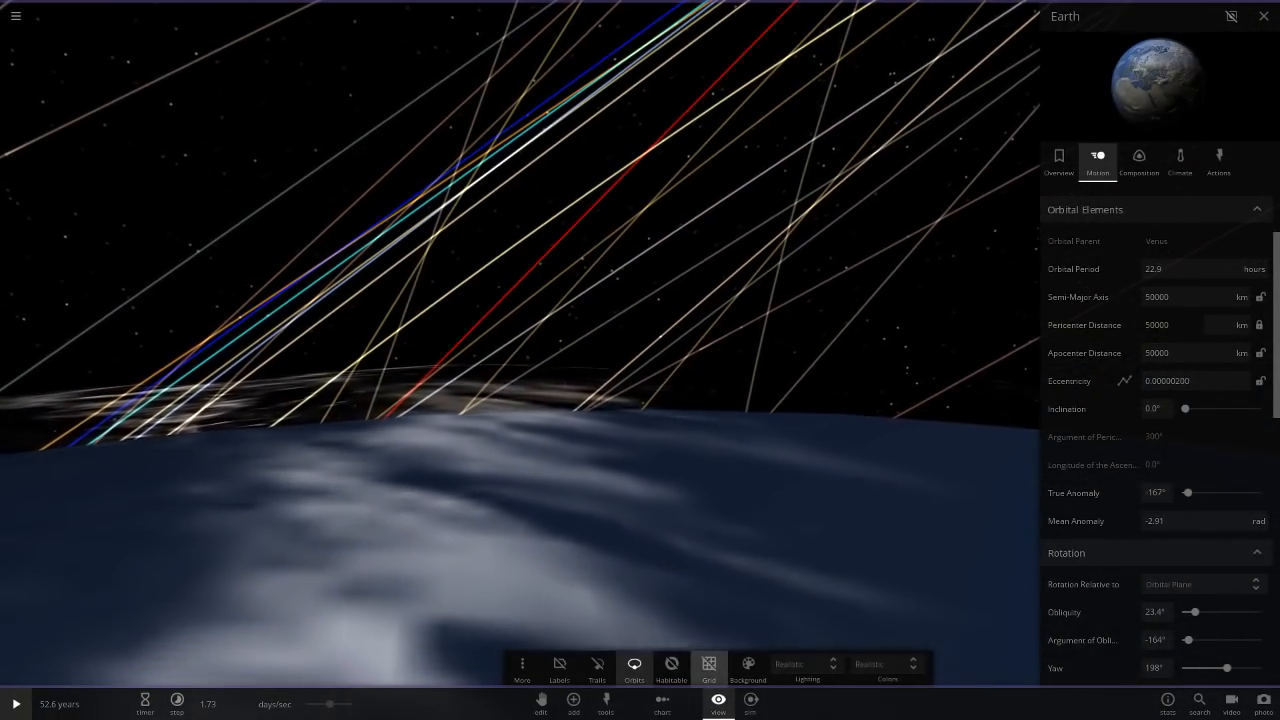
click(634, 664)
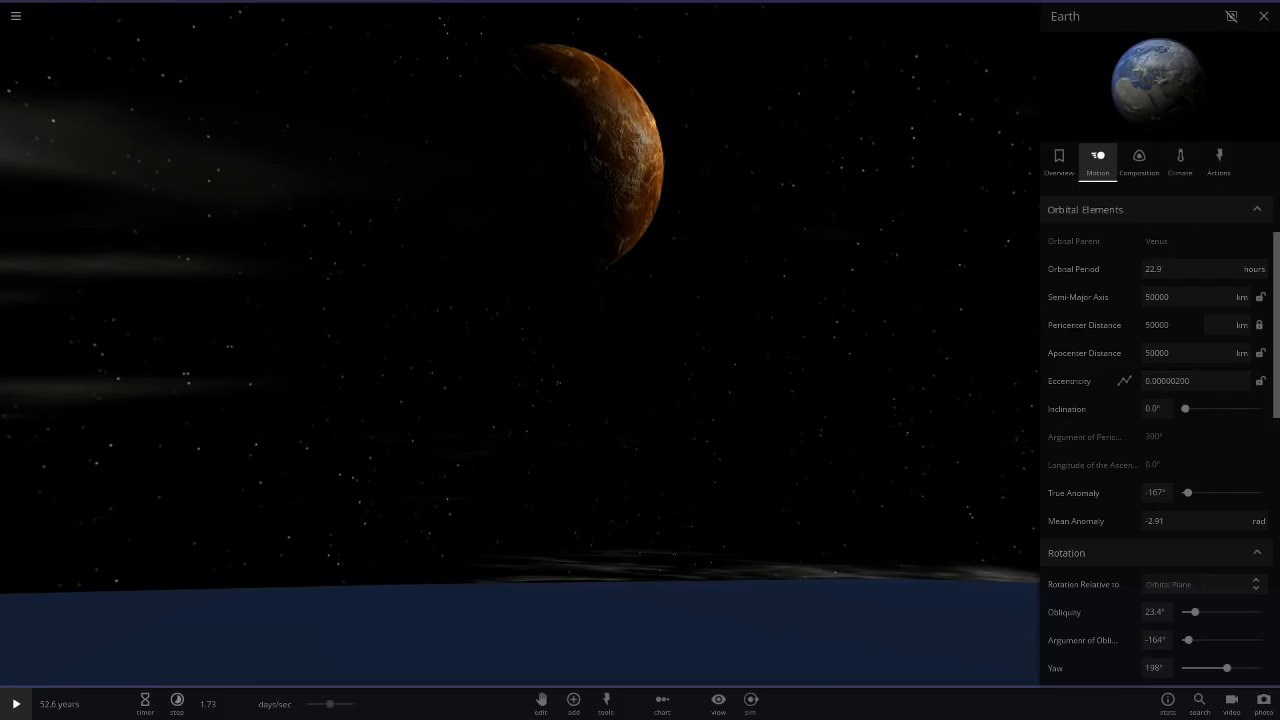
click(1264, 16)
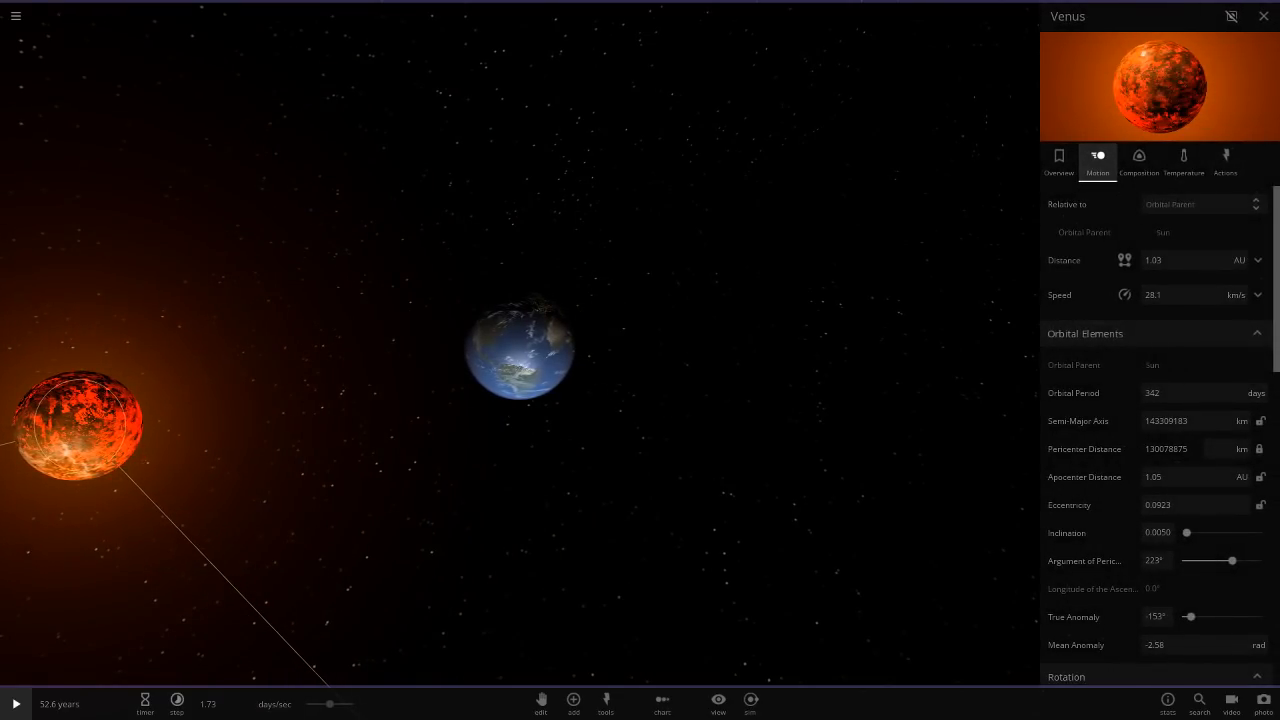
Review Earth's orbital, climate and overview details, then resume the simulation as Venus nears Earth.
click(518, 348)
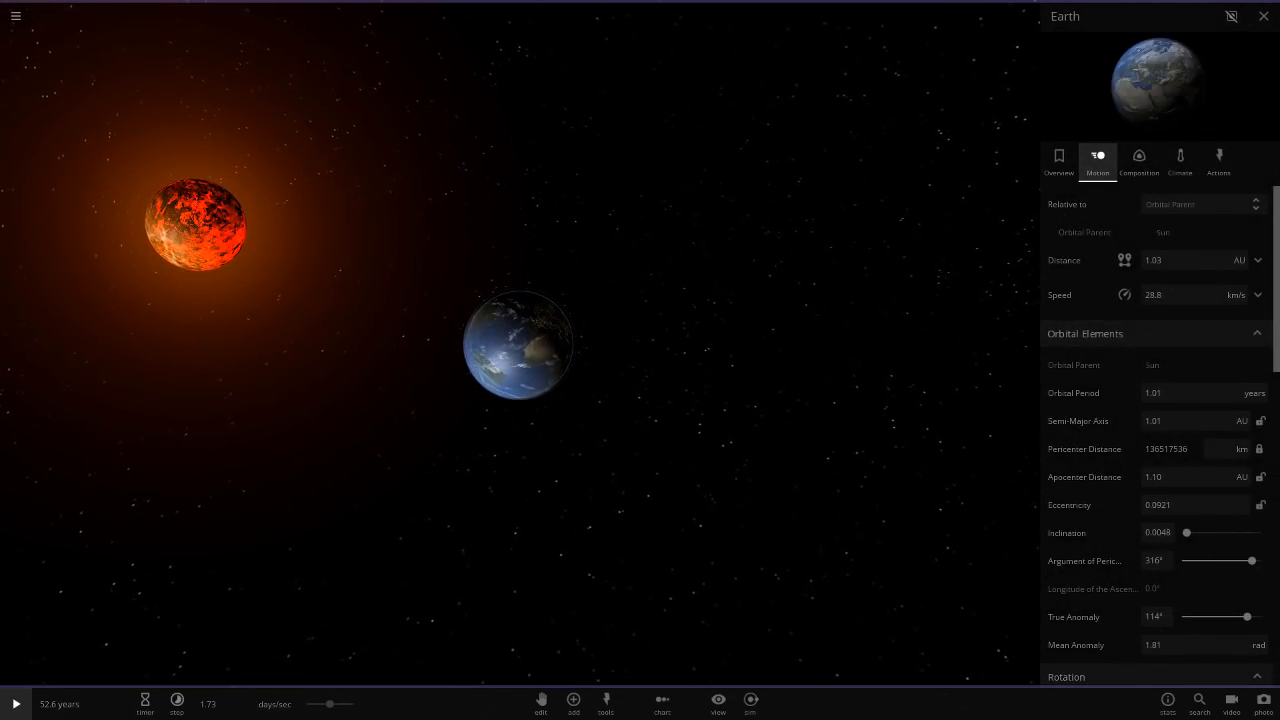
click(1180, 160)
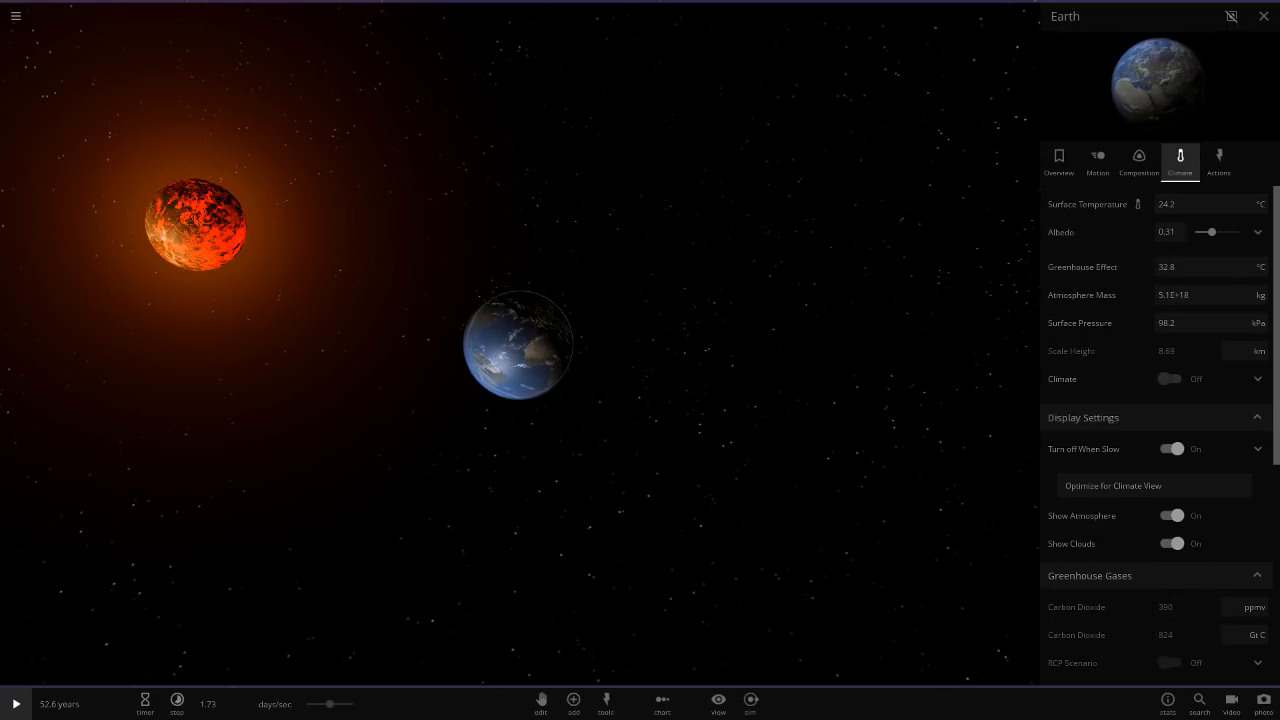
click(1058, 160)
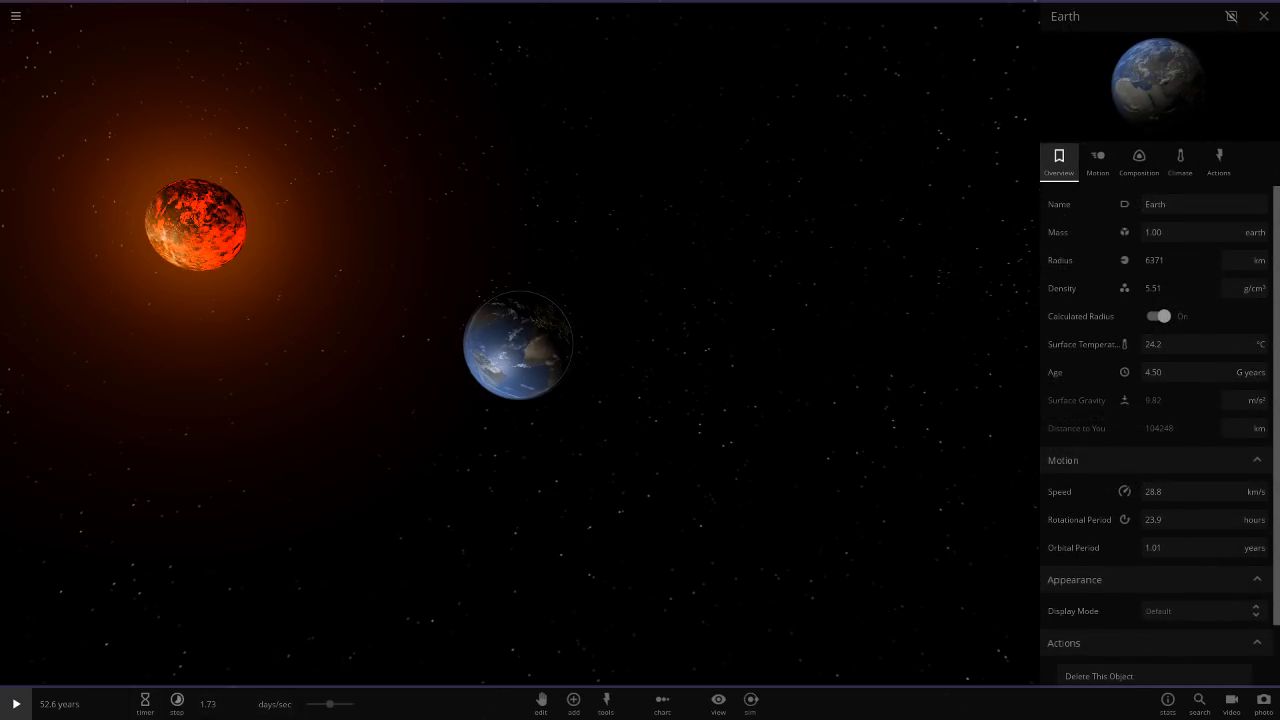
click(14, 704)
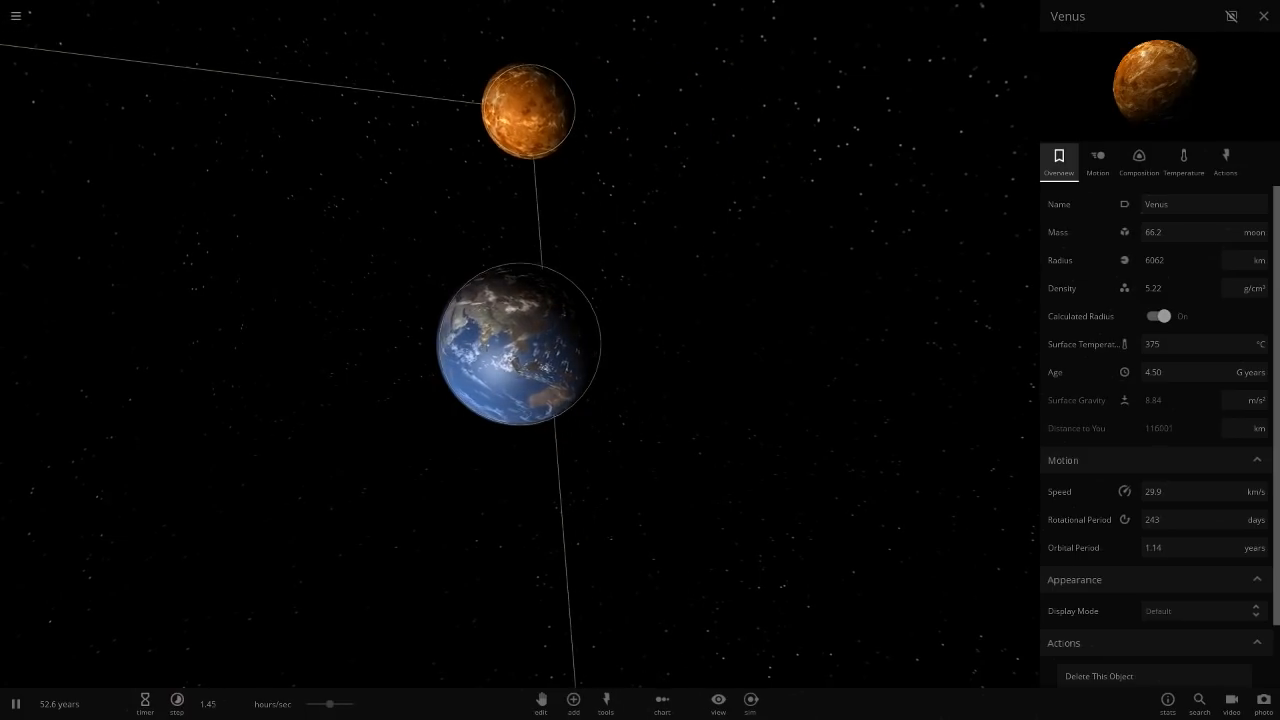
Select Earth, resume the simulation and switch to Venus's properties.
click(516, 344)
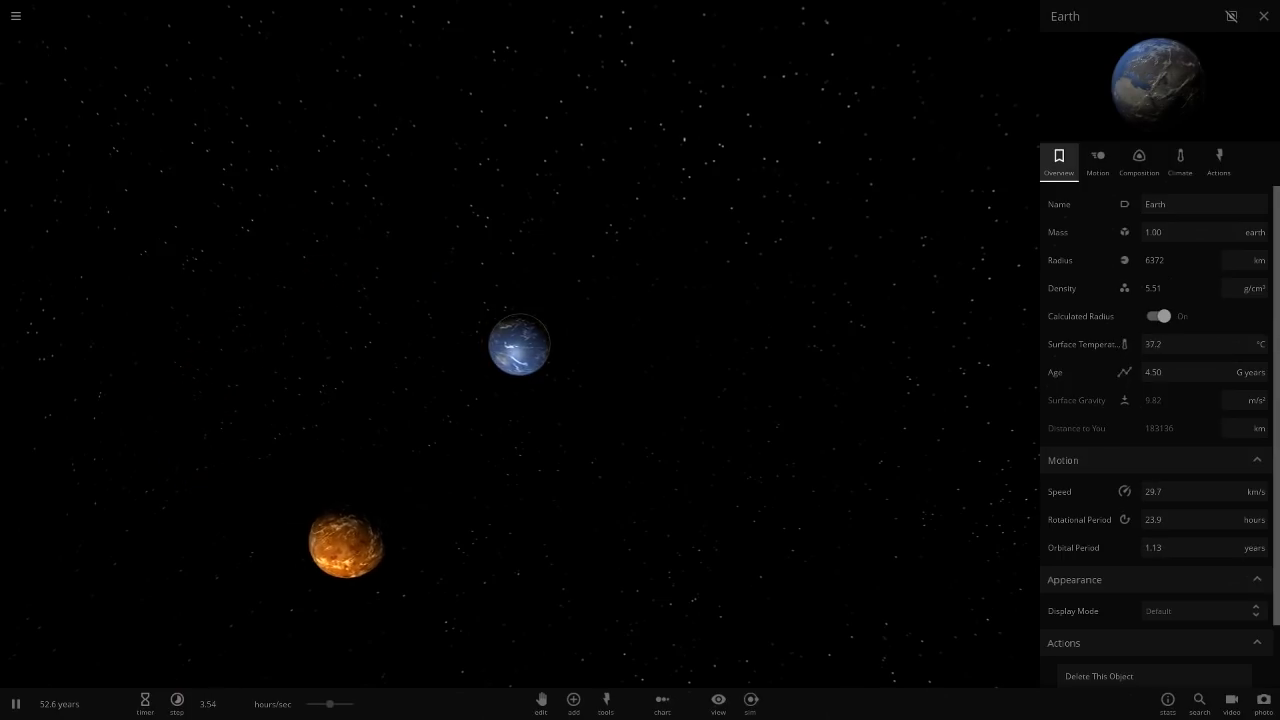
click(16, 704)
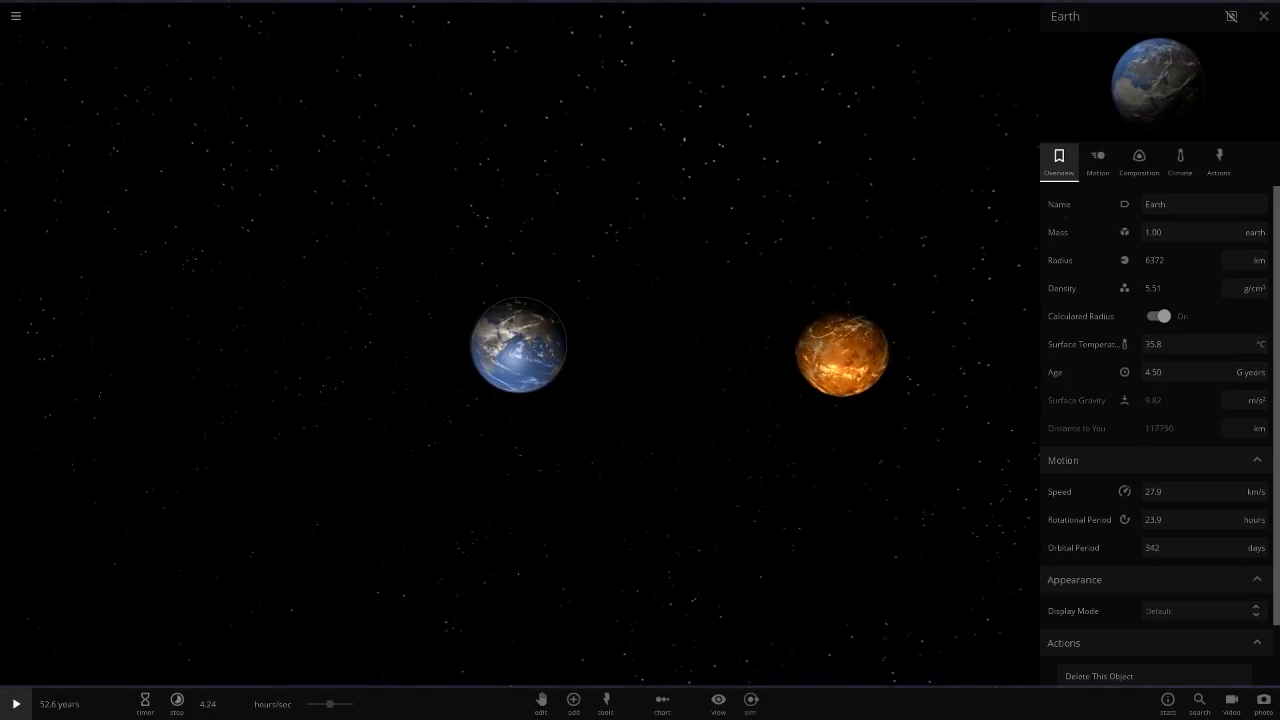
click(840, 364)
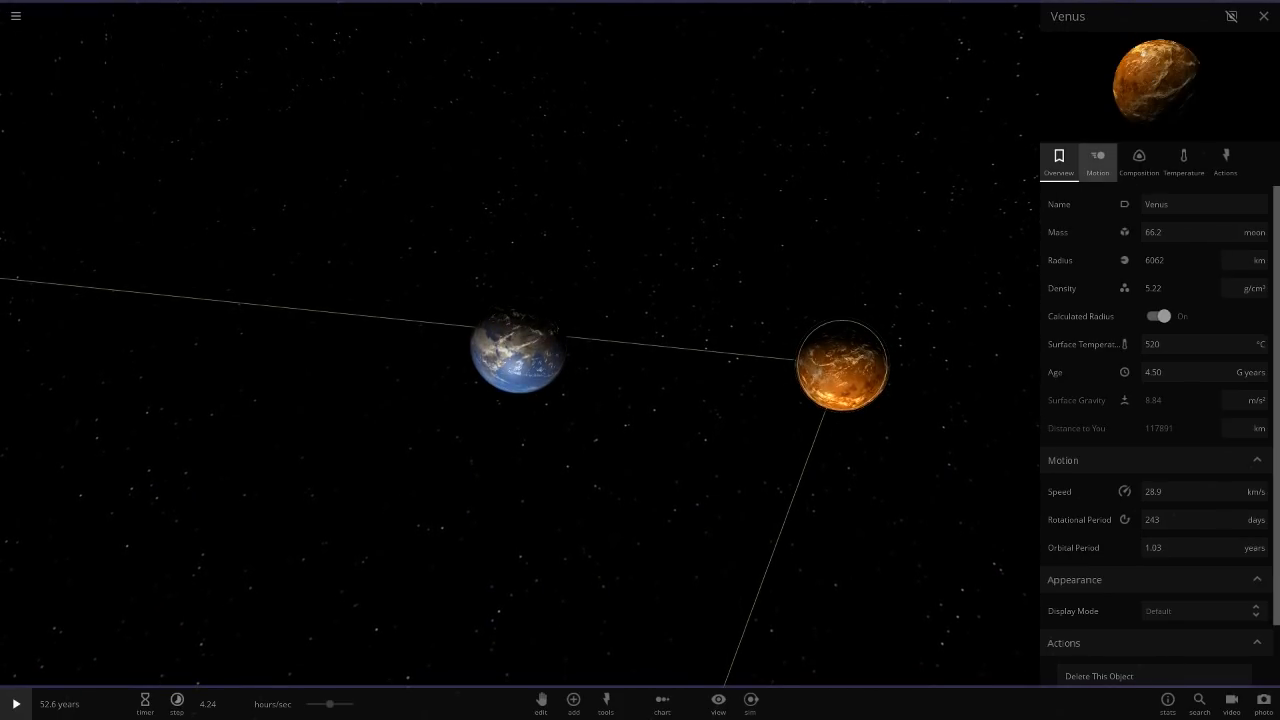
Read Venus's motion and orbital elements, then select Earth to compare its orbit.
click(1096, 160)
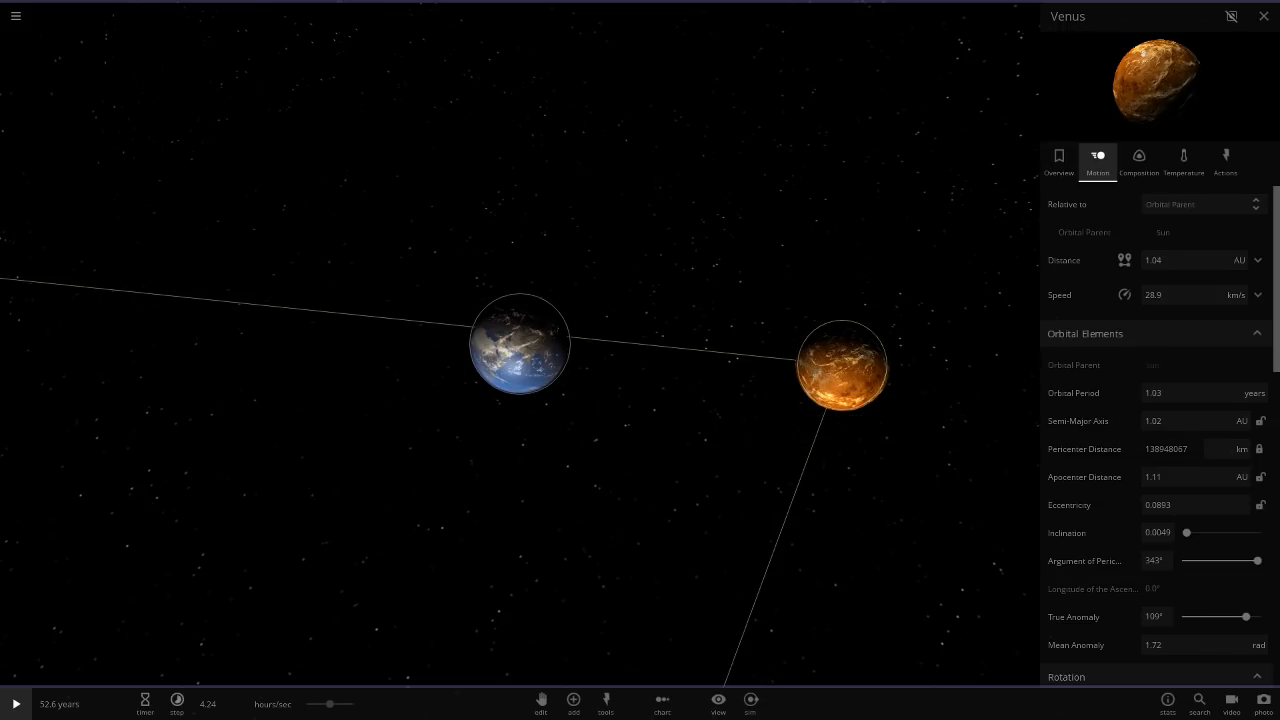
click(520, 344)
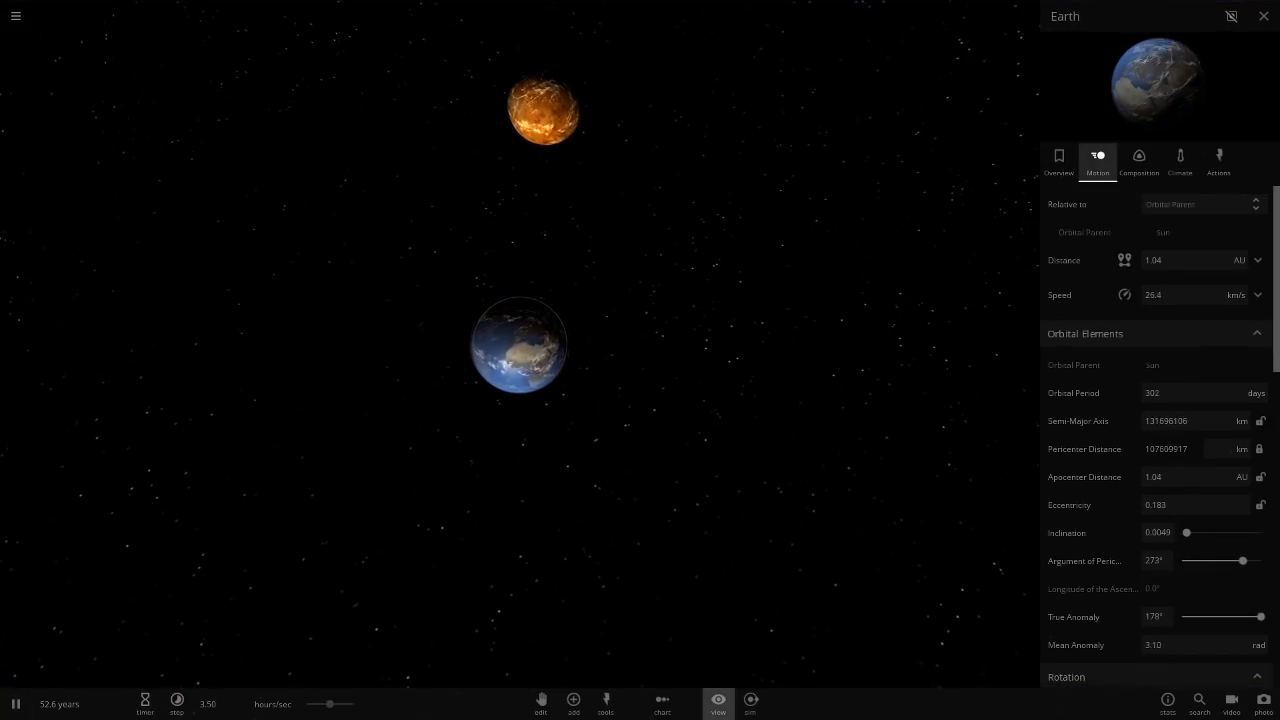
click(716, 702)
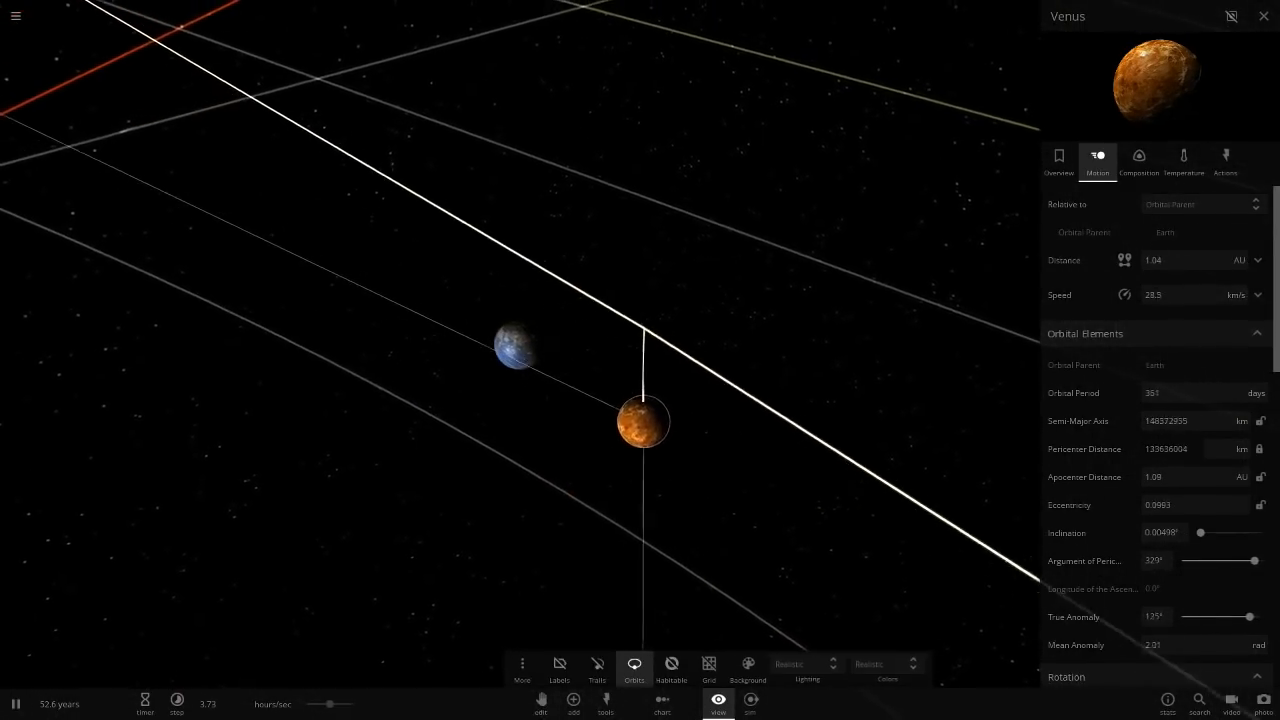
Use the Actions panel to auto-orbit Venus around Earth in a wide circular orbit.
click(1224, 160)
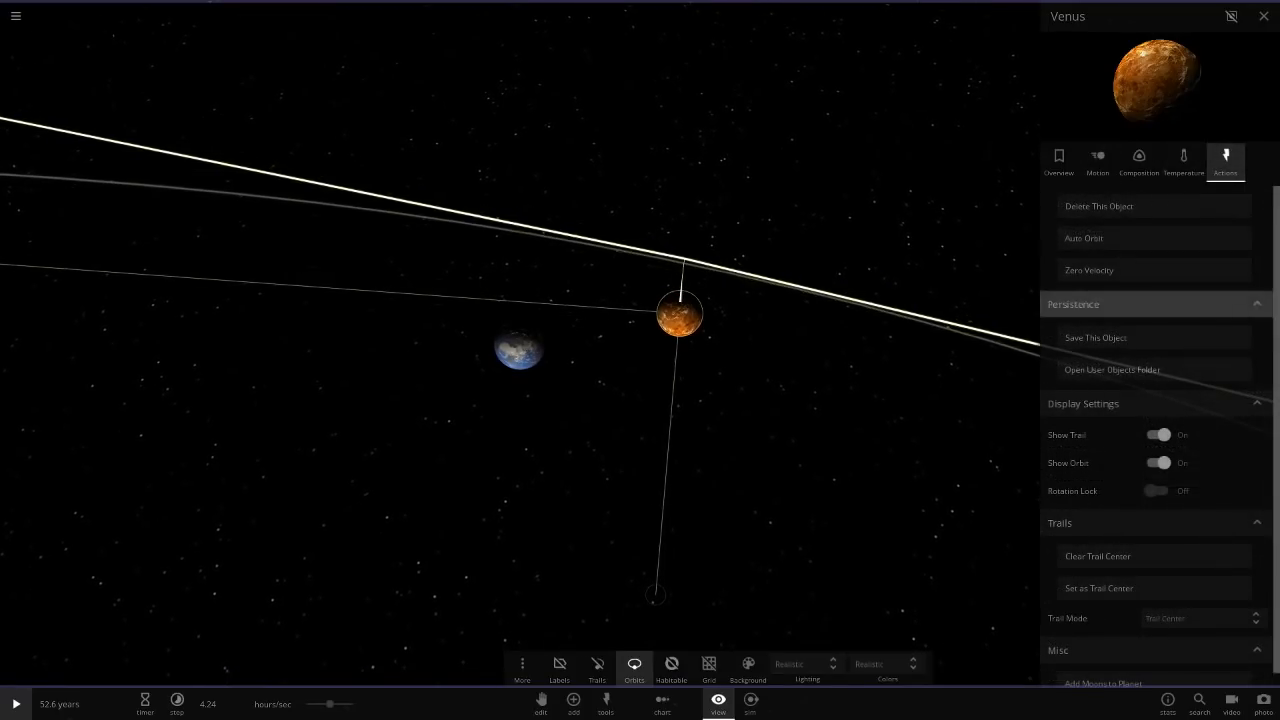
click(520, 348)
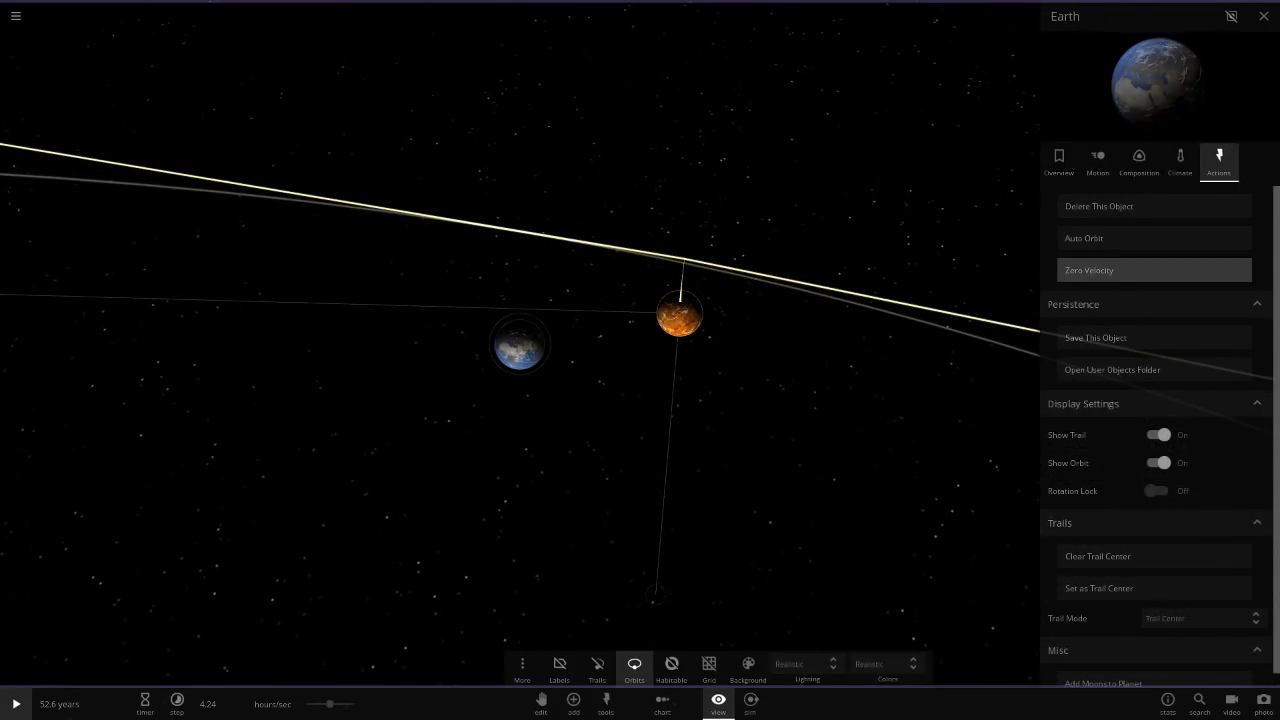
click(16, 704)
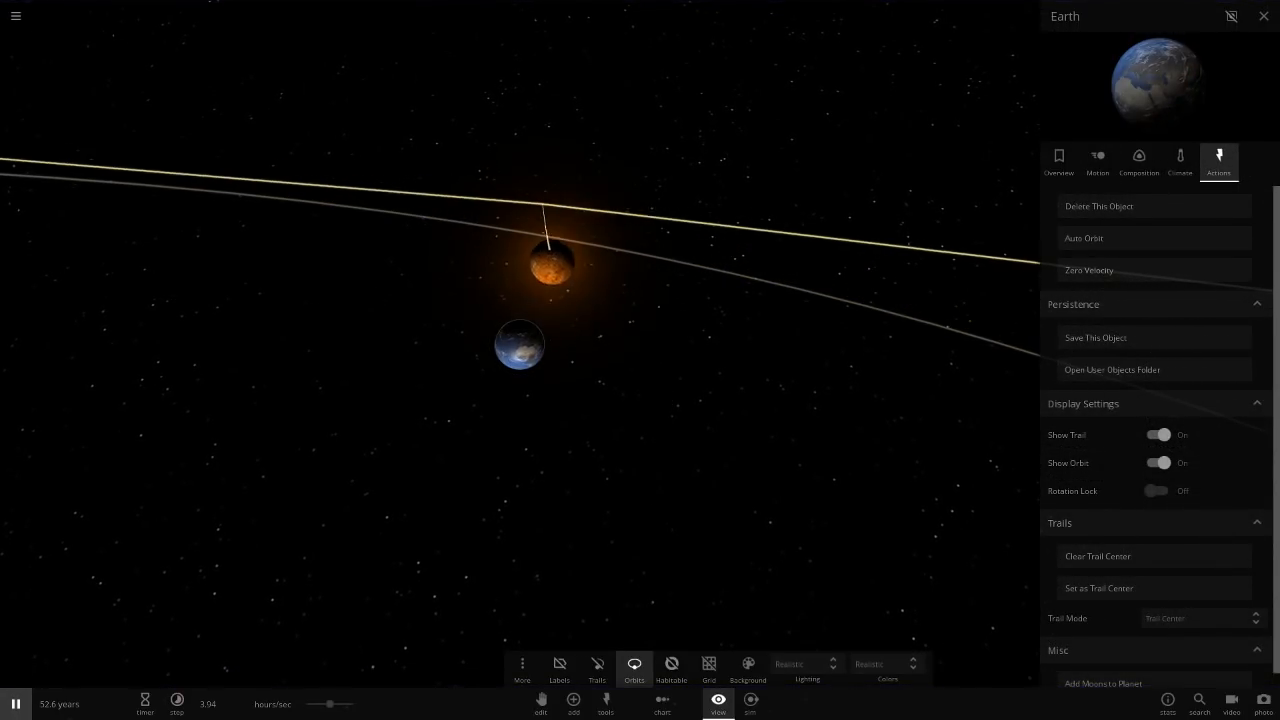
click(16, 704)
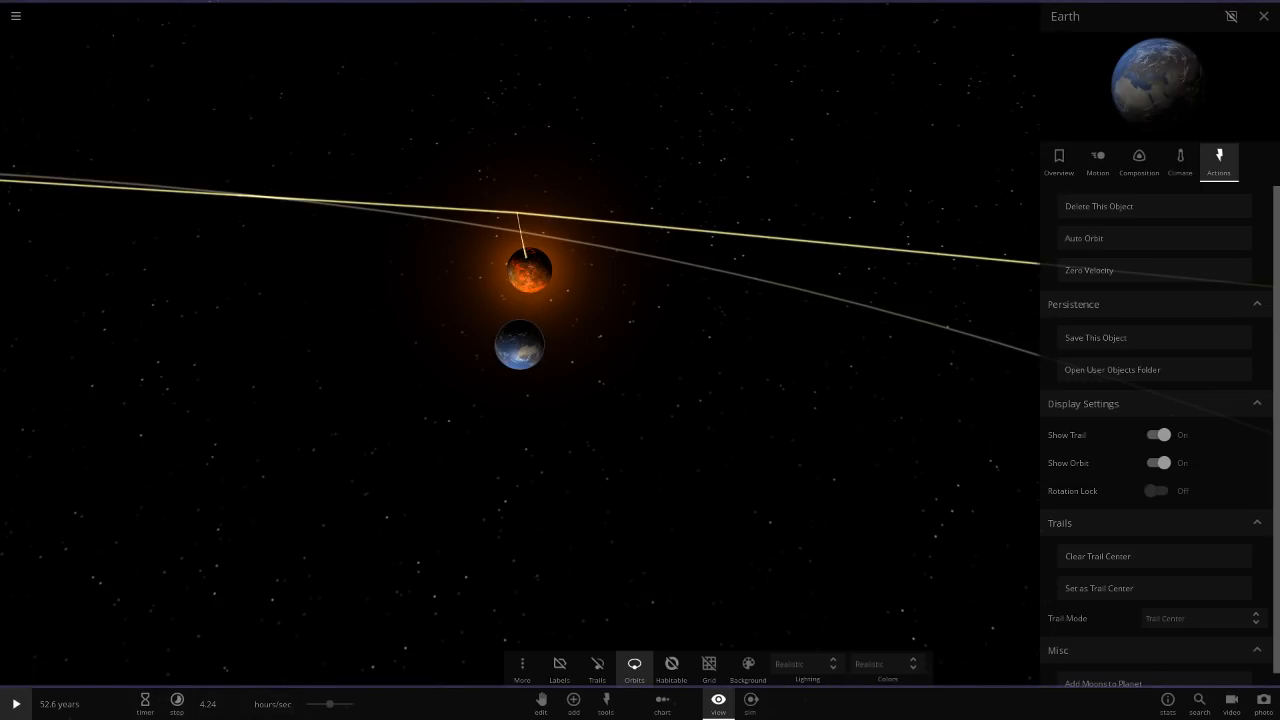
click(16, 704)
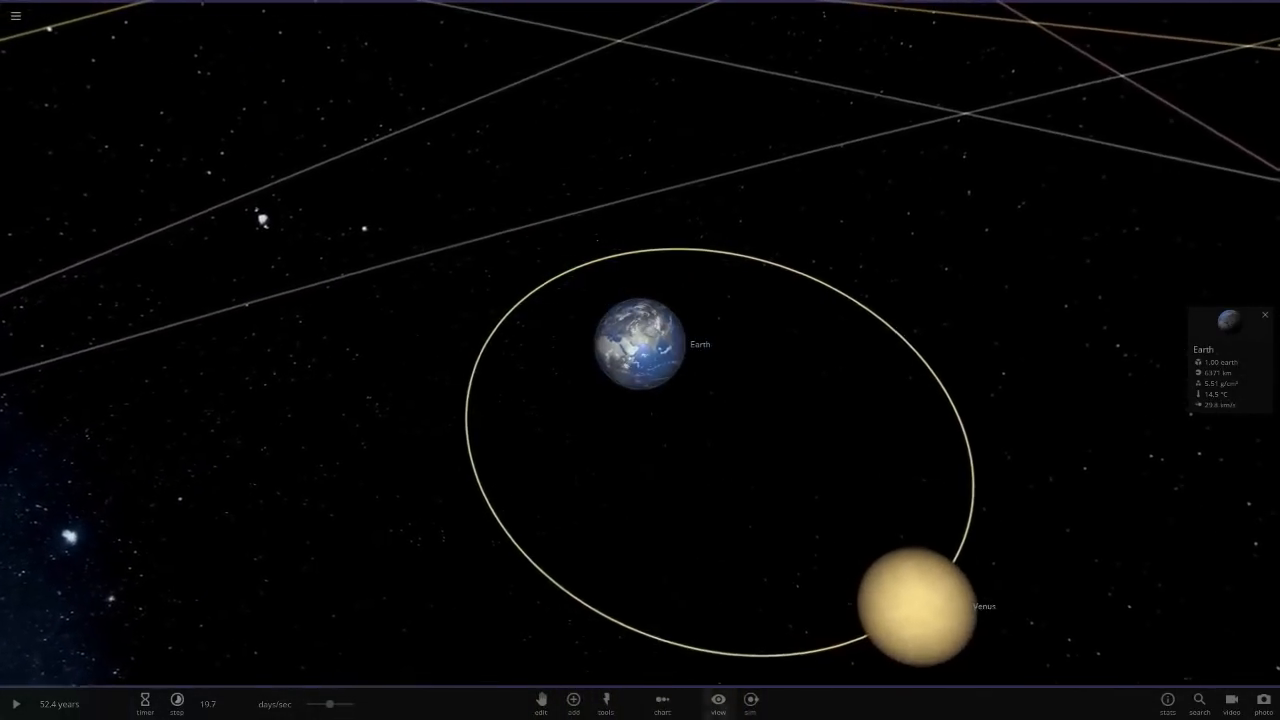
Hide the orbit ring in the display options and let Venus close in to graze Earth.
click(716, 704)
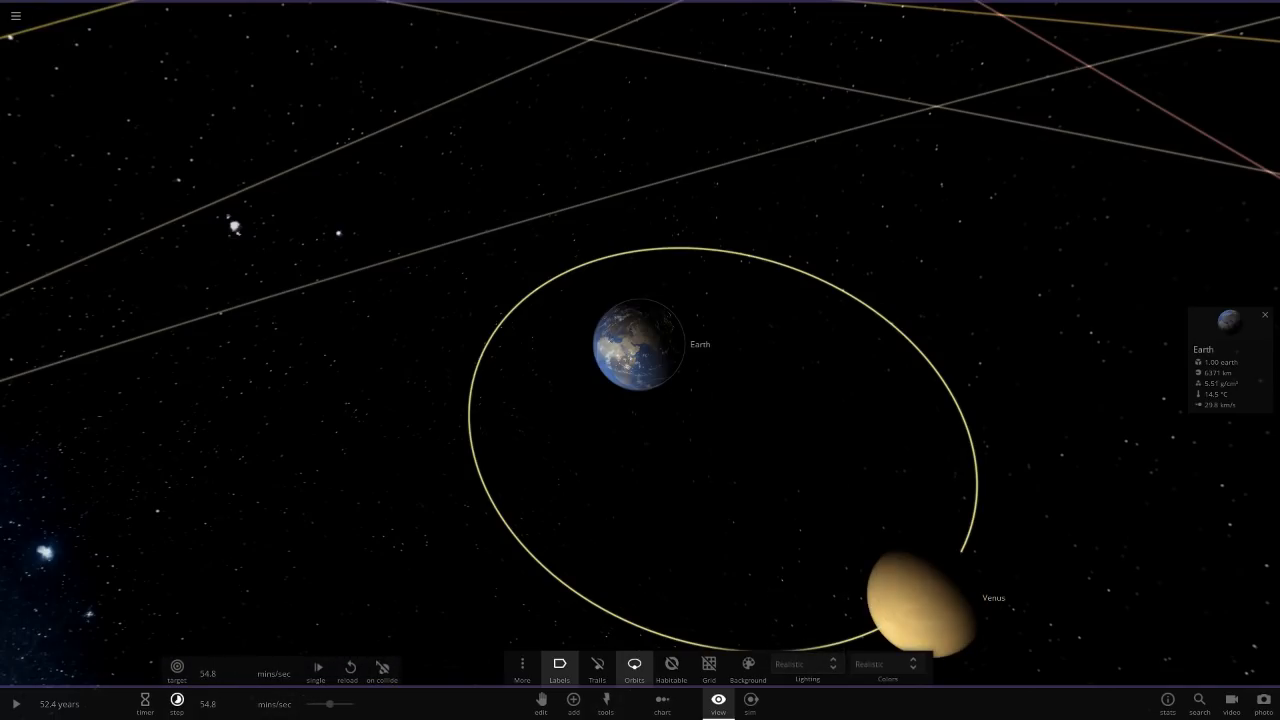
click(14, 704)
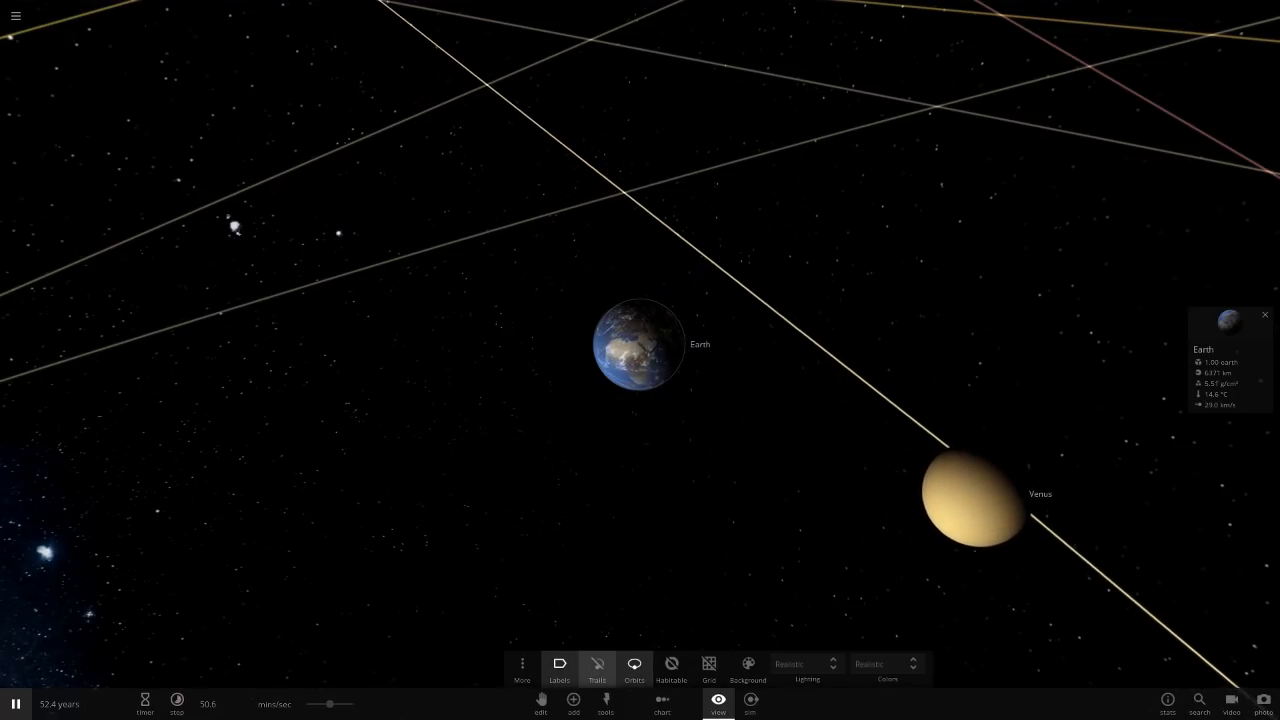
click(634, 670)
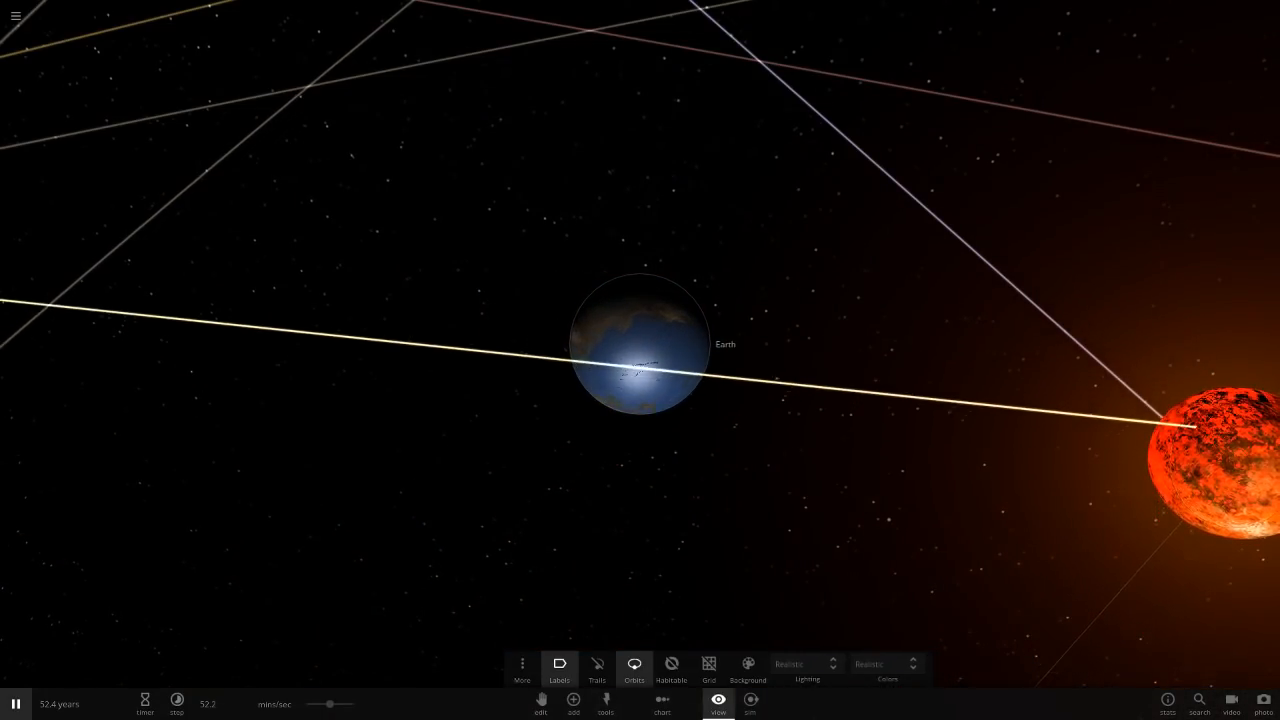
Zoom in on the colliding planets and select Venus to inspect its overview properties.
click(632, 664)
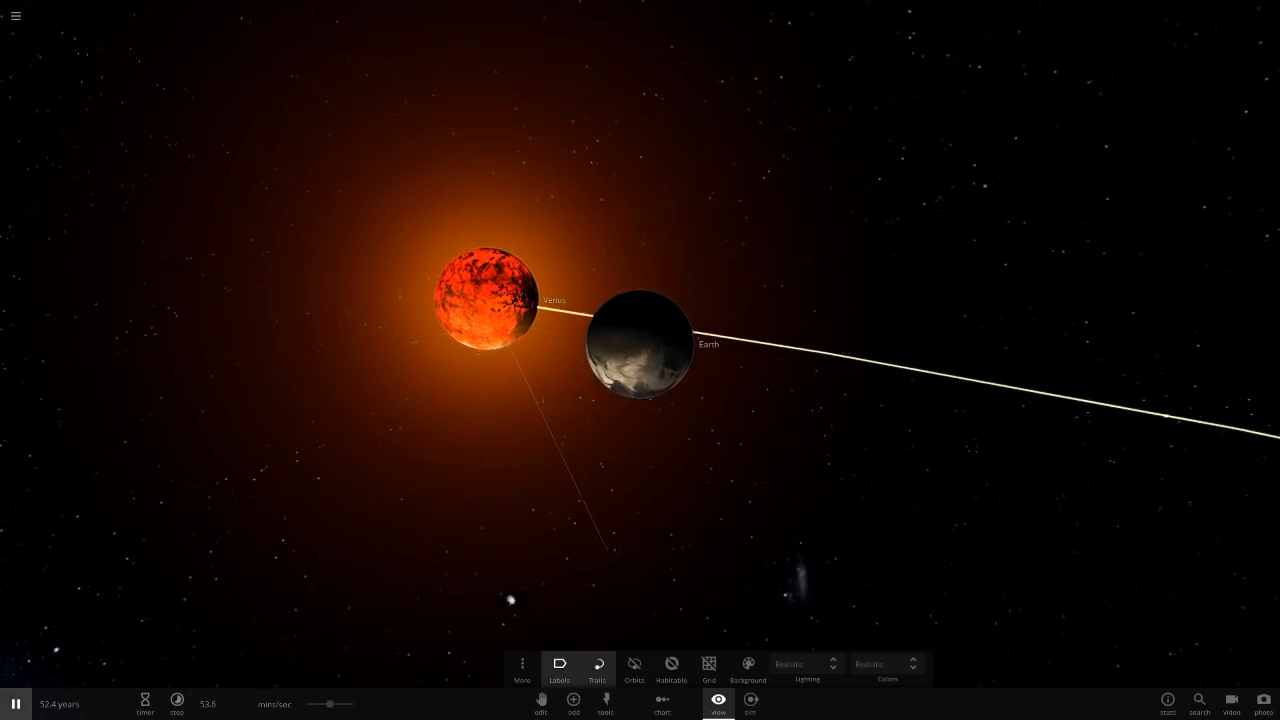
click(16, 704)
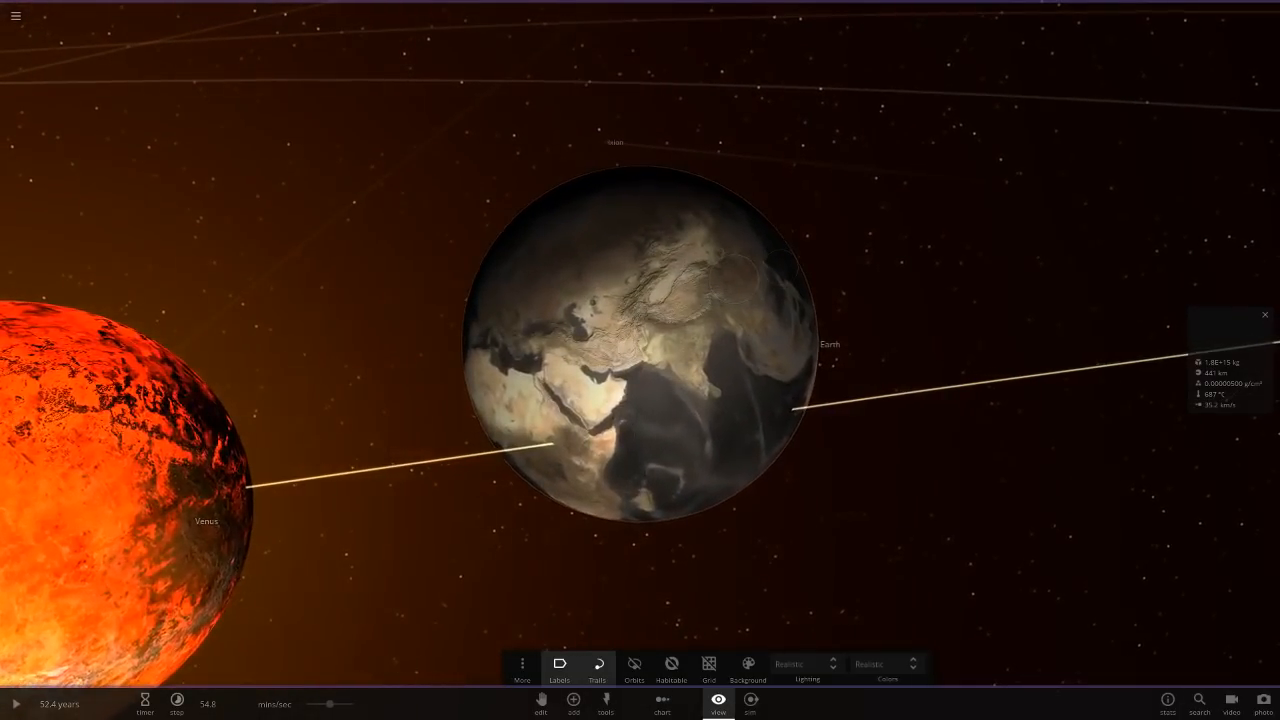
click(640, 360)
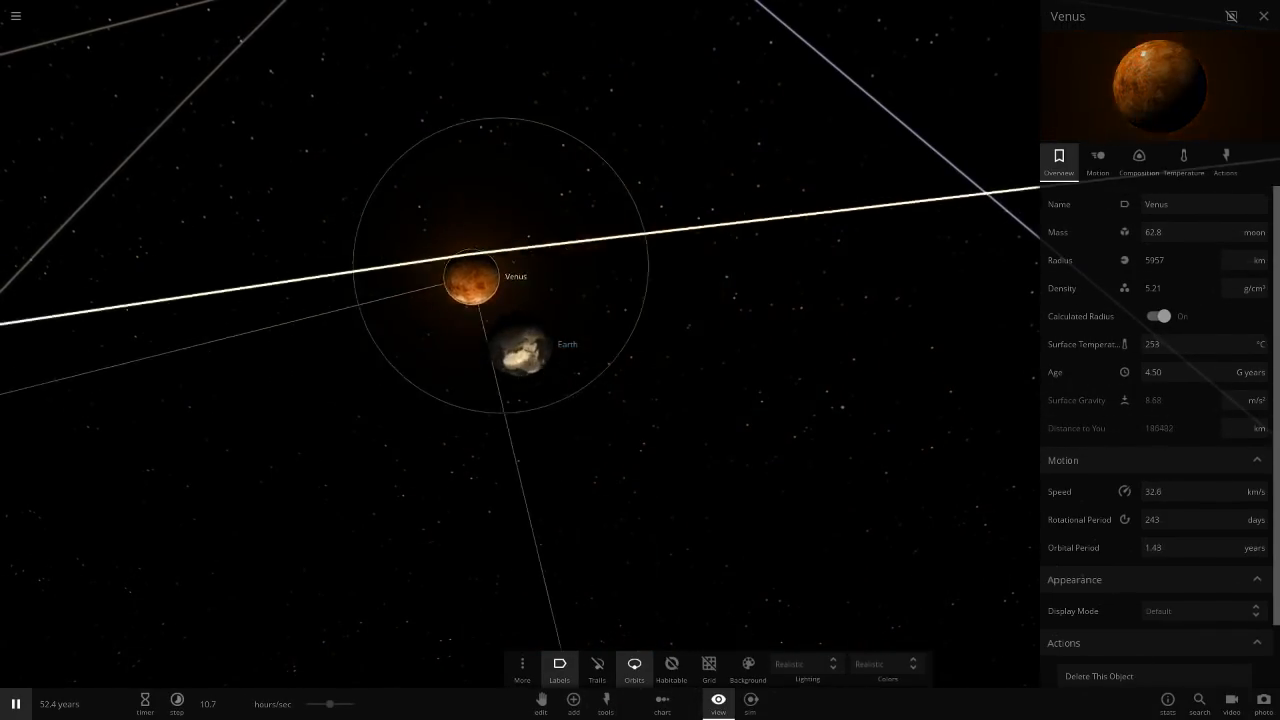
click(540, 344)
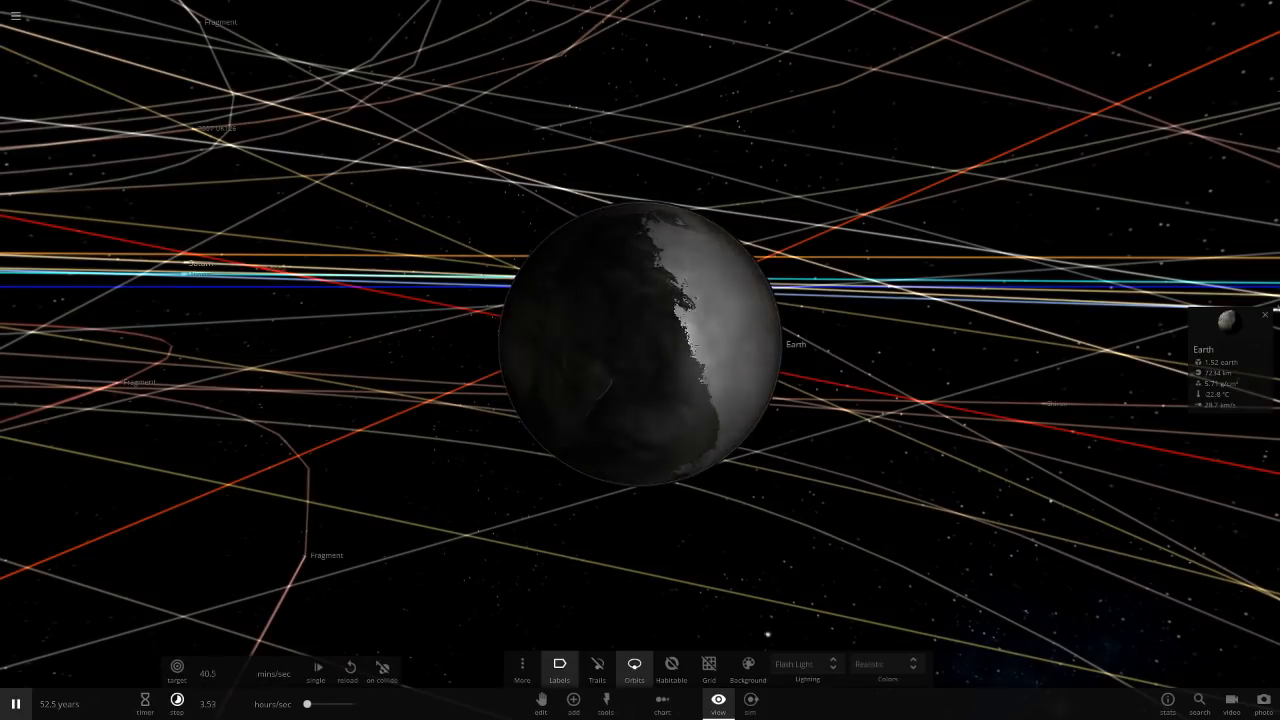
Focus the camera on the scorched Earth while the simulation runs.
click(634, 668)
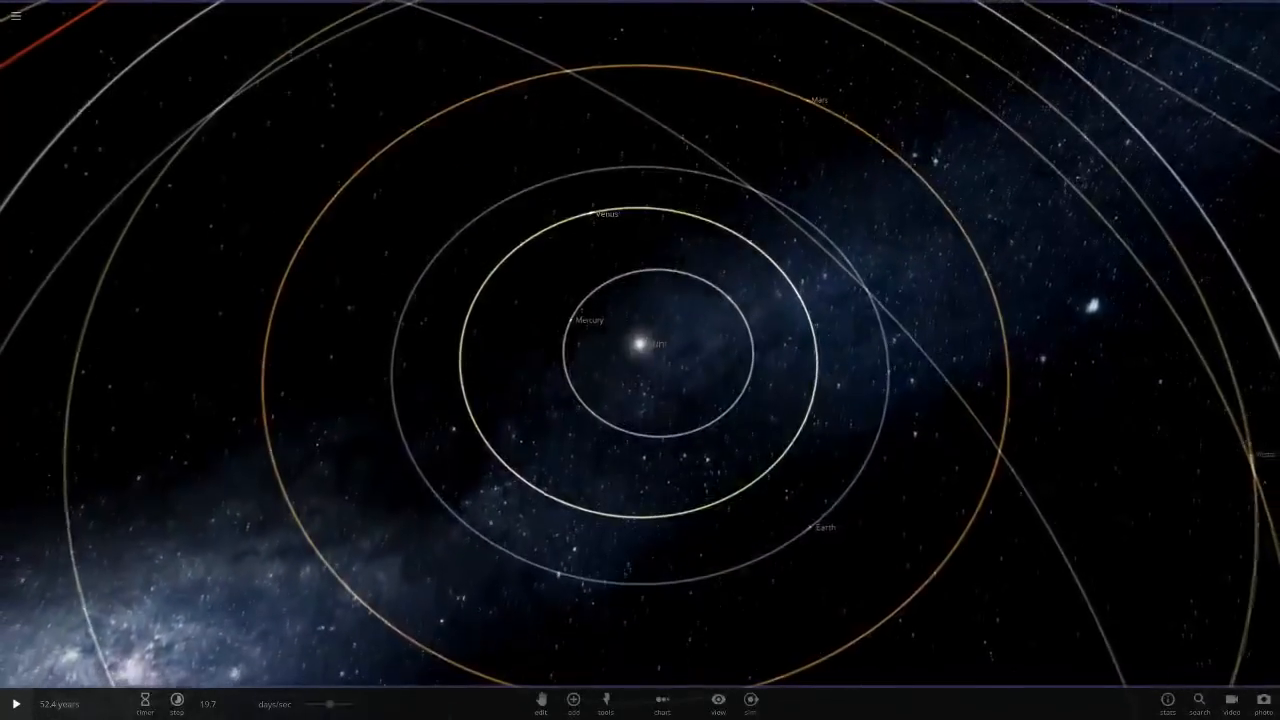
Select Earth in the loaded Solar System and bring up the catalogue of objects to add.
click(604, 210)
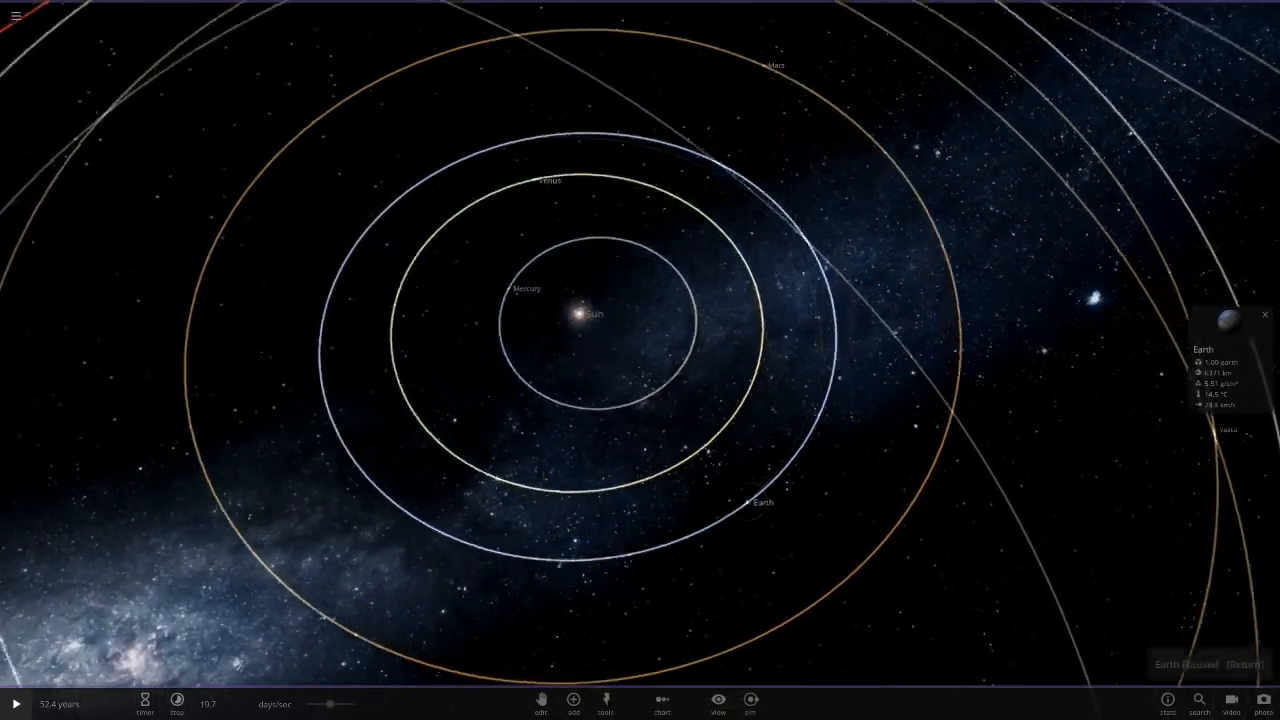
click(572, 700)
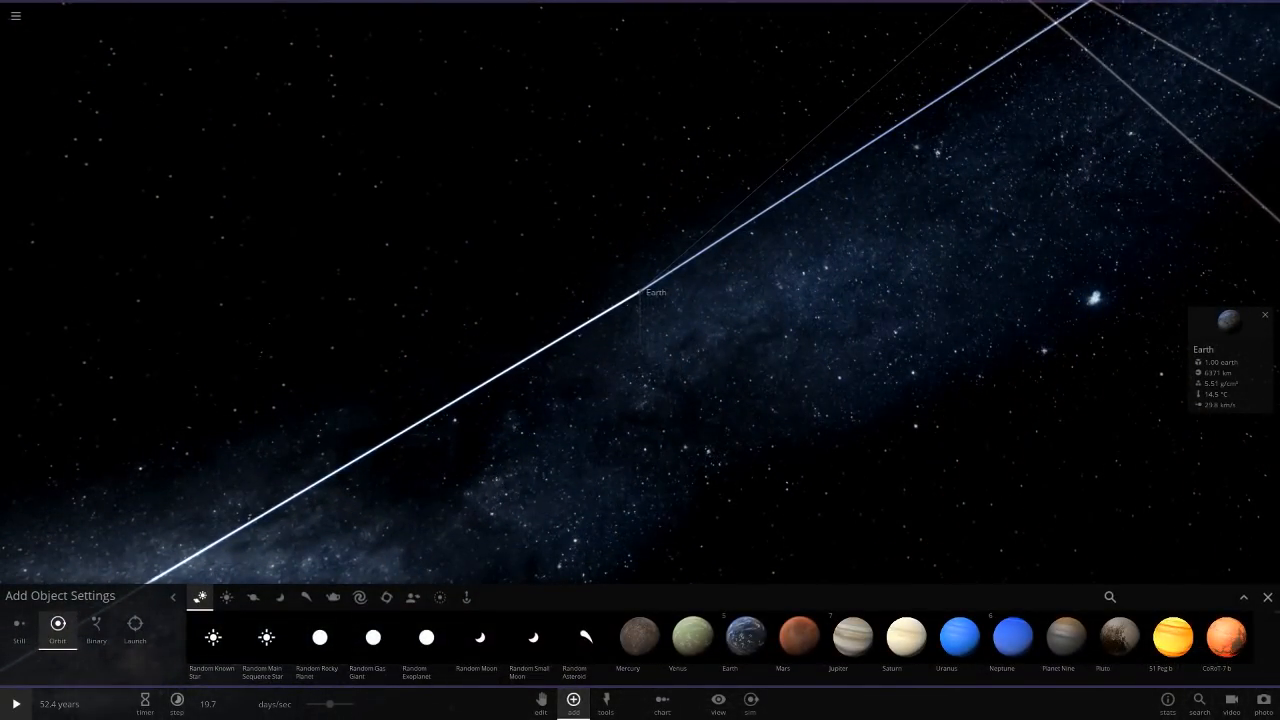
Search 've', add Venus from the matches and land the camera on Earth's surface.
text(ve)
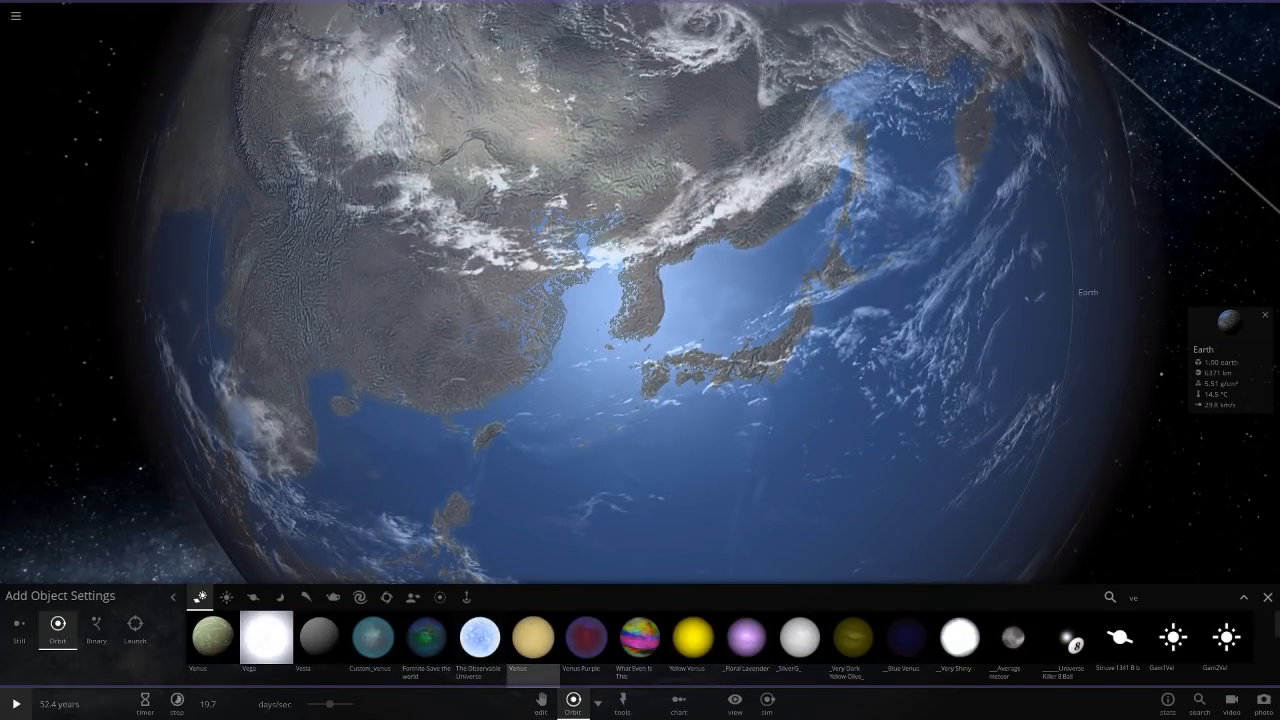
click(96, 624)
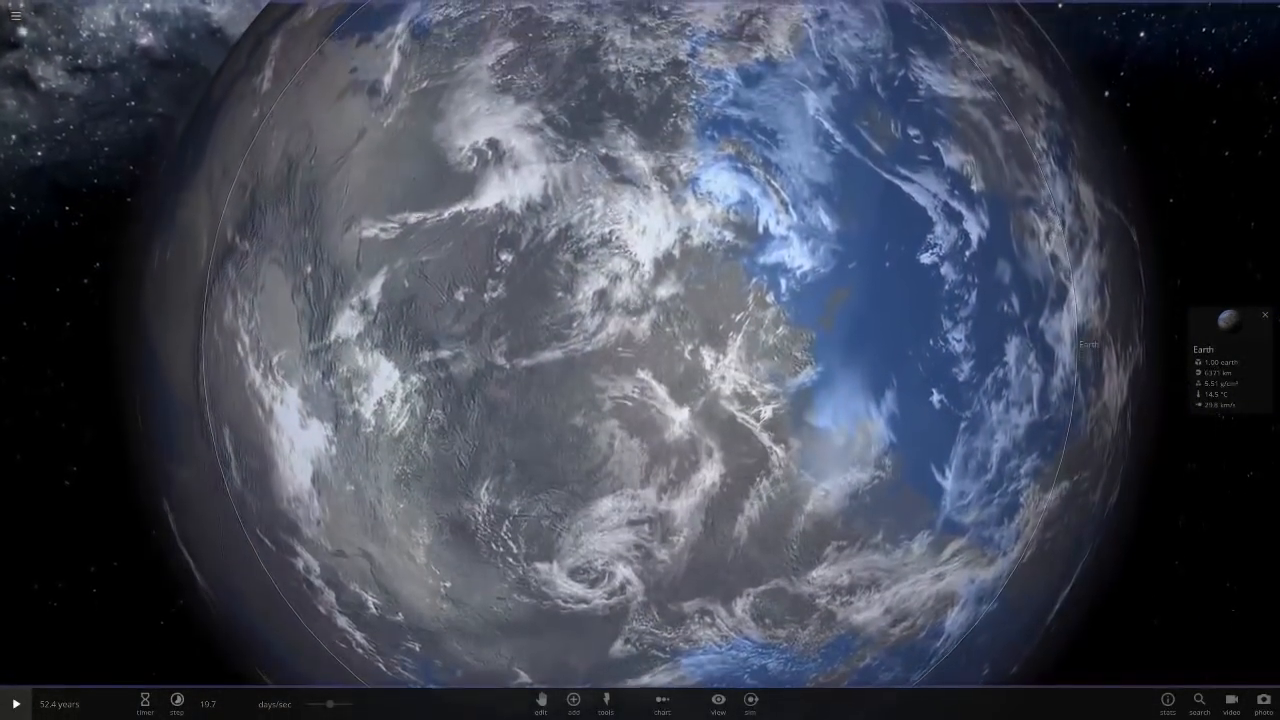
click(716, 700)
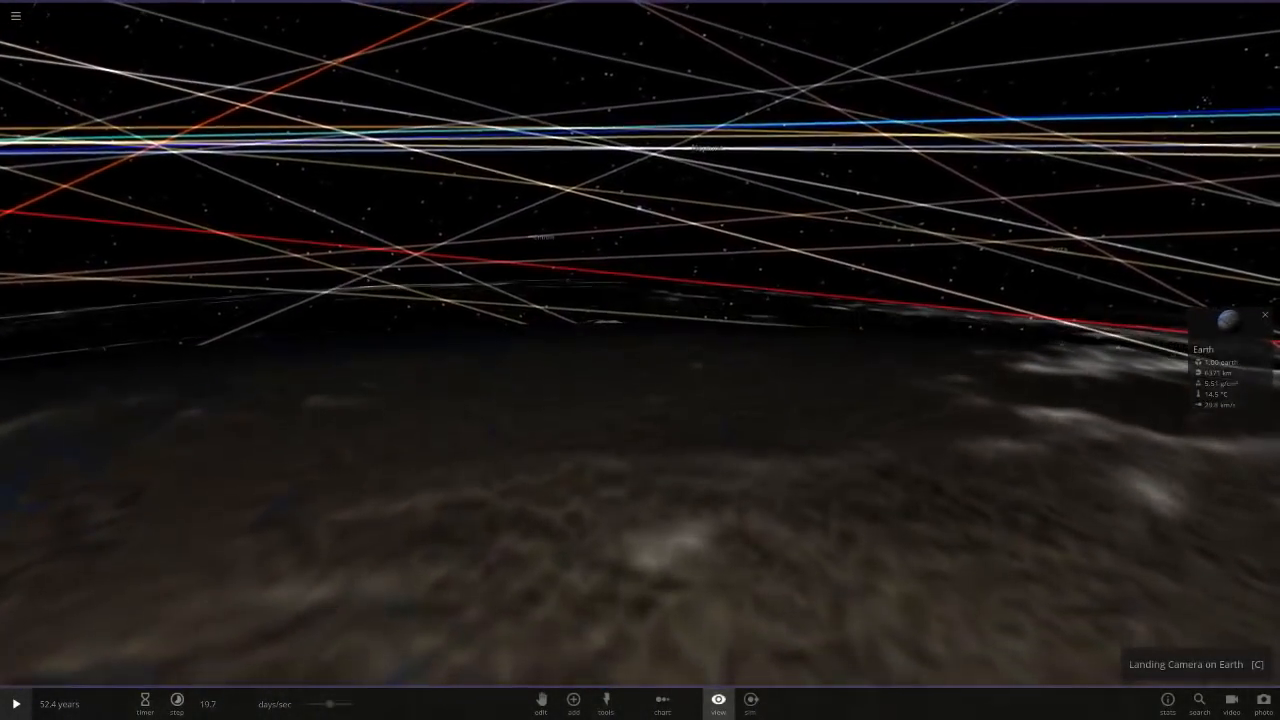
Focus the camera on molten Venus and adjust the view around it.
click(716, 704)
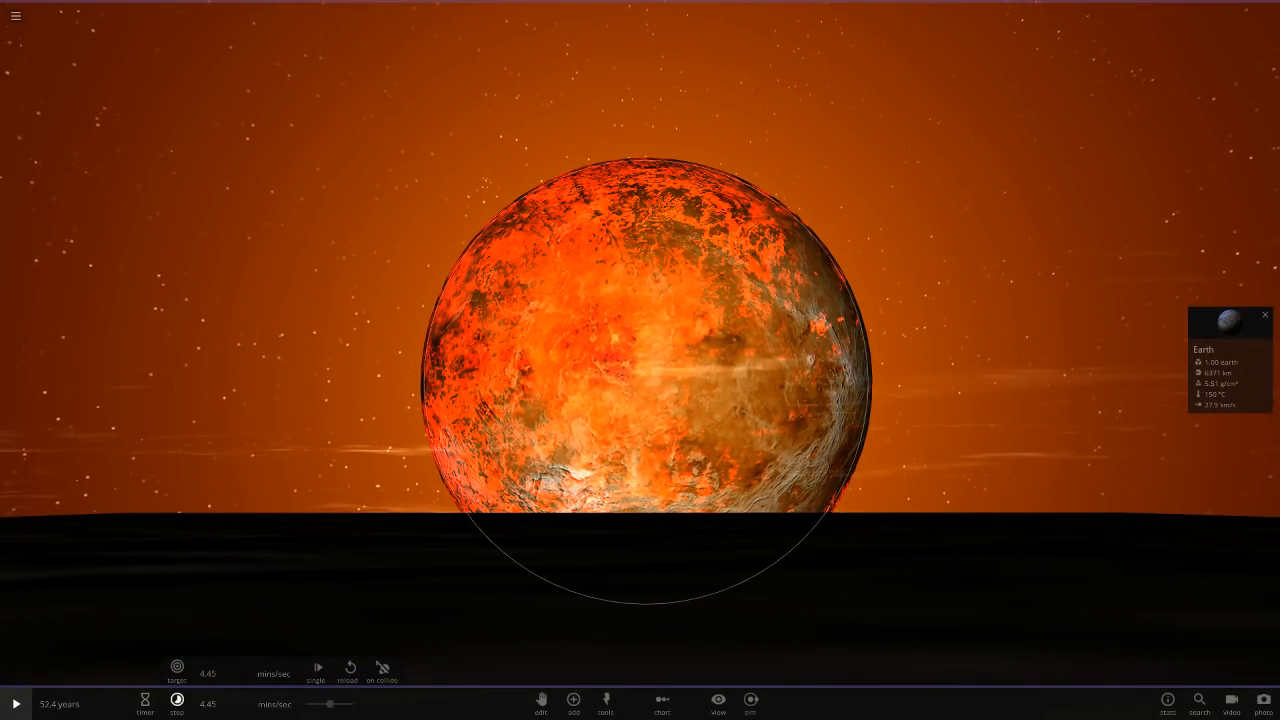
click(16, 704)
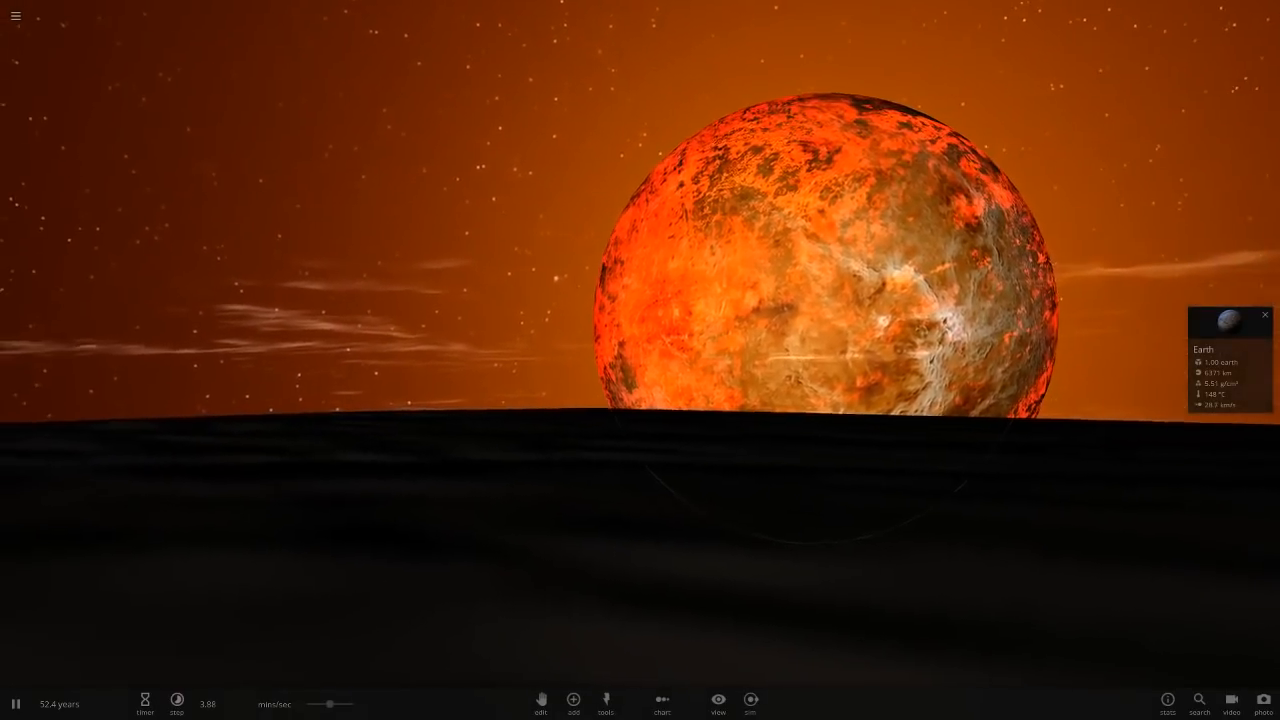
click(176, 700)
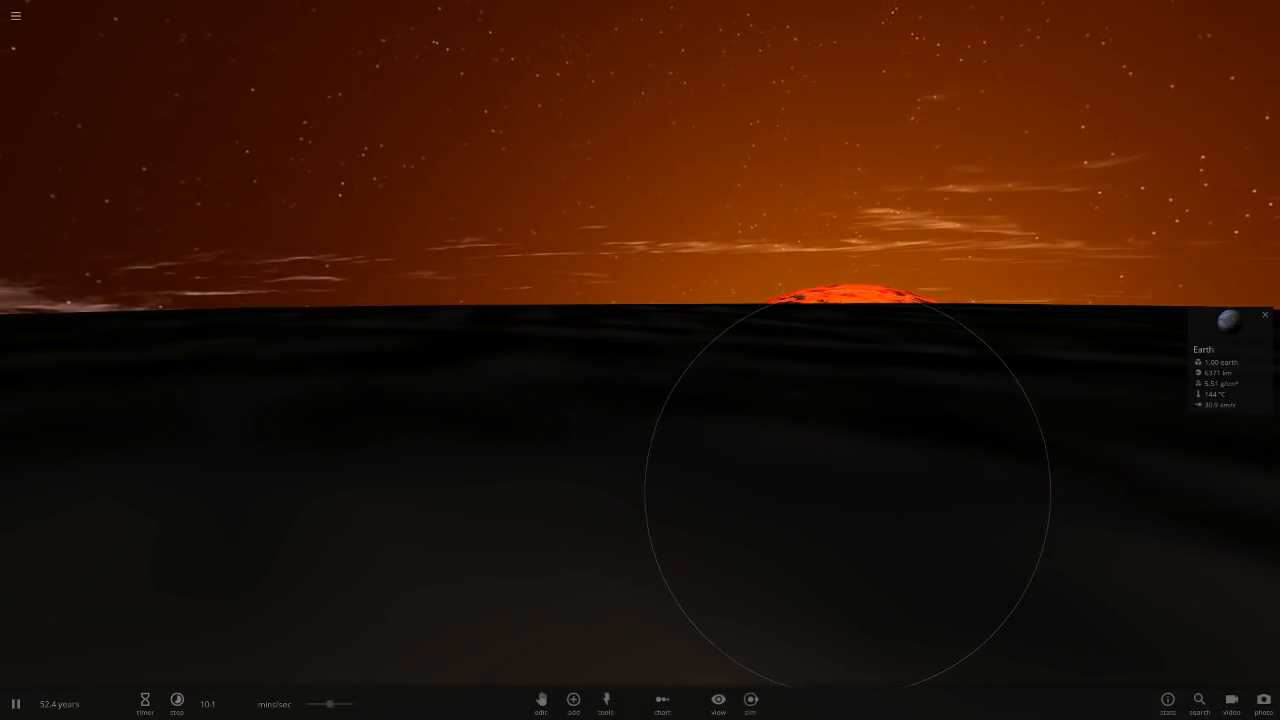
click(144, 704)
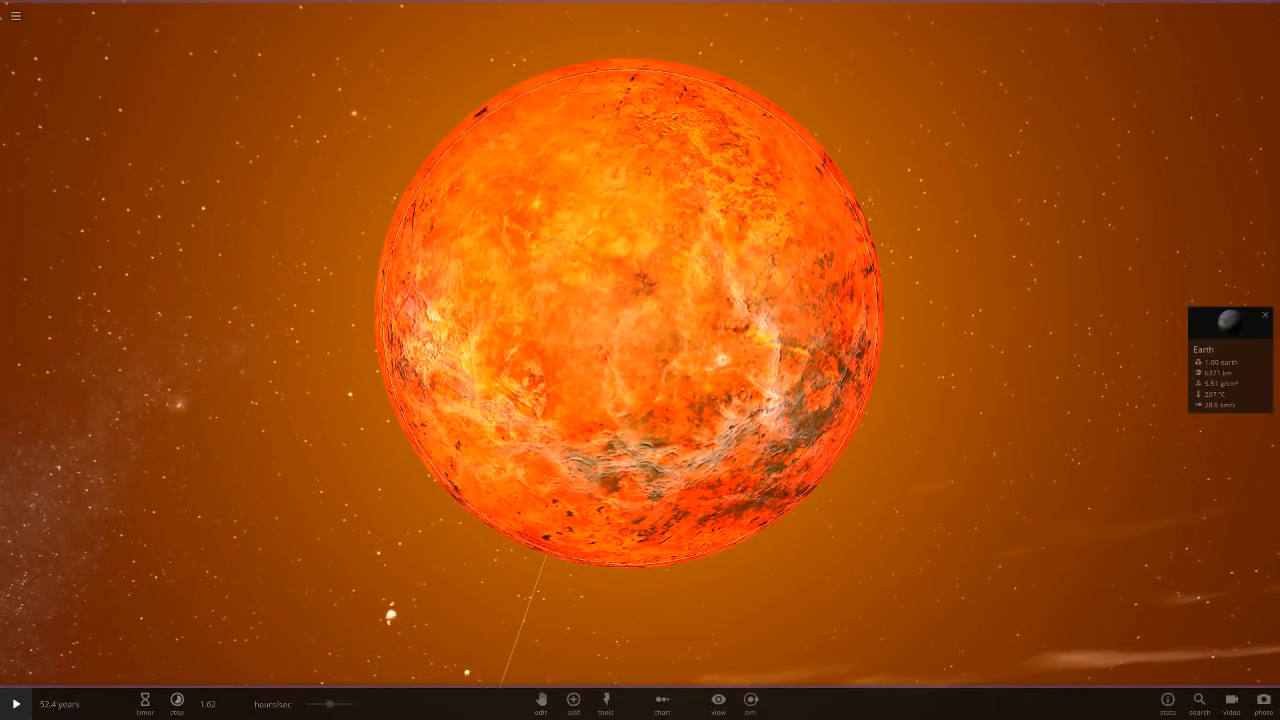
View Venus from Earth's surface, then return to seeing Earth from space.
click(14, 702)
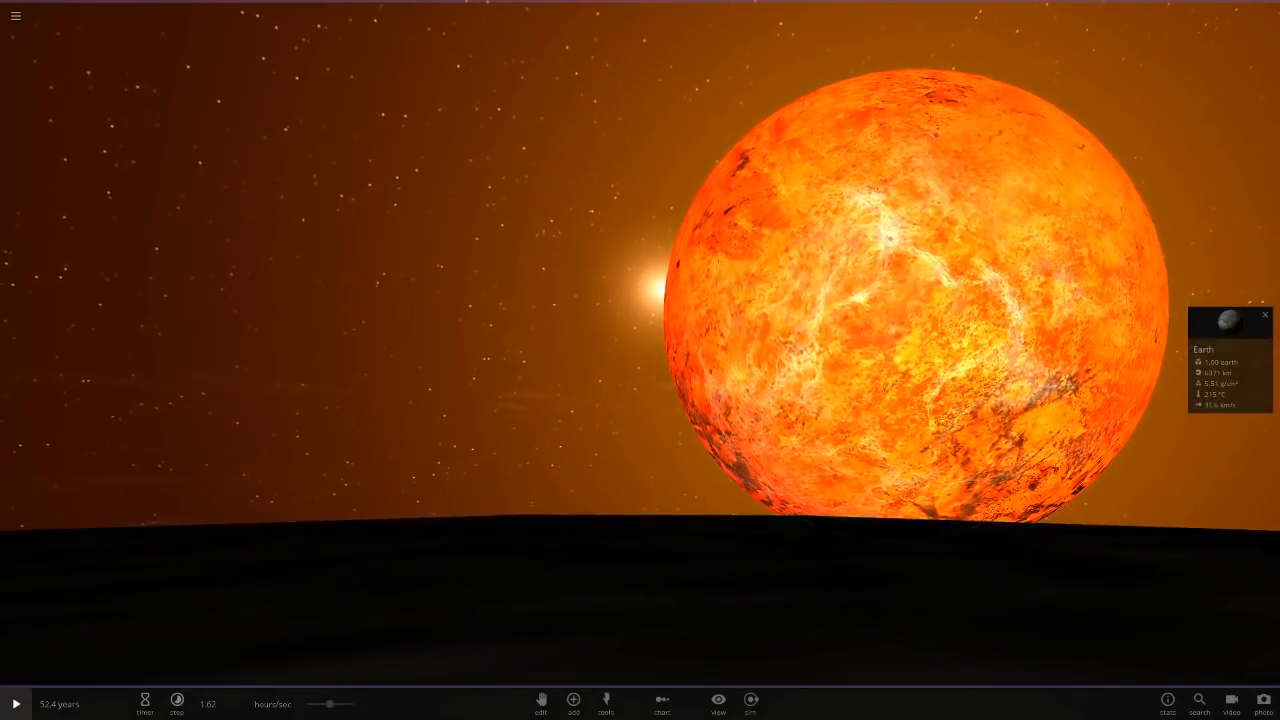
click(144, 700)
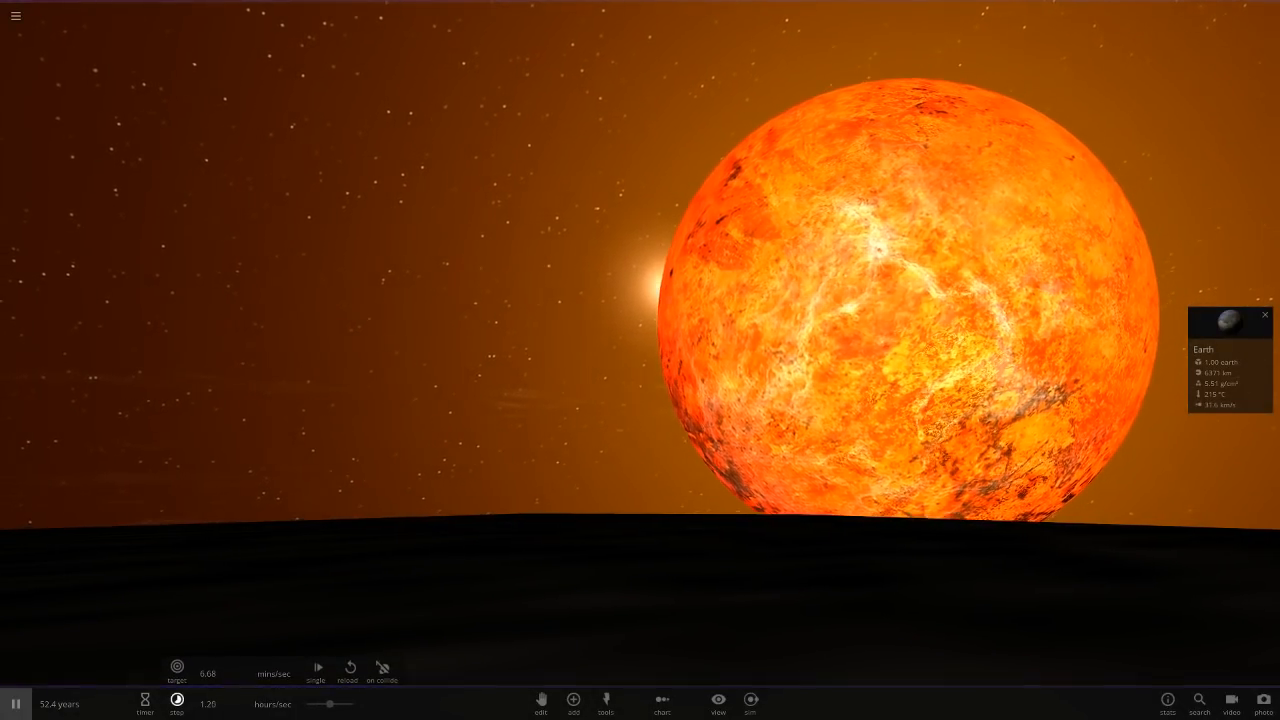
click(16, 700)
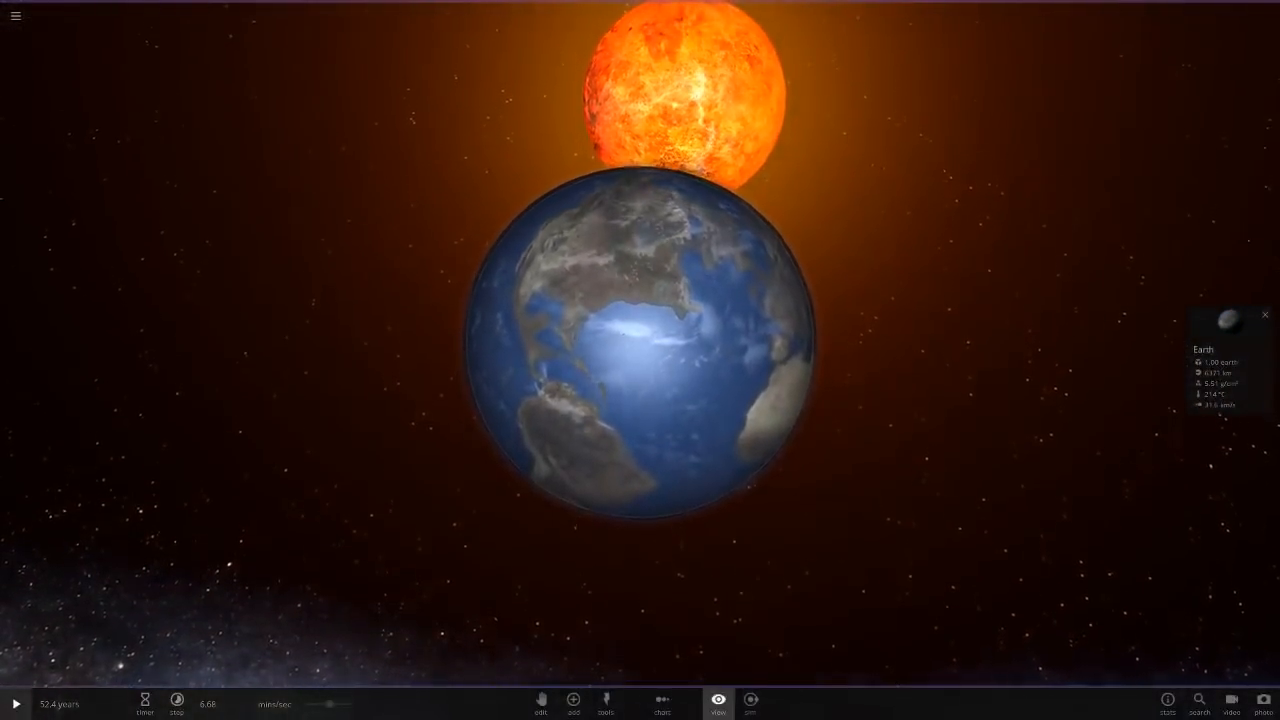
click(716, 702)
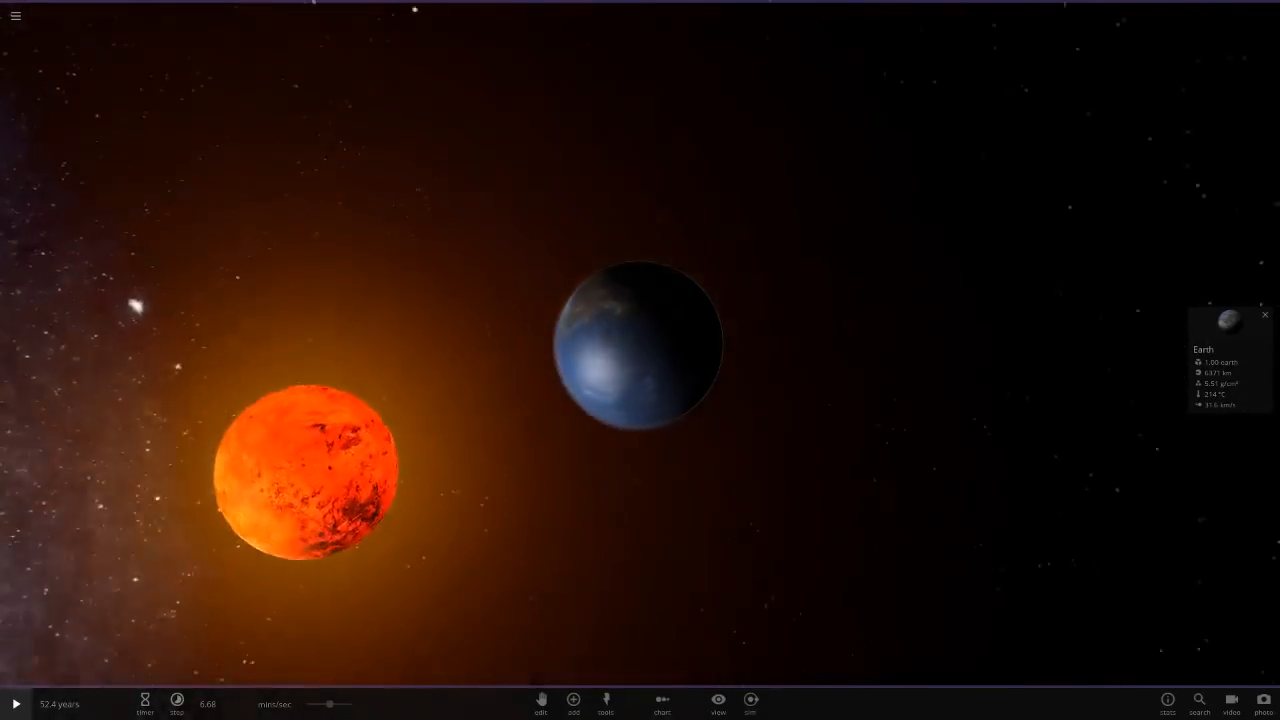
click(16, 704)
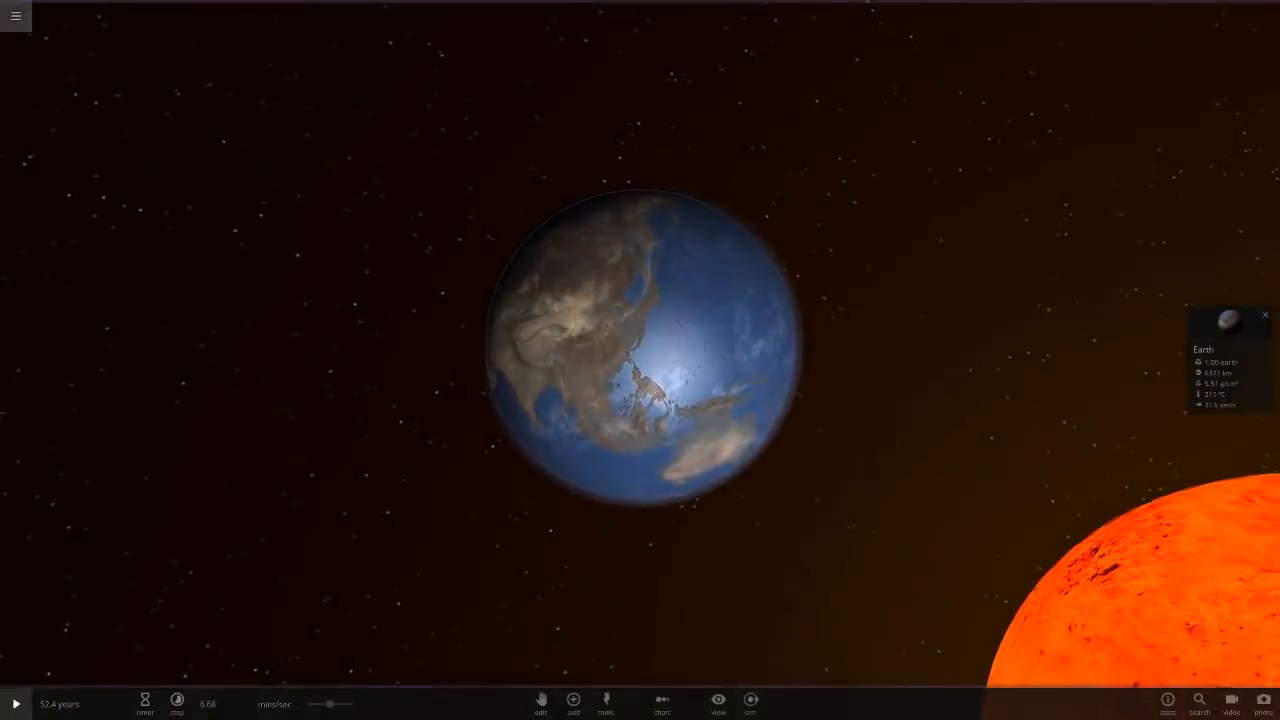
click(16, 16)
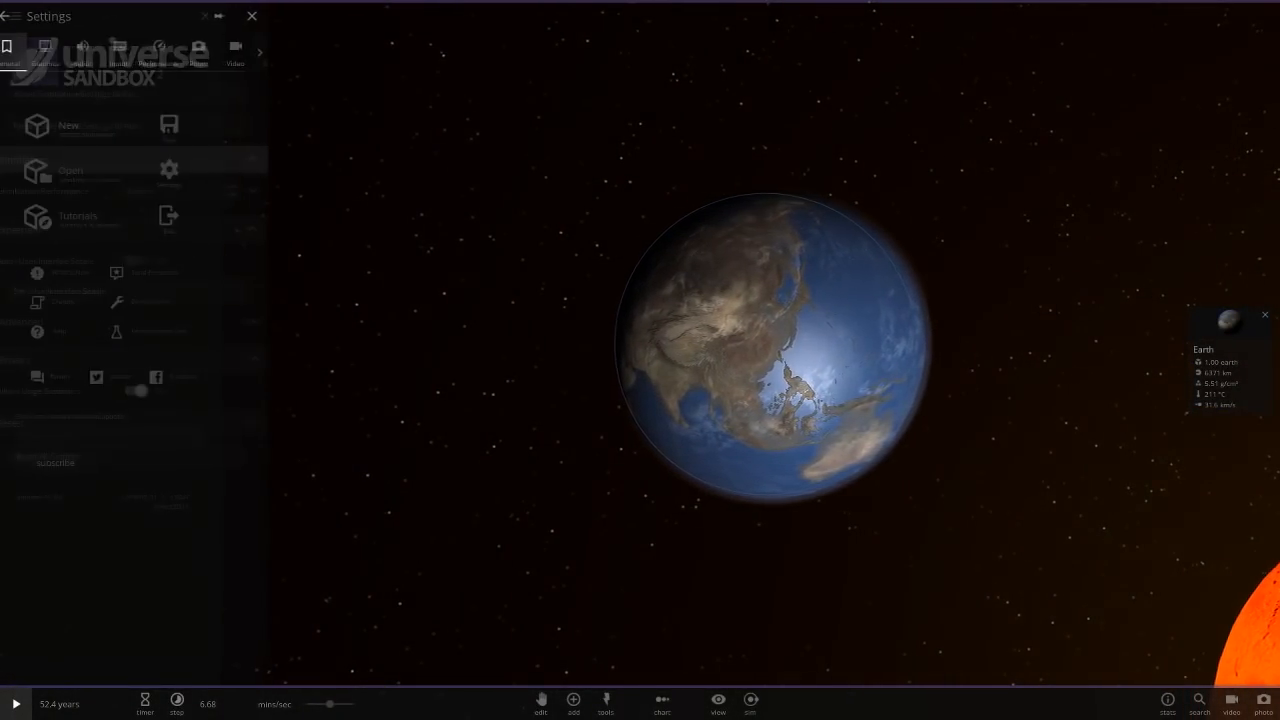
click(56, 52)
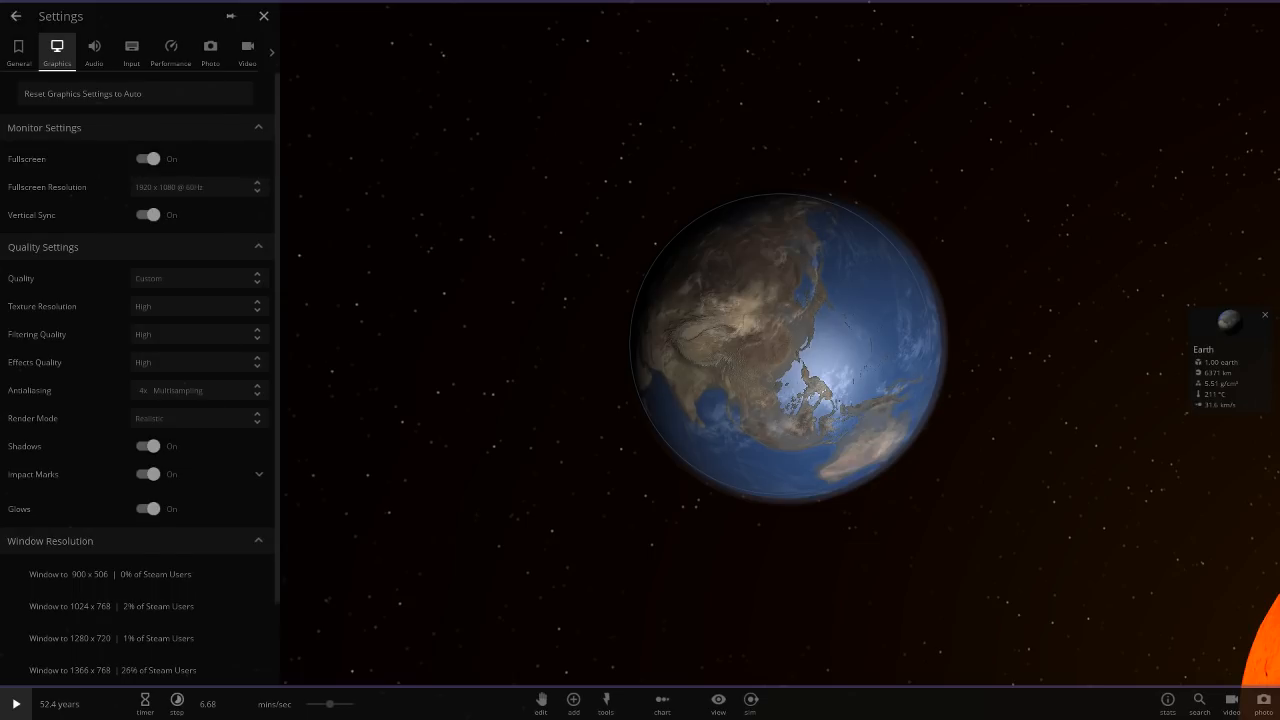
click(148, 444)
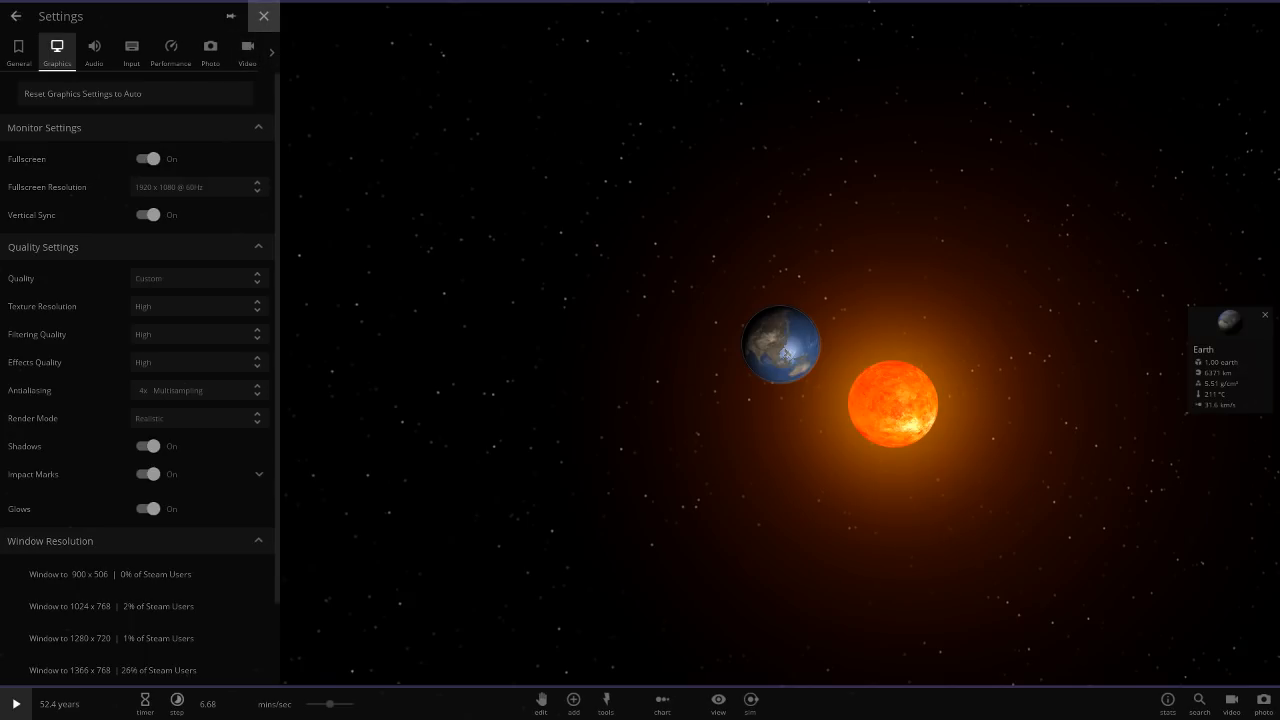
click(264, 16)
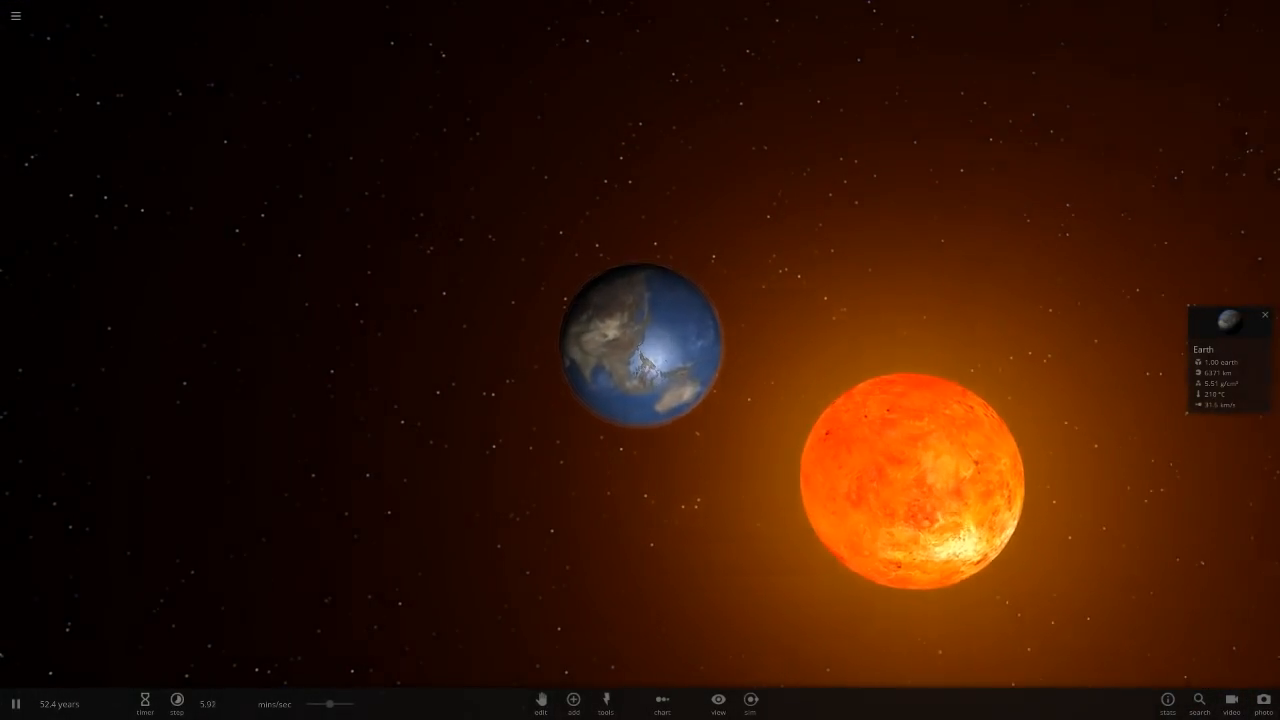
Run time forward as Venus heats white-hot and bring up Venus's properties.
click(144, 702)
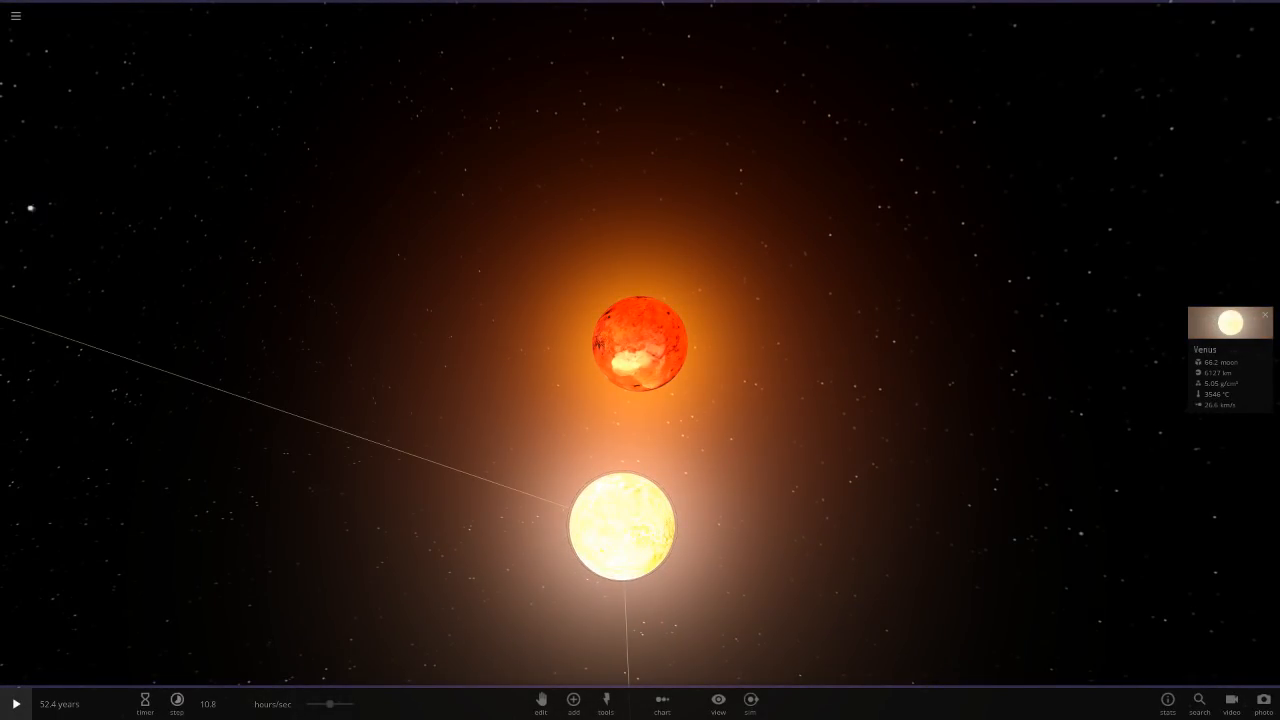
click(16, 704)
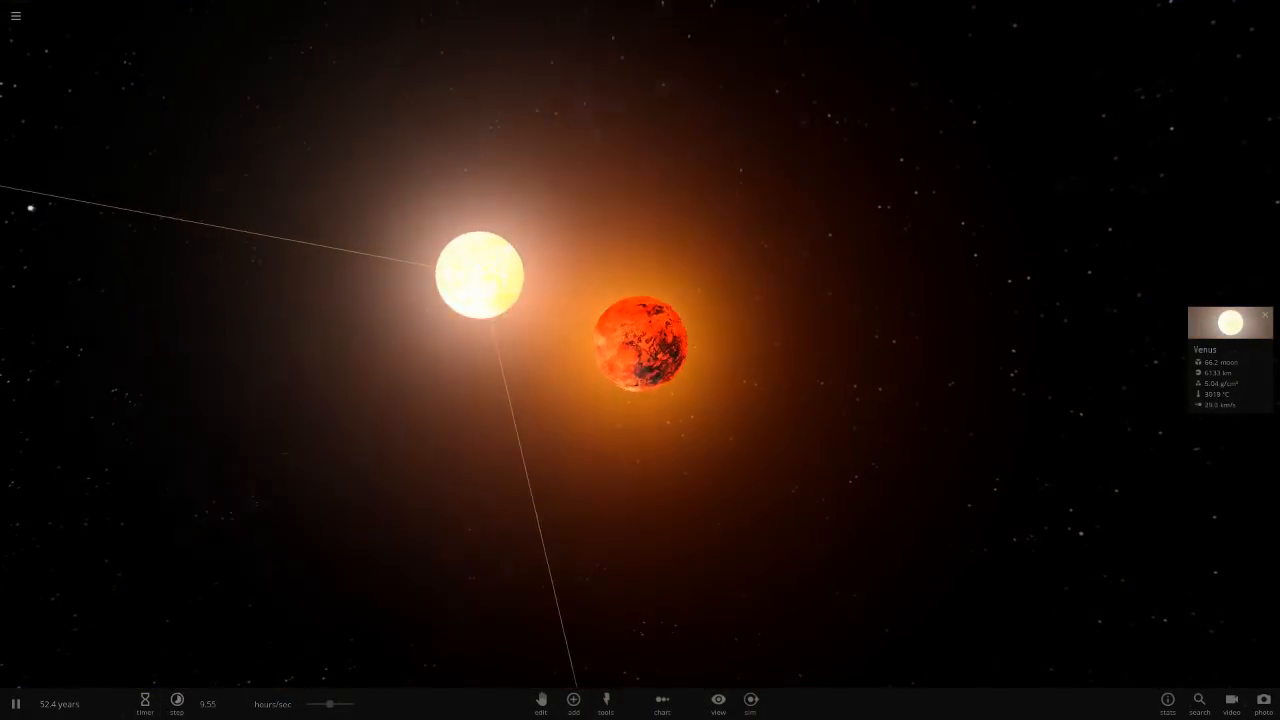
click(1230, 322)
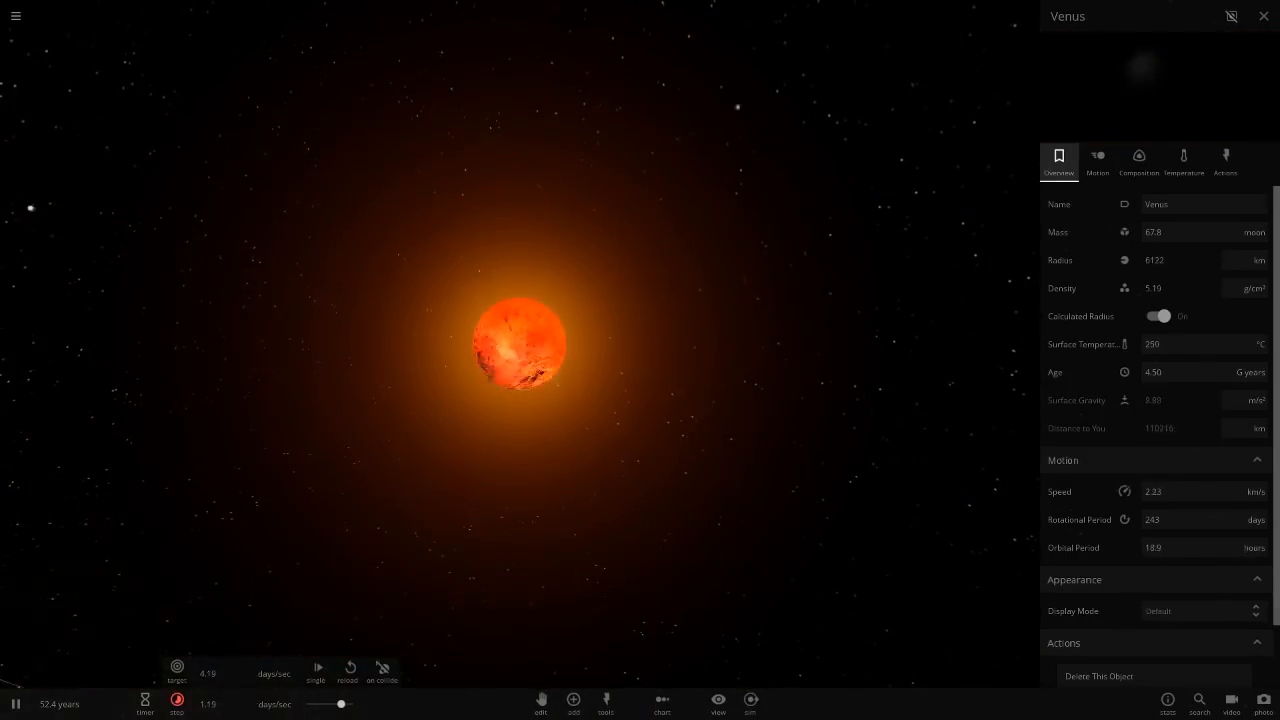
Close the properties panel and return to the main menu.
click(1264, 16)
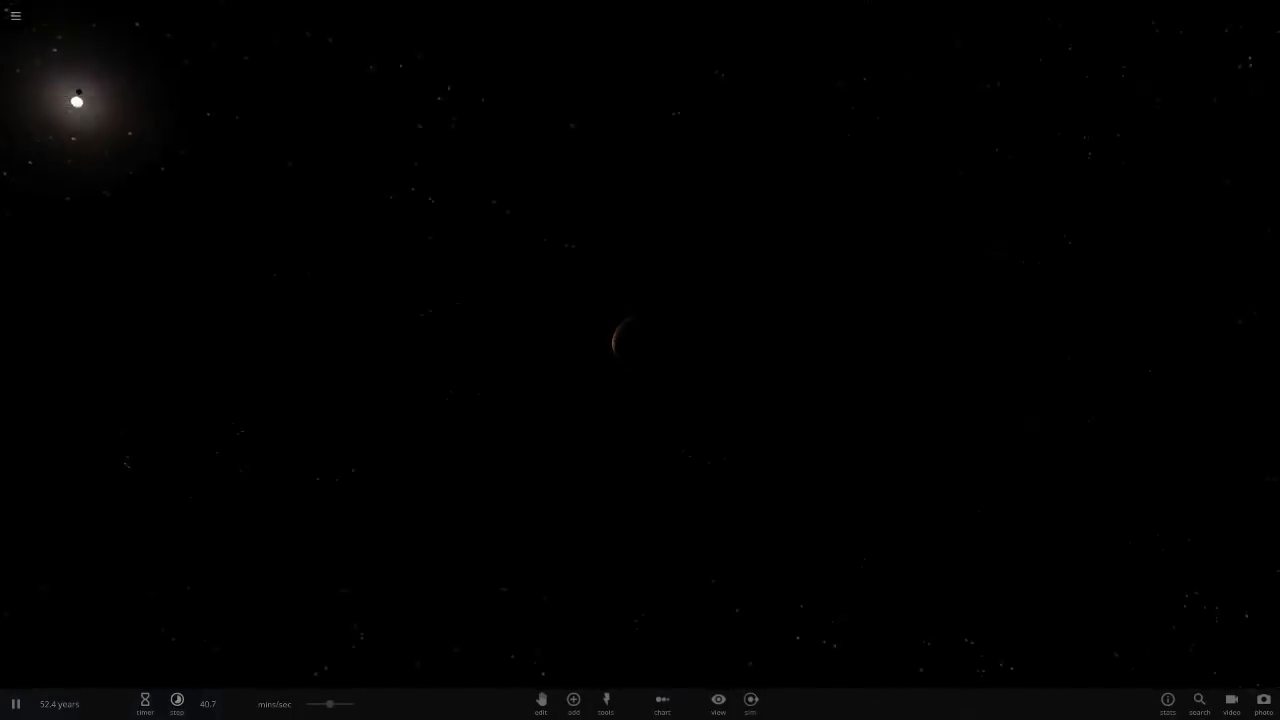
click(16, 16)
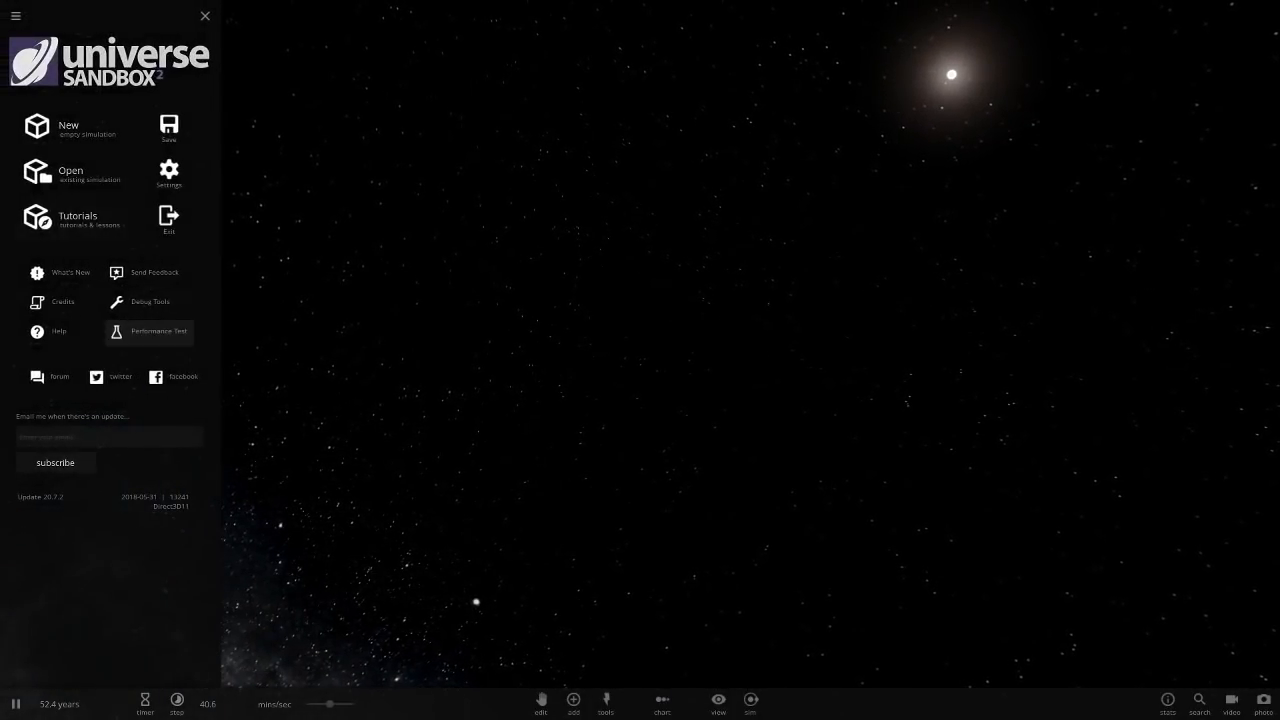
Load the Solar System, search 've' for Venus, and place it orbiting close to Earth.
click(204, 16)
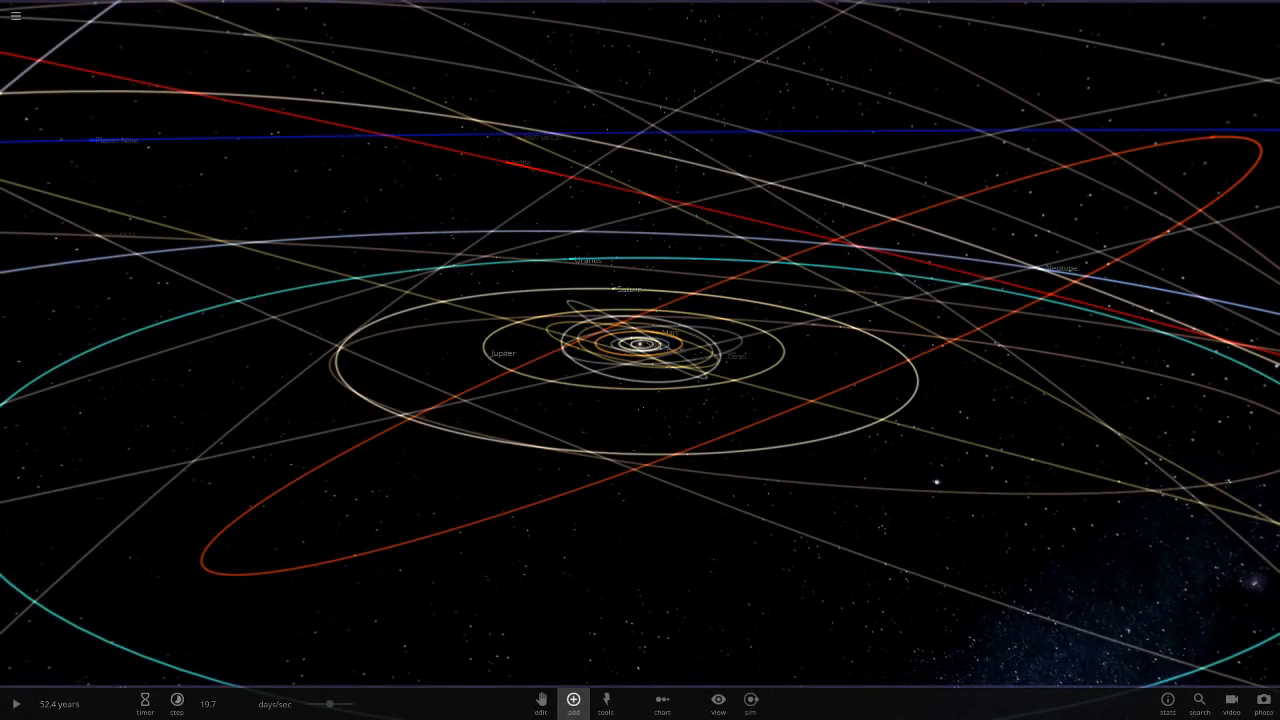
click(572, 702)
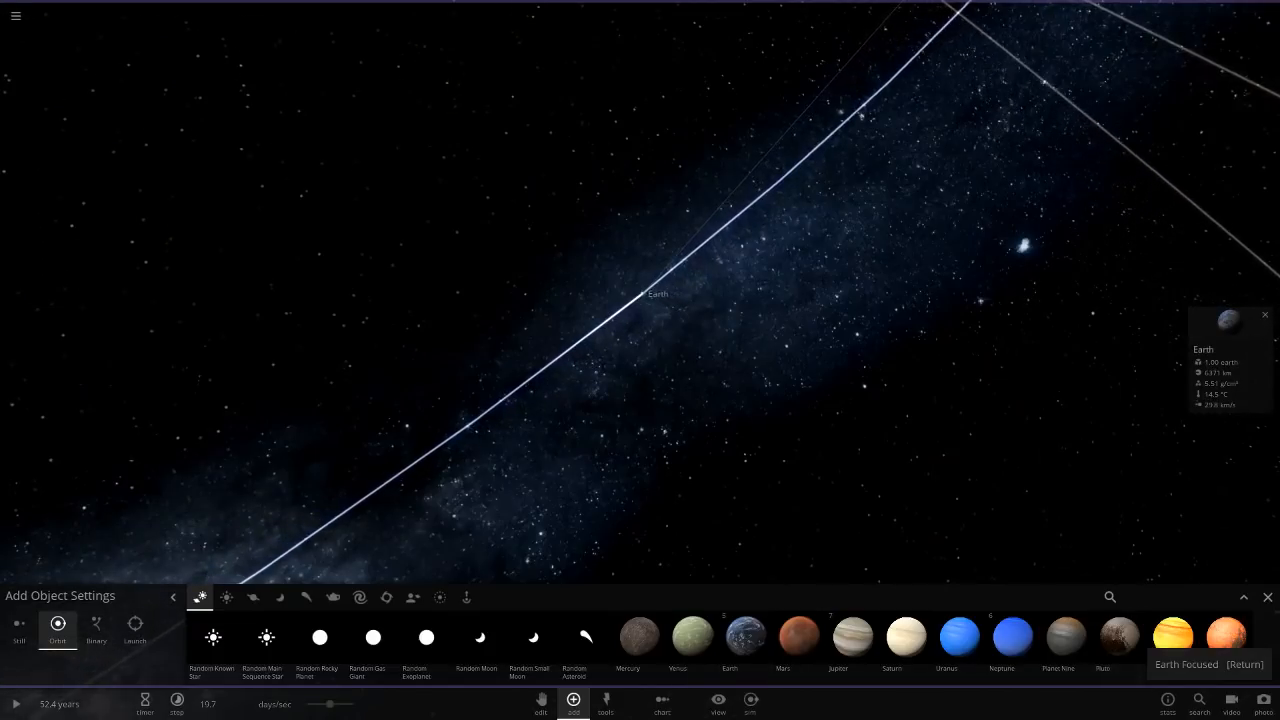
text(ve)
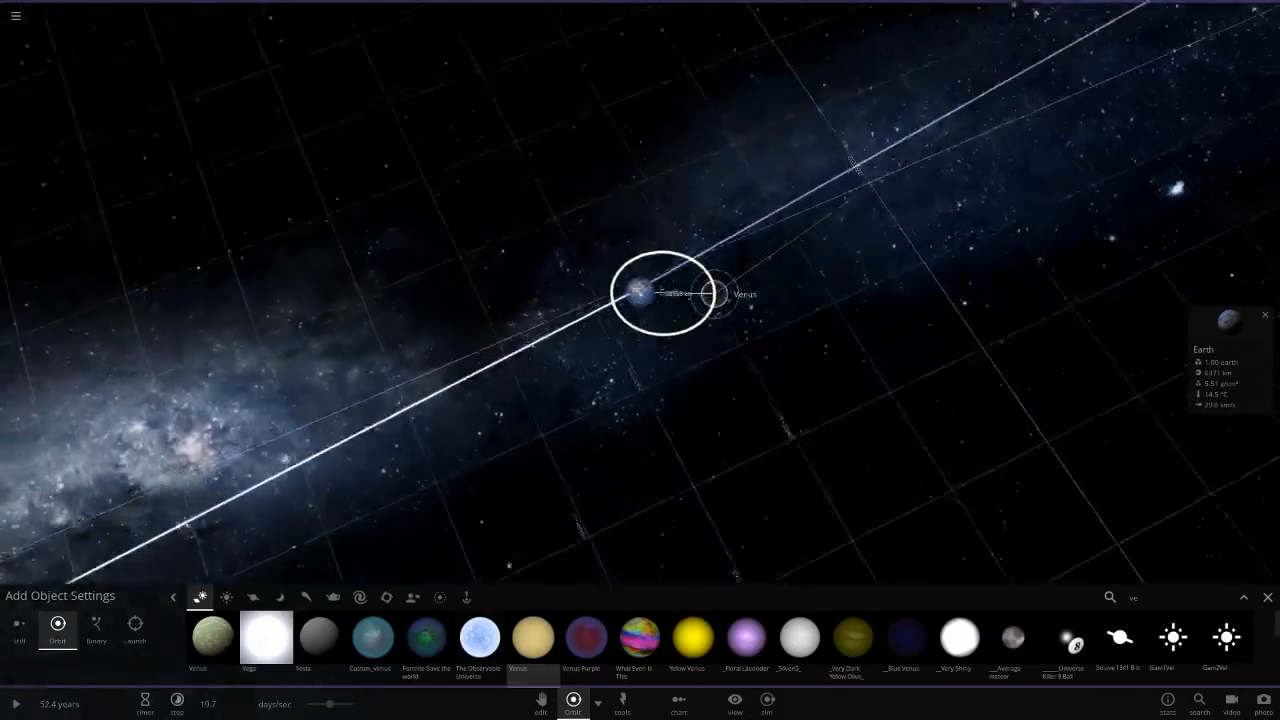
click(96, 628)
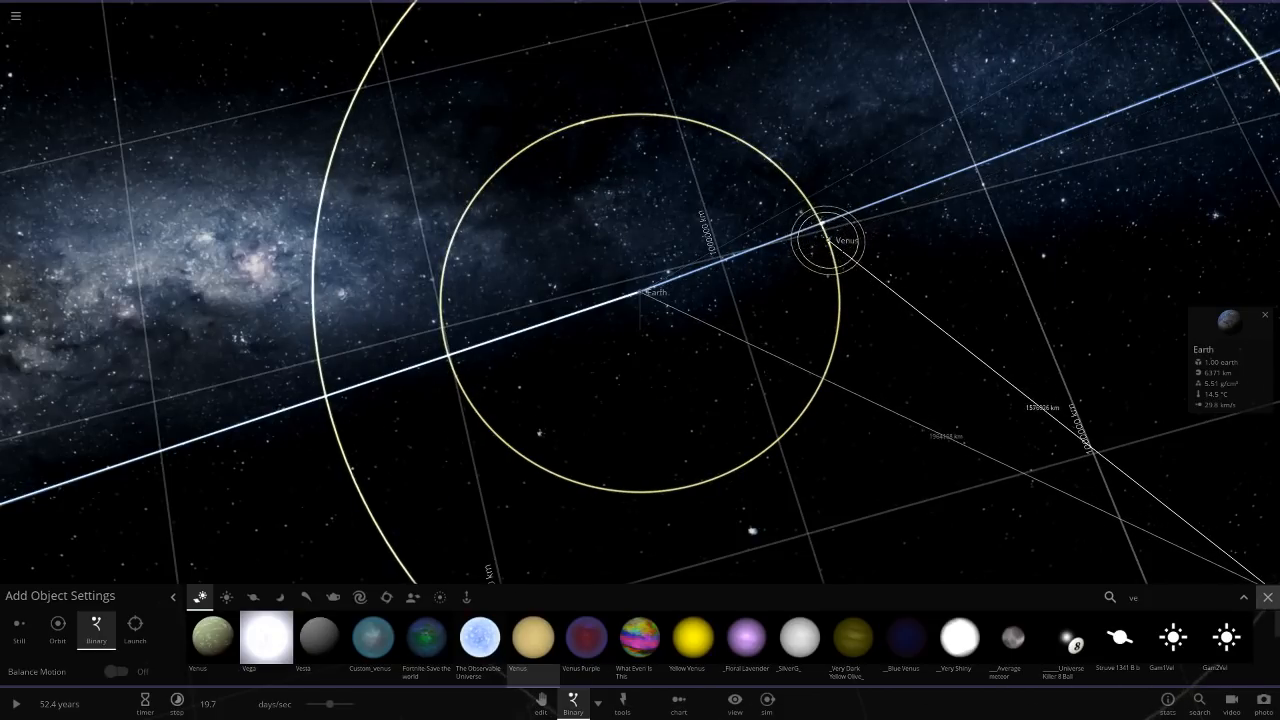
click(736, 704)
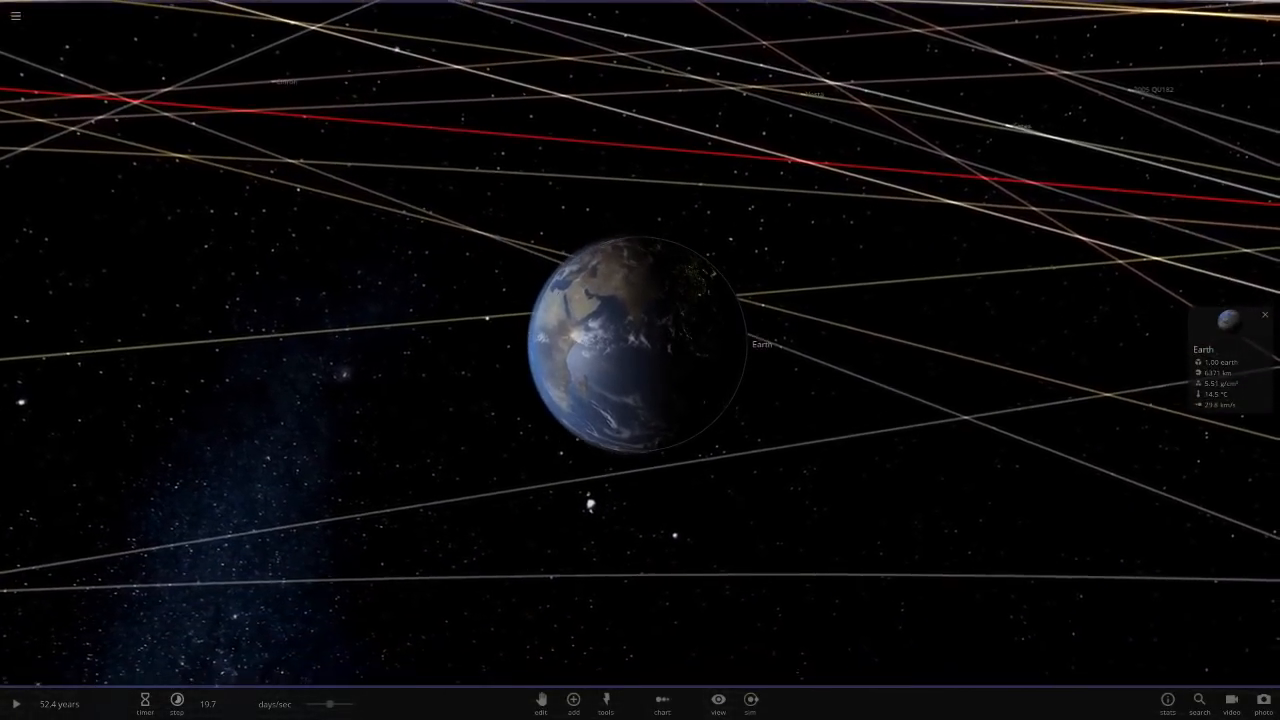
In Visibility, hide labels and trails and show orbit paths only.
click(716, 704)
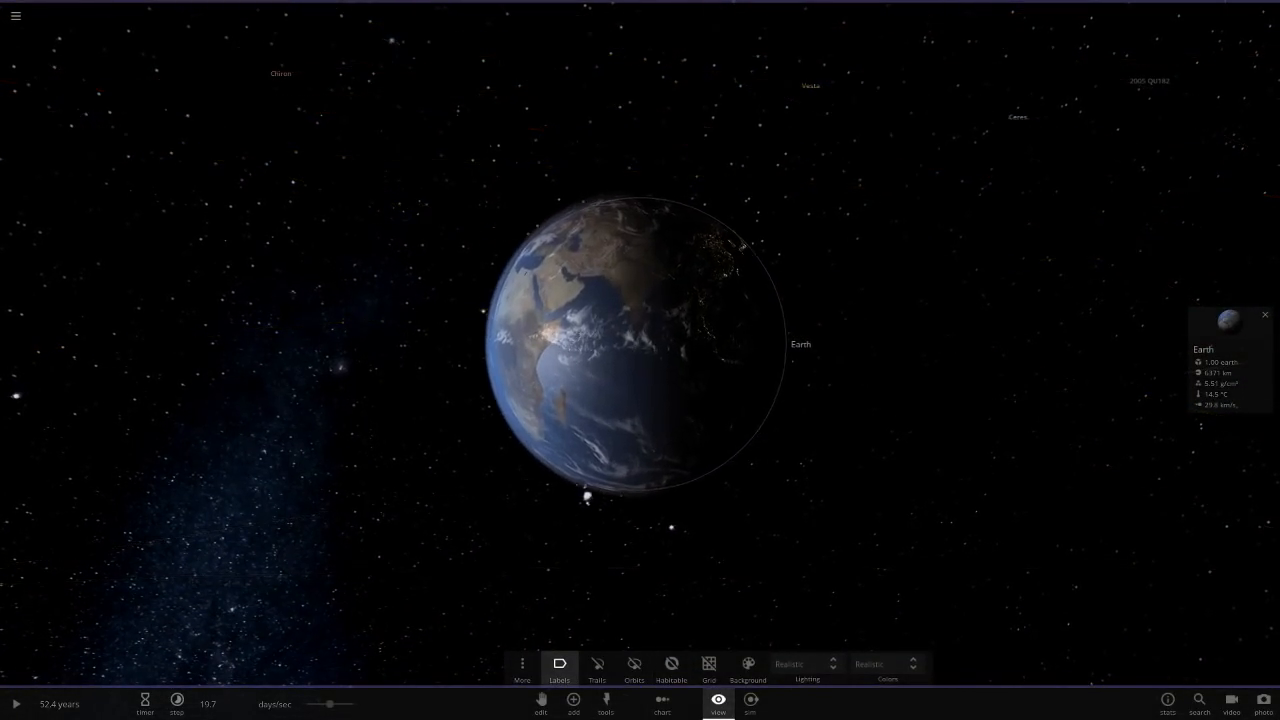
click(560, 664)
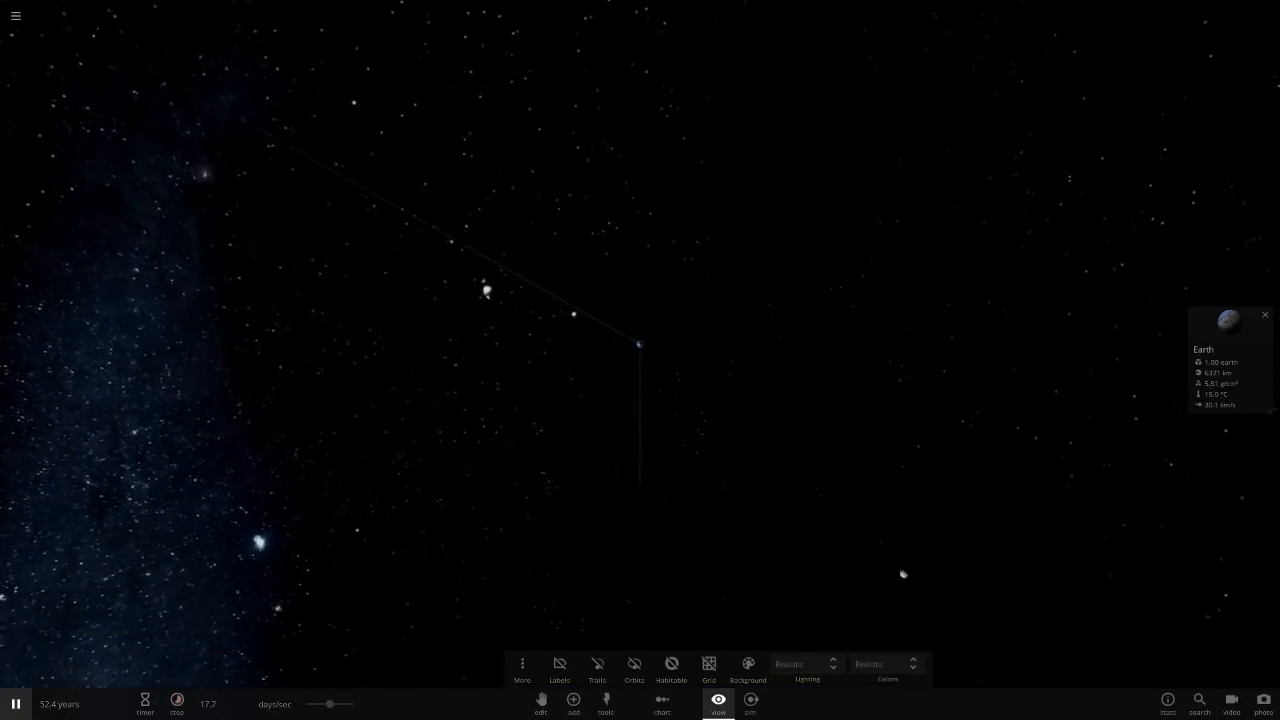
click(634, 664)
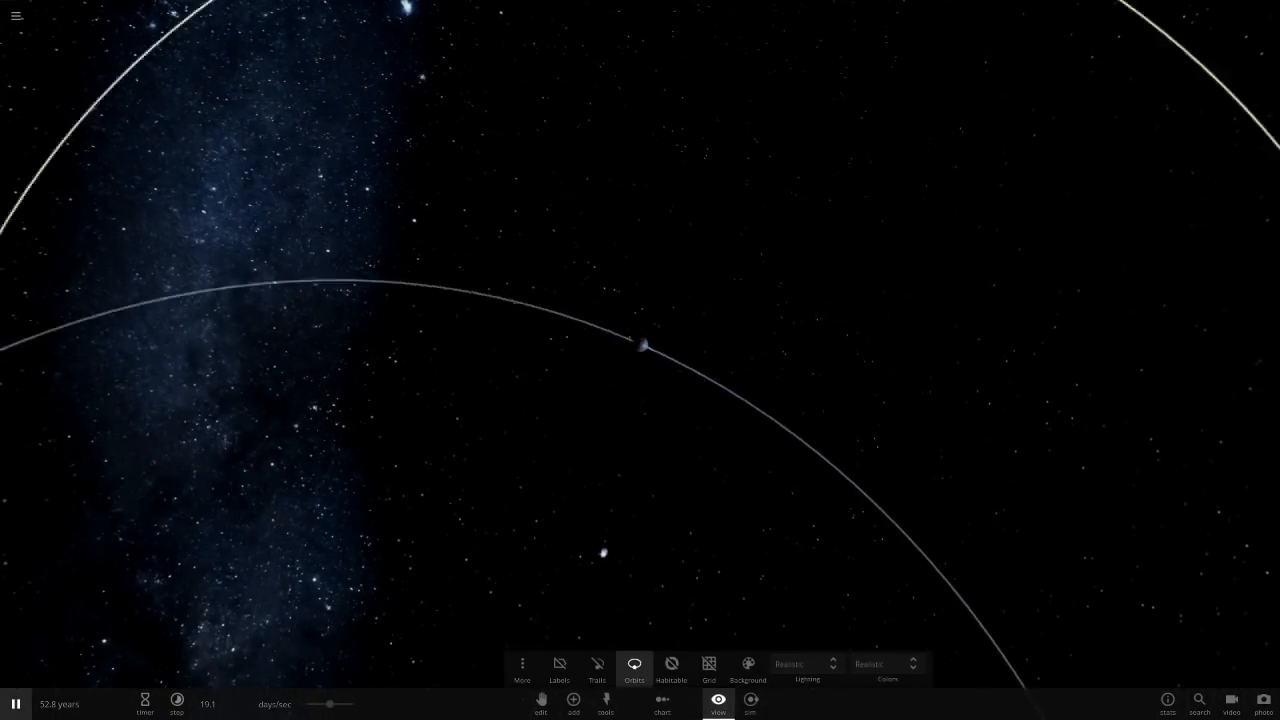
Select Earth and view its orbital elements in the Orbit properties tab.
click(644, 344)
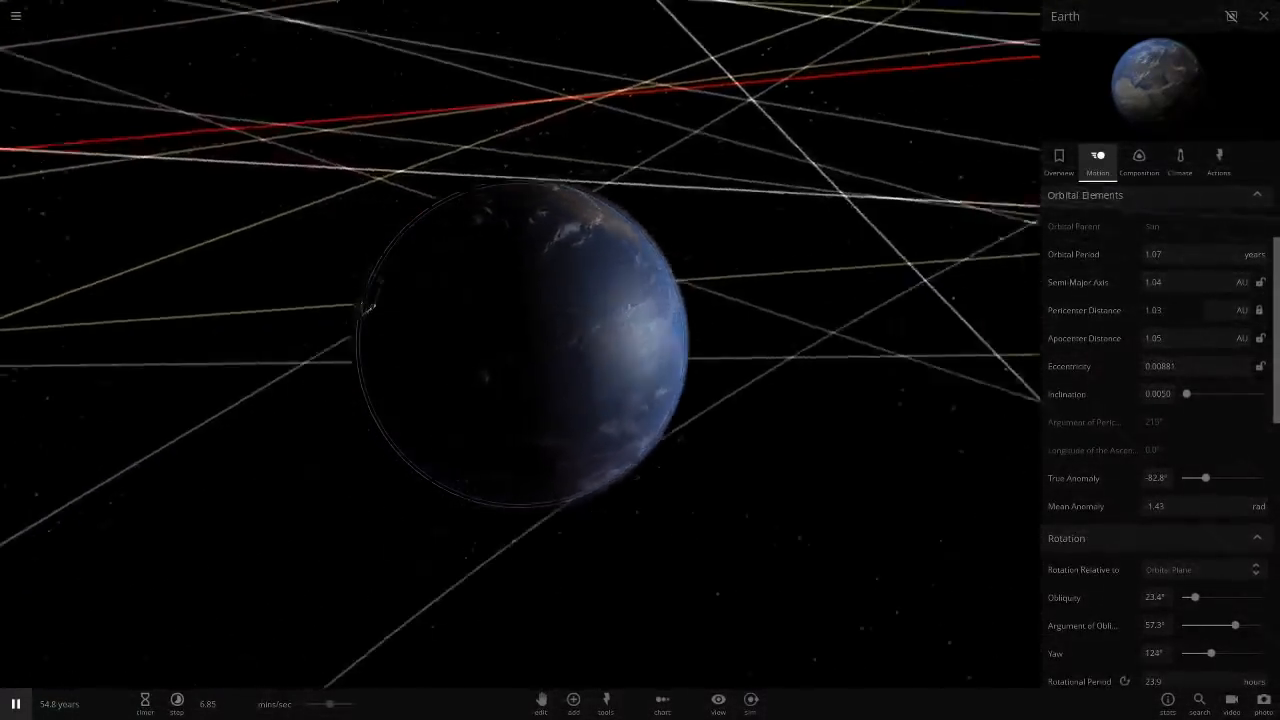
scroll(up, 3)
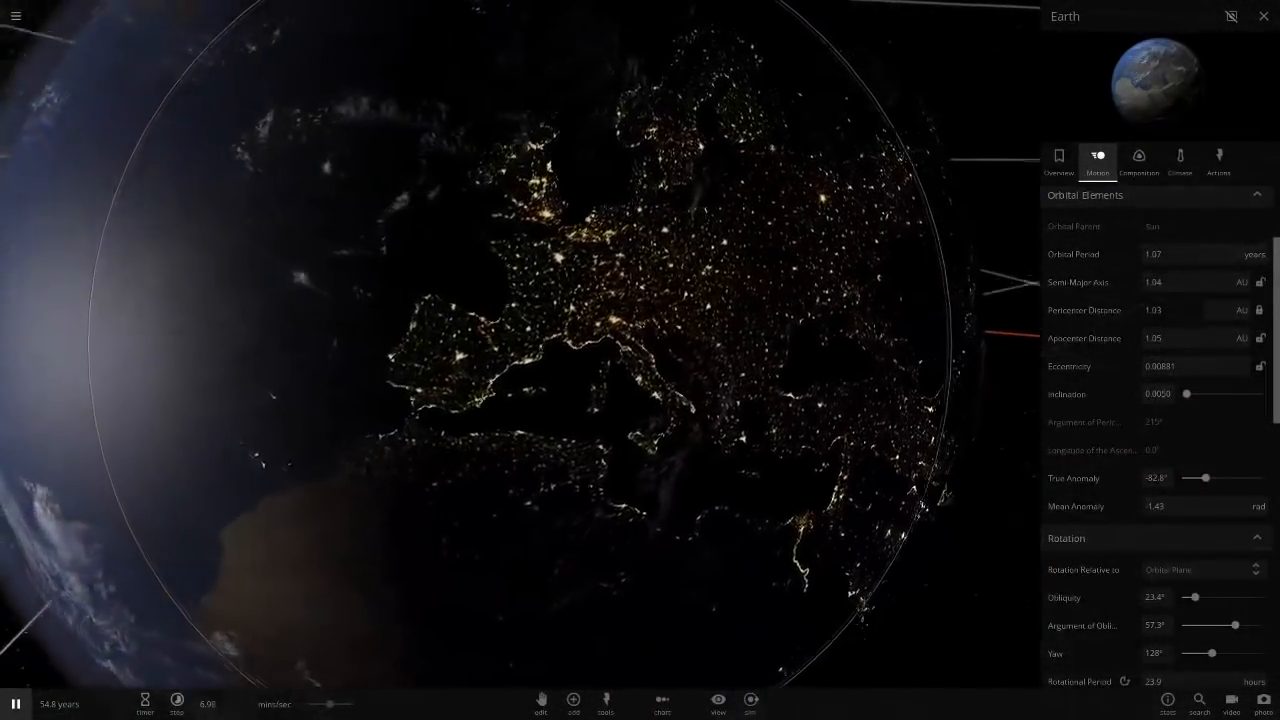